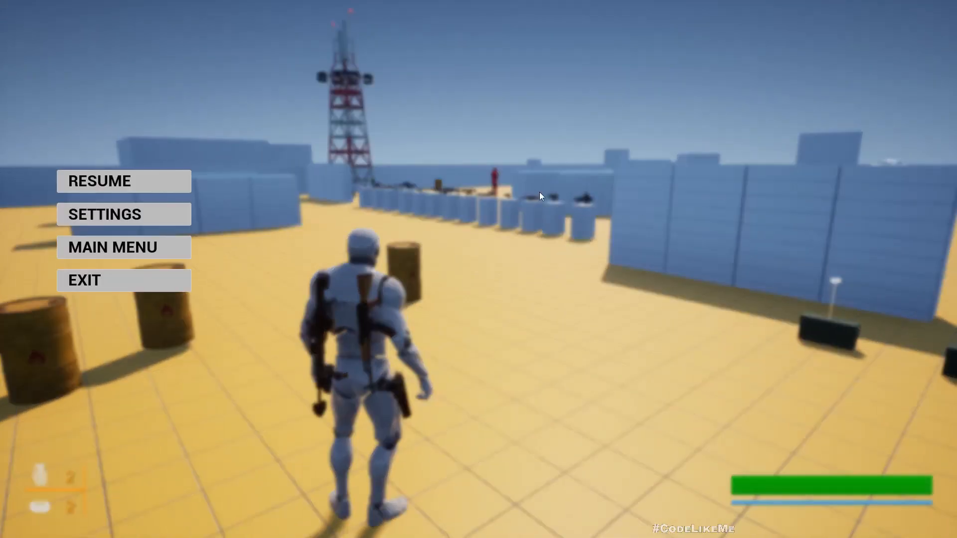
In the pause menu's Settings > Controls, rebind the Jump action to the Enter key
{"action": "left_click", "coordinate": [124, 214]}
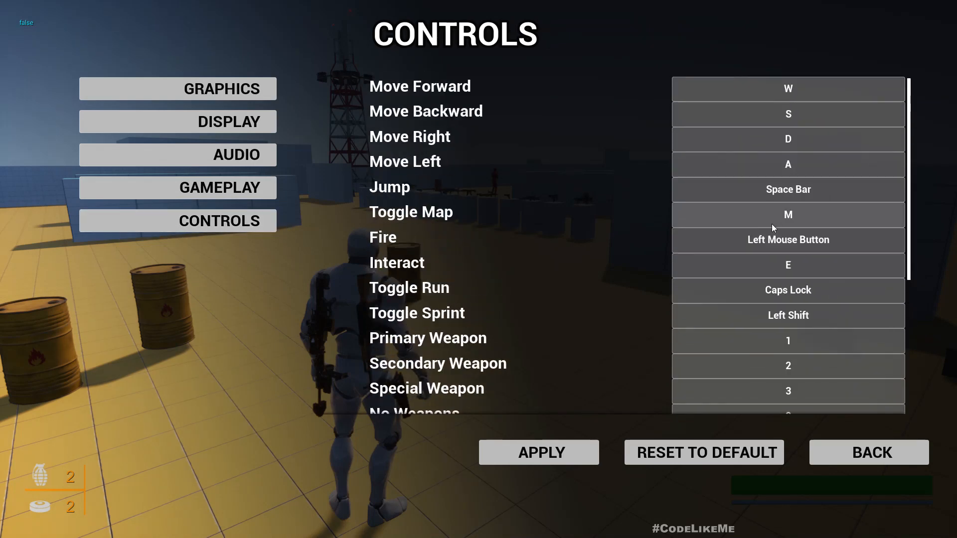
{"action": "mouse_move", "coordinate": [763, 222]}
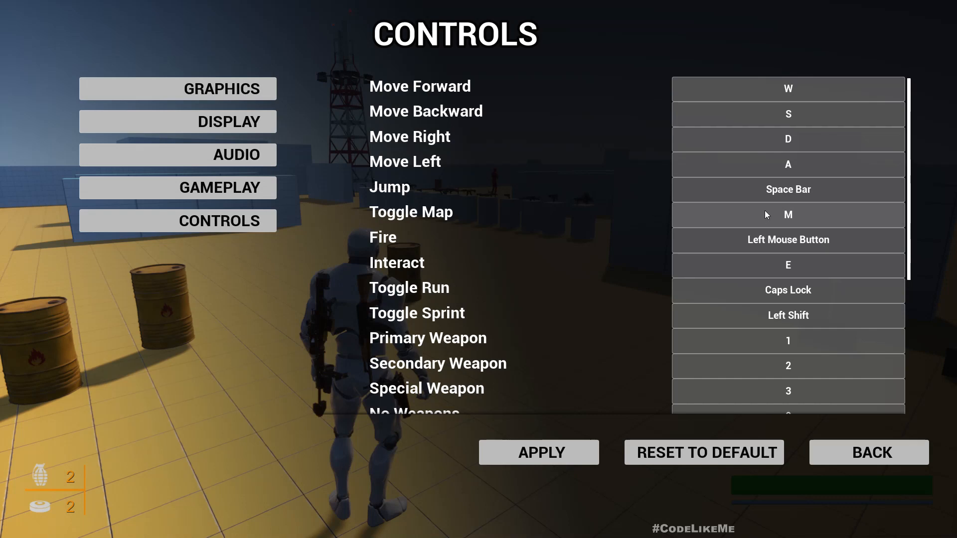
{"action": "scroll", "scroll_direction": "down", "scroll_amount": 3}
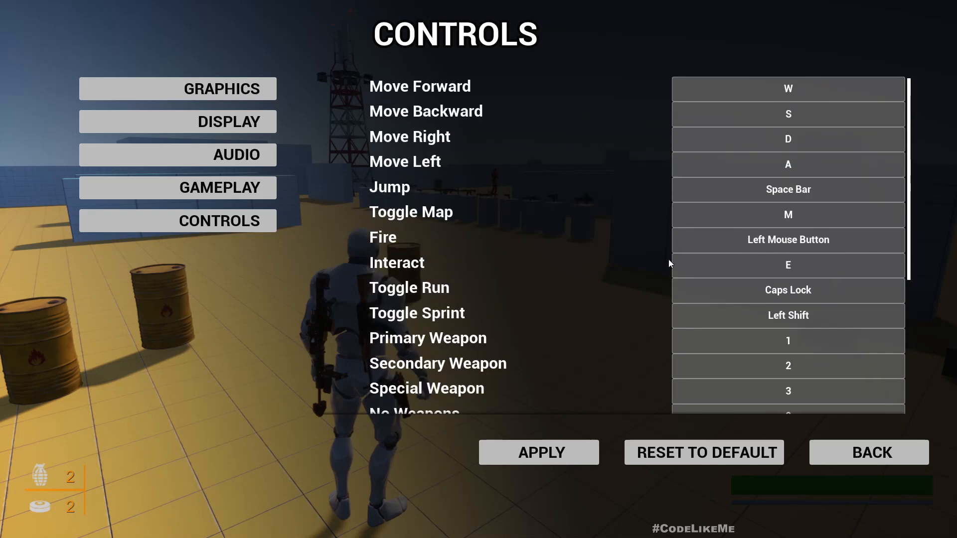
{"action": "scroll", "scroll_direction": "down", "scroll_amount": 3}
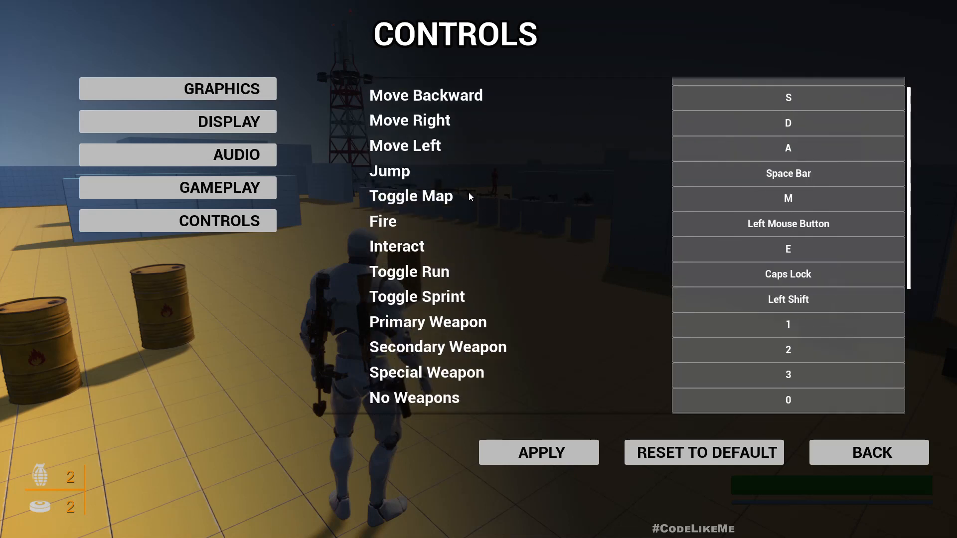
{"action": "scroll", "scroll_direction": "down", "scroll_amount": 3}
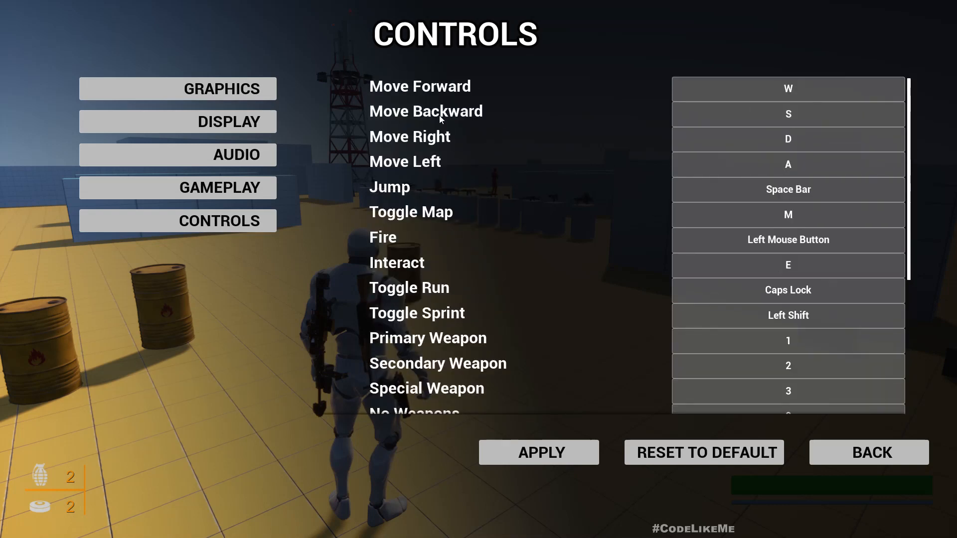
{"action": "scroll", "scroll_direction": "down", "scroll_amount": 3}
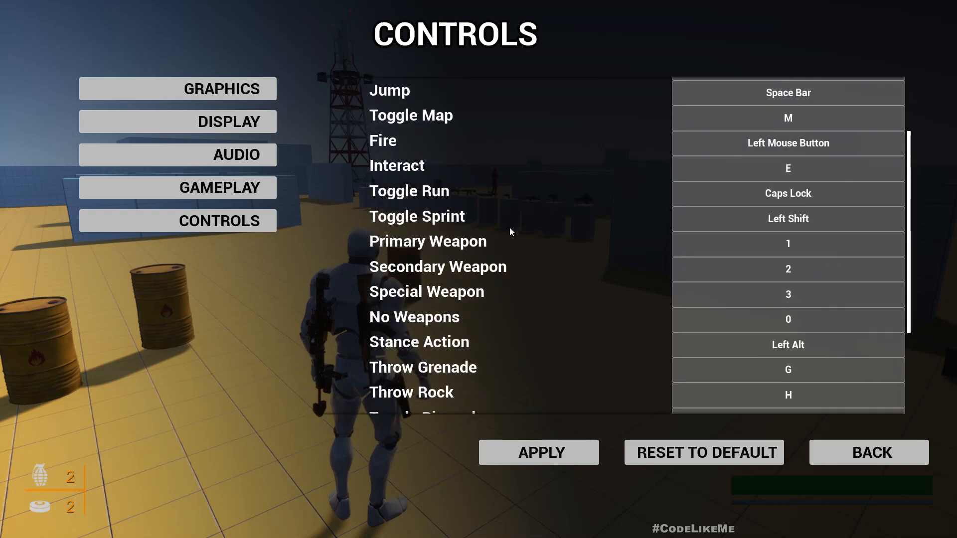
{"action": "scroll", "scroll_direction": "down", "scroll_amount": 3}
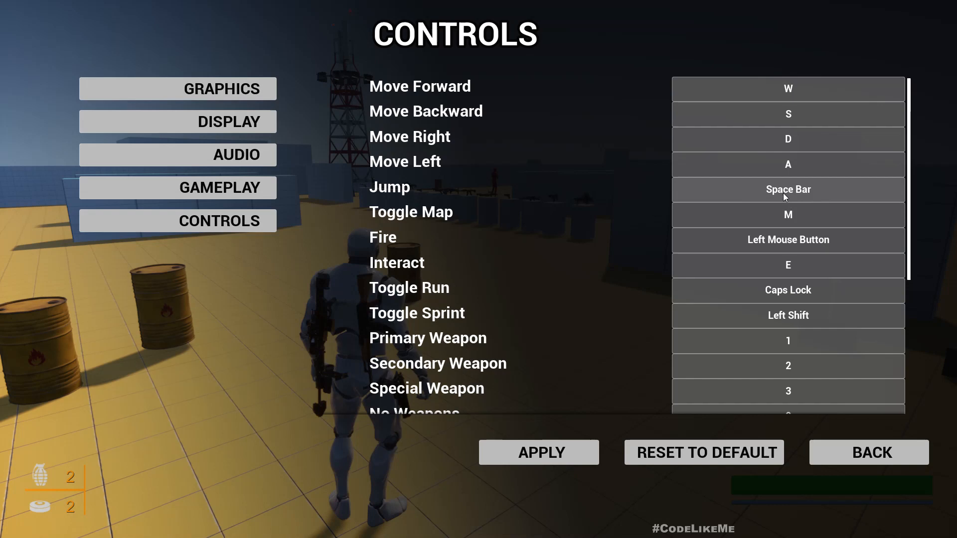
{"action": "left_click", "coordinate": [788, 189]}
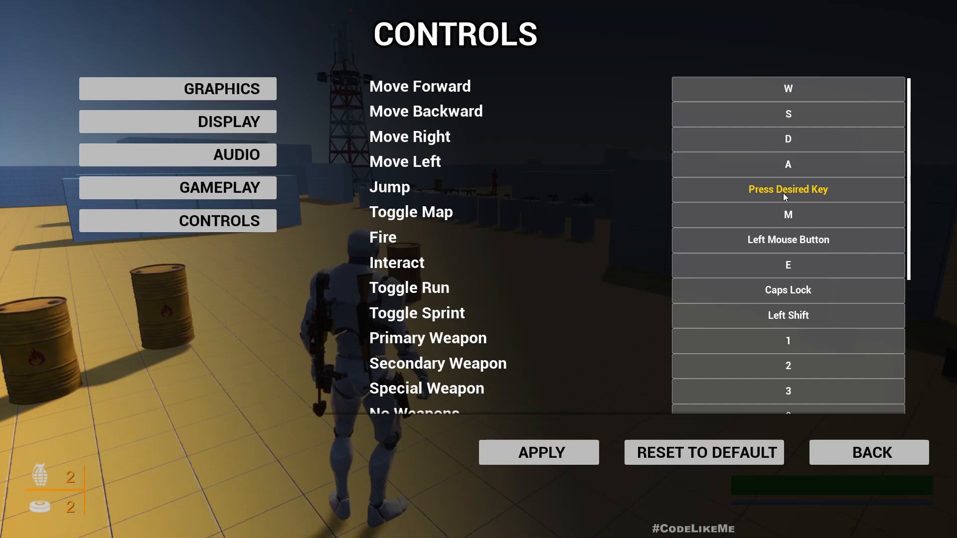
{"action": "key", "text": "enter"}
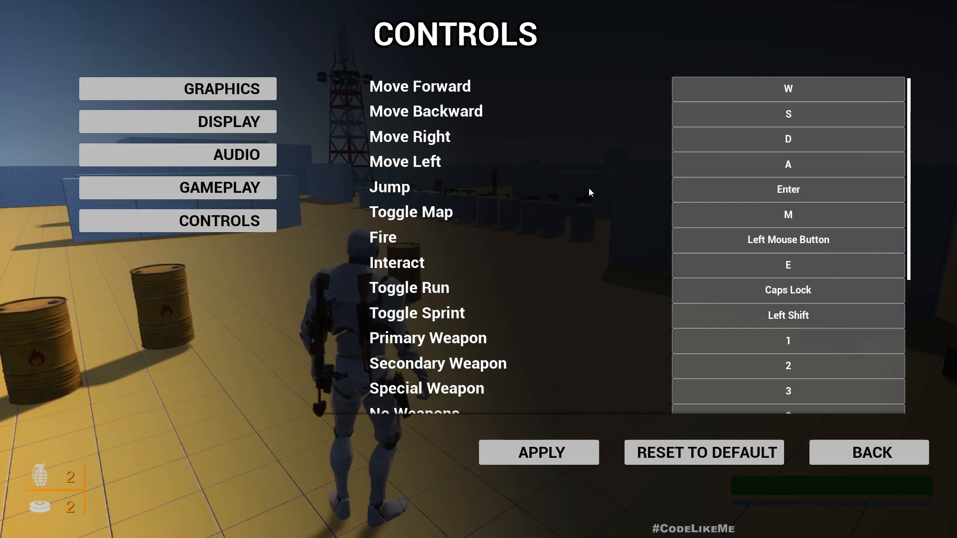
{"action": "mouse_move", "coordinate": [869, 452]}
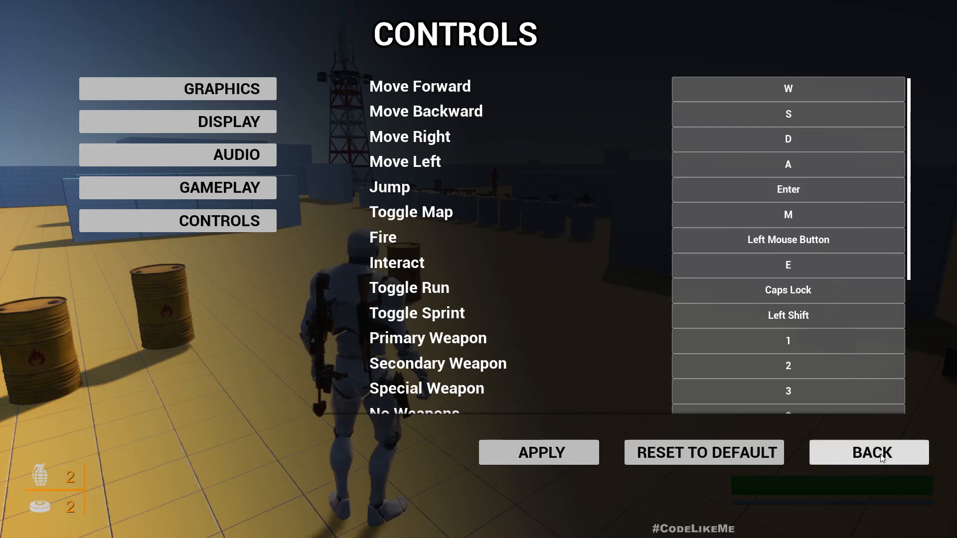
Reopen Settings > Controls to confirm Jump still shows Enter, then go back to the pause menu
{"action": "left_click", "coordinate": [868, 452]}
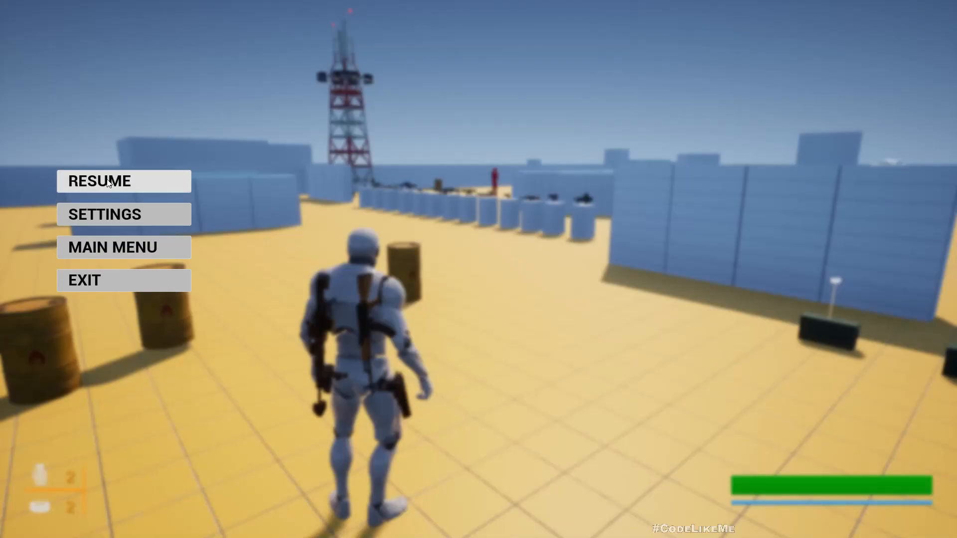
{"action": "left_click", "coordinate": [99, 181]}
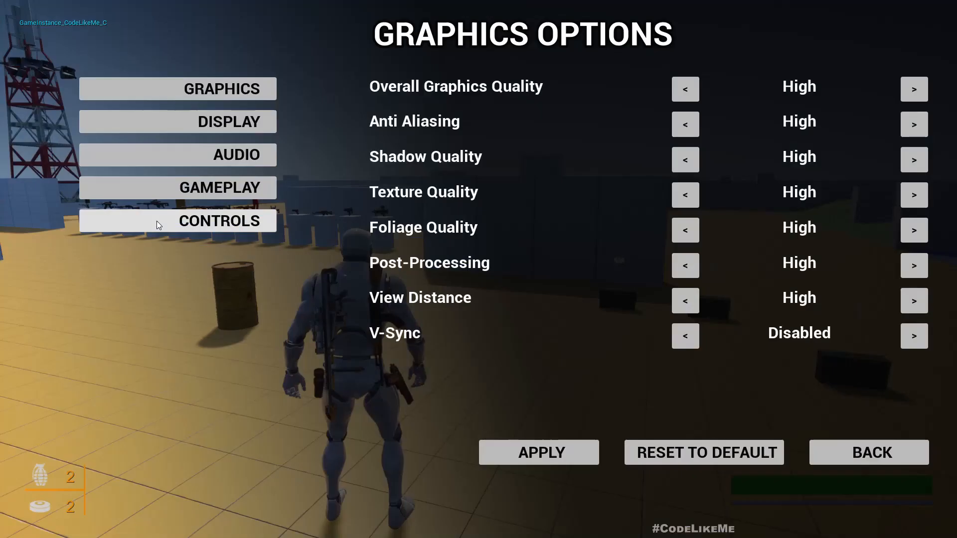
{"action": "left_click", "coordinate": [178, 220]}
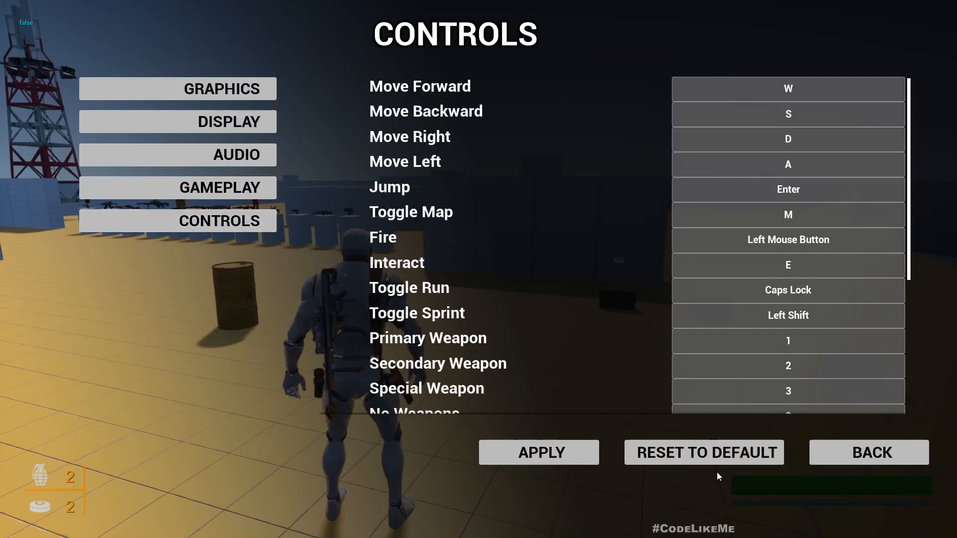
{"action": "left_click", "coordinate": [868, 453]}
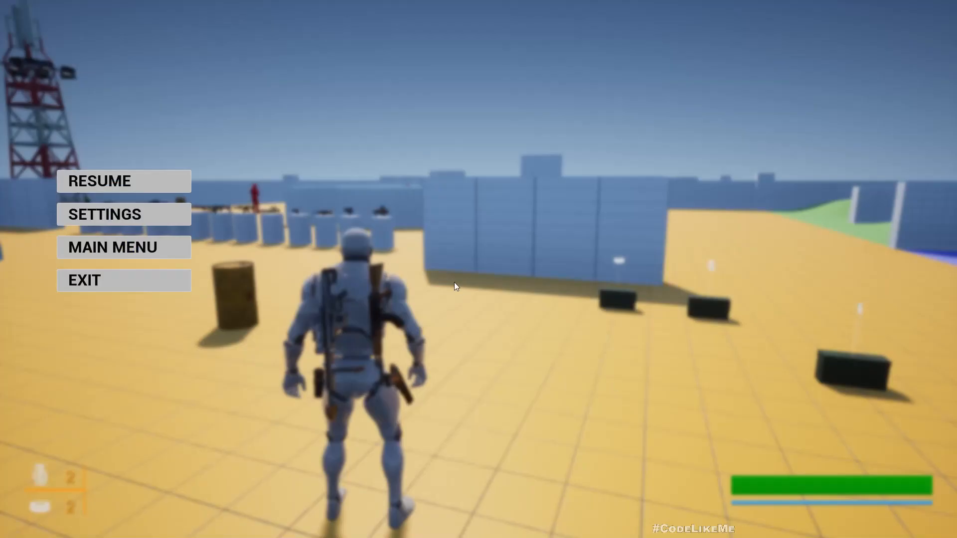
Resume and restart play, check Controls shows Jump on Space Bar, start rebinding Toggle Sprint, then exit Play
{"action": "left_click", "coordinate": [98, 180]}
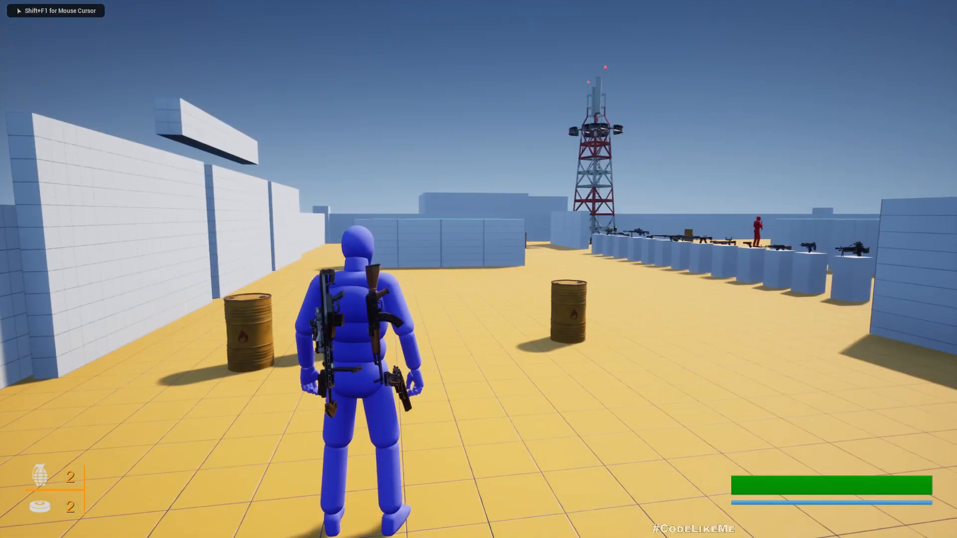
{"action": "key", "text": "Escape"}
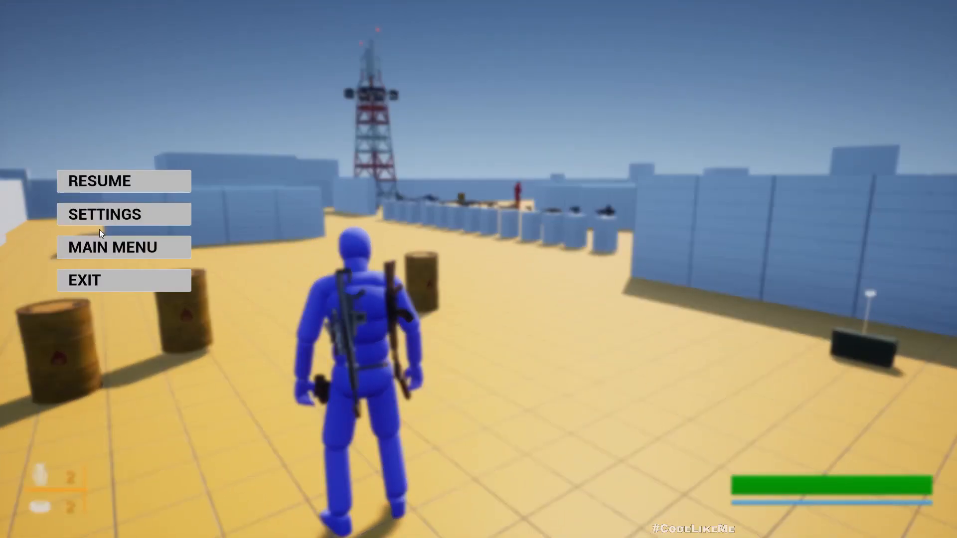
{"action": "left_click", "coordinate": [104, 213]}
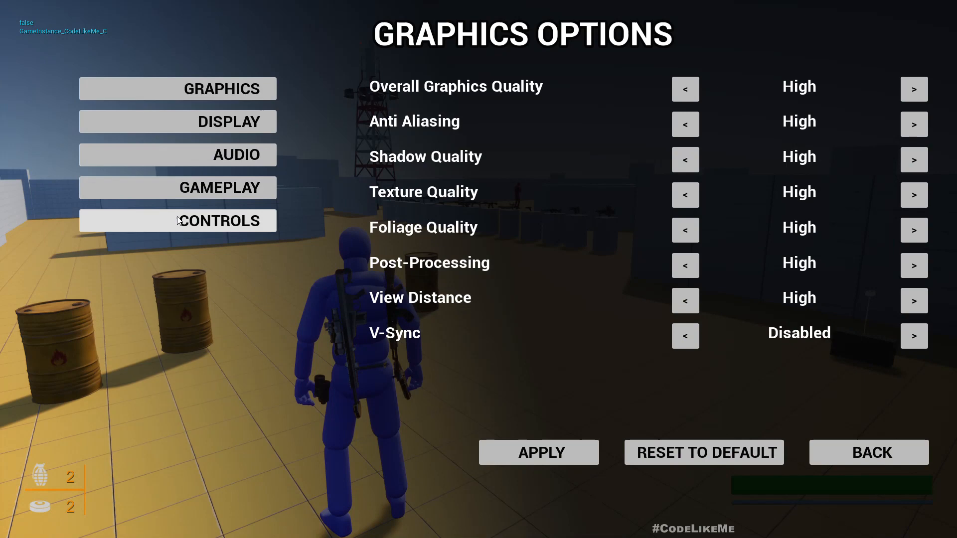
{"action": "left_click", "coordinate": [178, 222]}
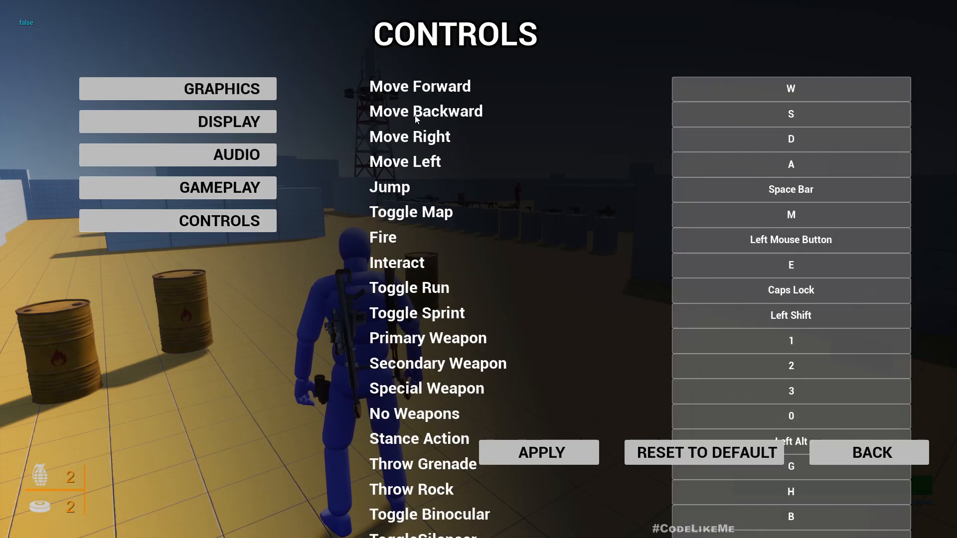
{"action": "mouse_move", "coordinate": [863, 169]}
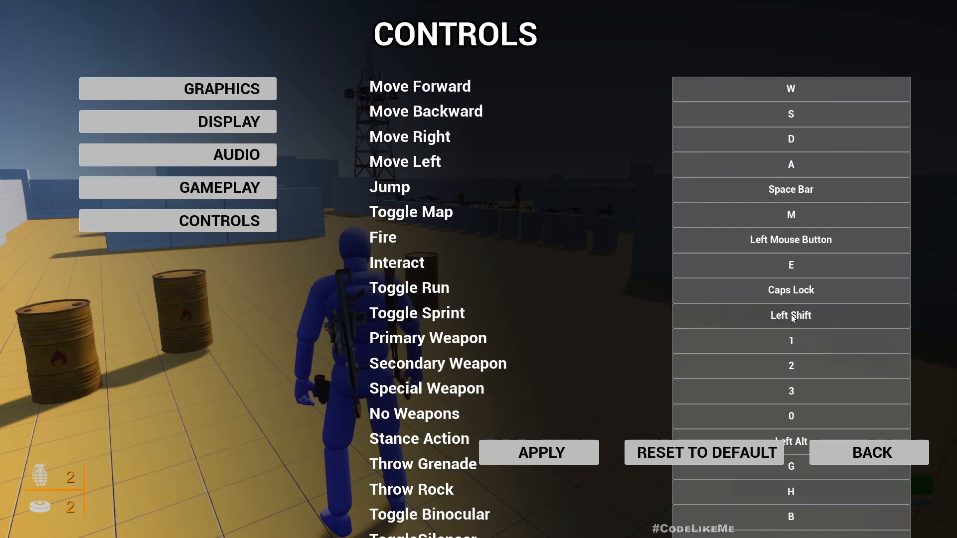
{"action": "left_click", "coordinate": [791, 316]}
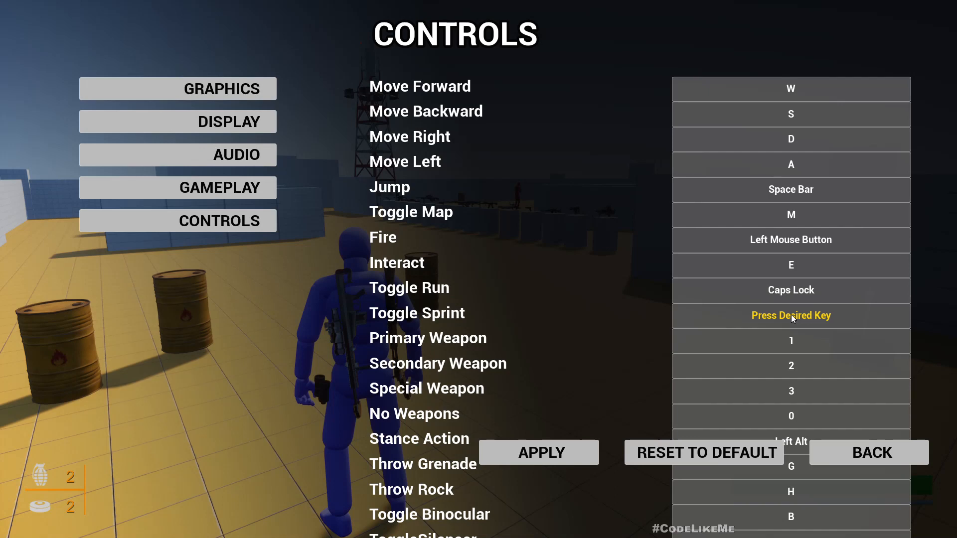
{"action": "left_click", "coordinate": [869, 453]}
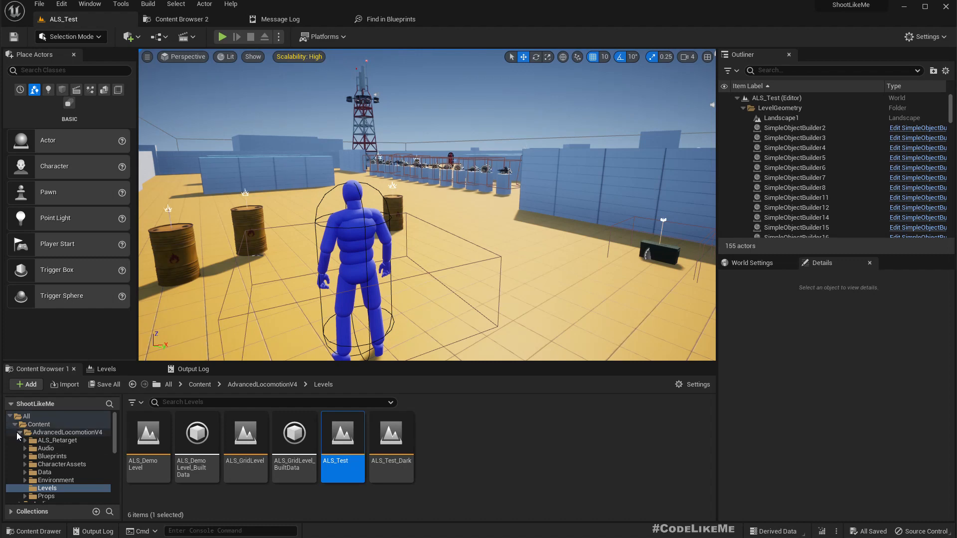
Browse to MenuSystem > UI in the Content Browser and open the wdg_controls widget blueprint
{"action": "left_click", "coordinate": [262, 385]}
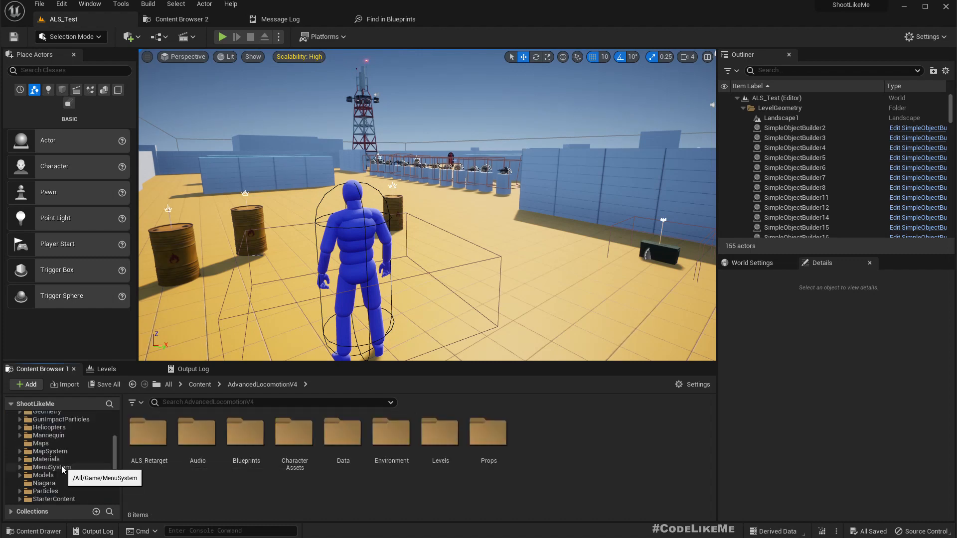
{"action": "left_click", "coordinate": [20, 467]}
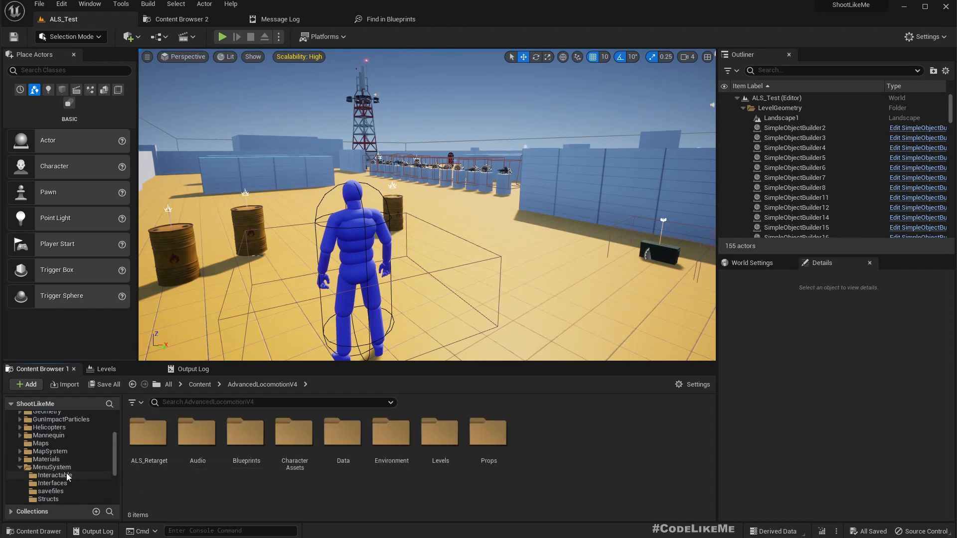
{"action": "left_click", "coordinate": [42, 474]}
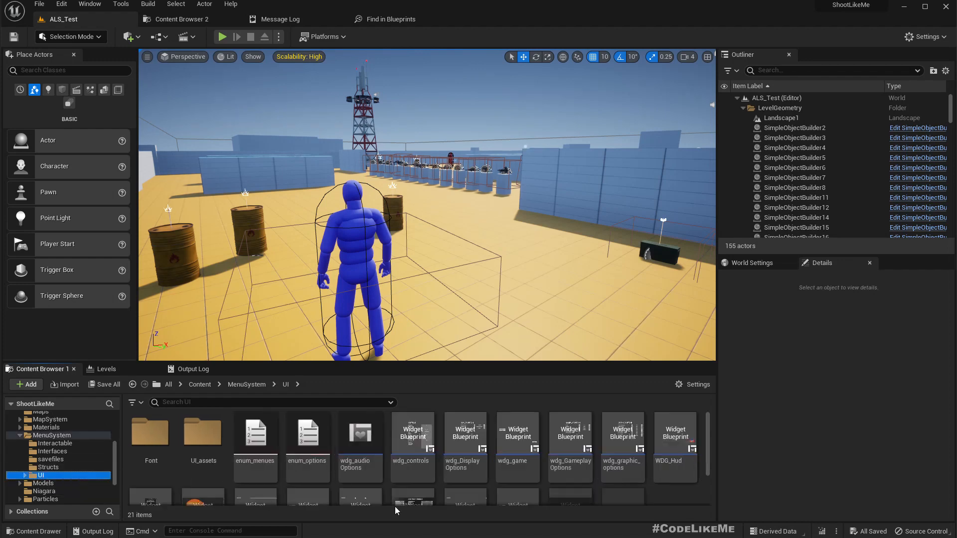
{"action": "left_click", "coordinate": [412, 446]}
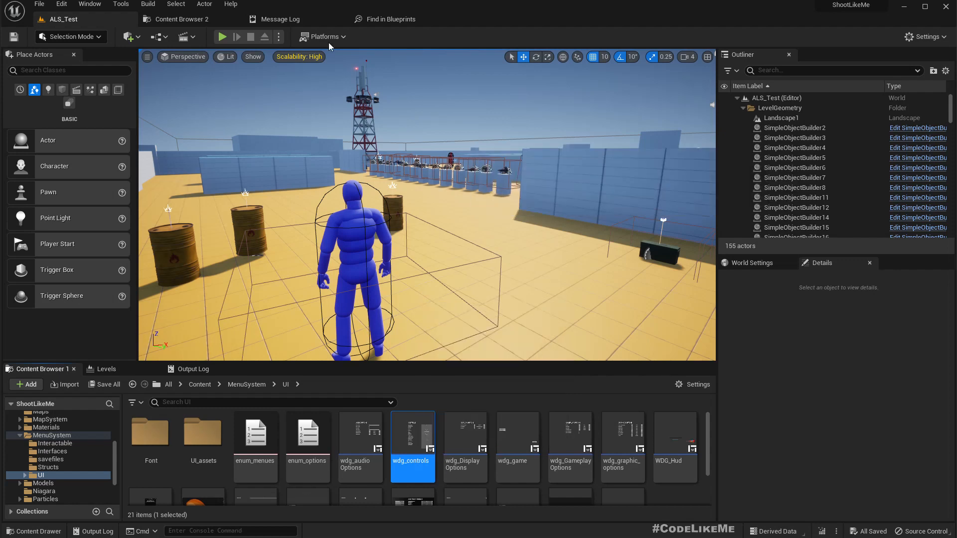
{"action": "double_click", "coordinate": [412, 432]}
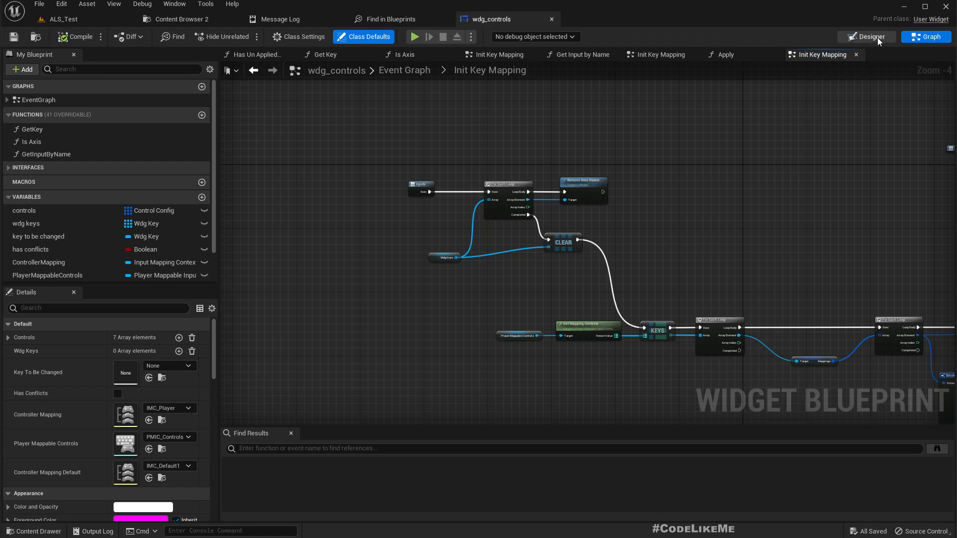
In the Designer view, replace the Key Panel vertical box in the Hierarchy with a Scroll Box
{"action": "left_click", "coordinate": [867, 36]}
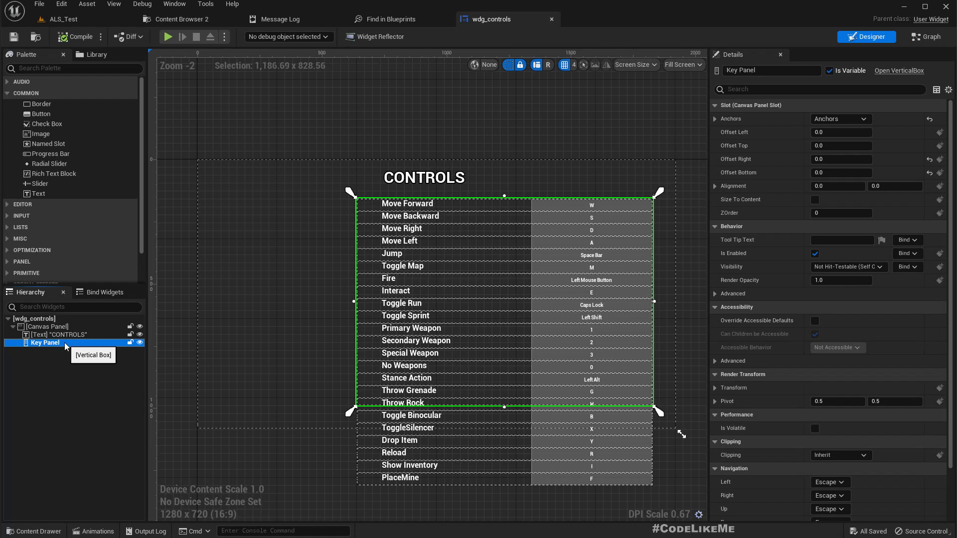
{"action": "scroll", "scroll_direction": "down", "scroll_amount": 3}
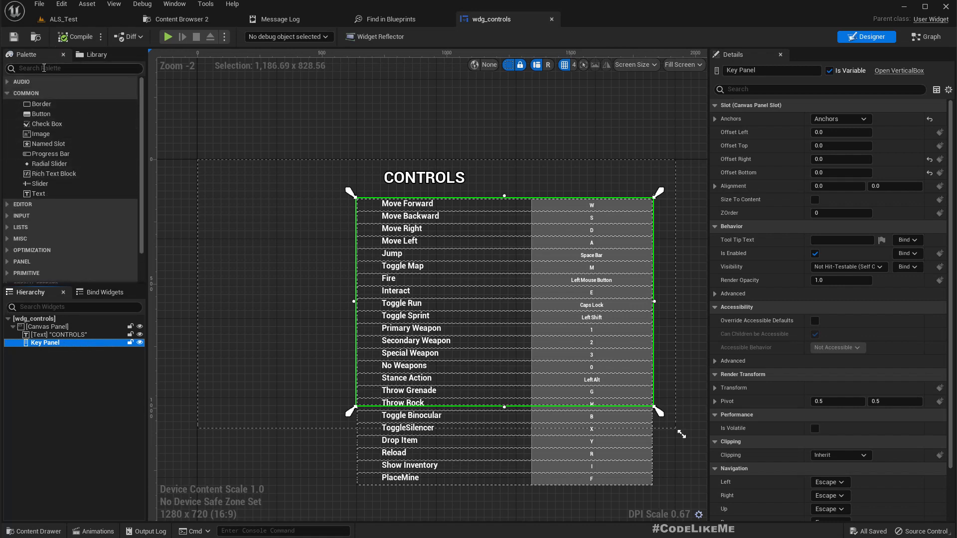
{"action": "type", "text": "w"}
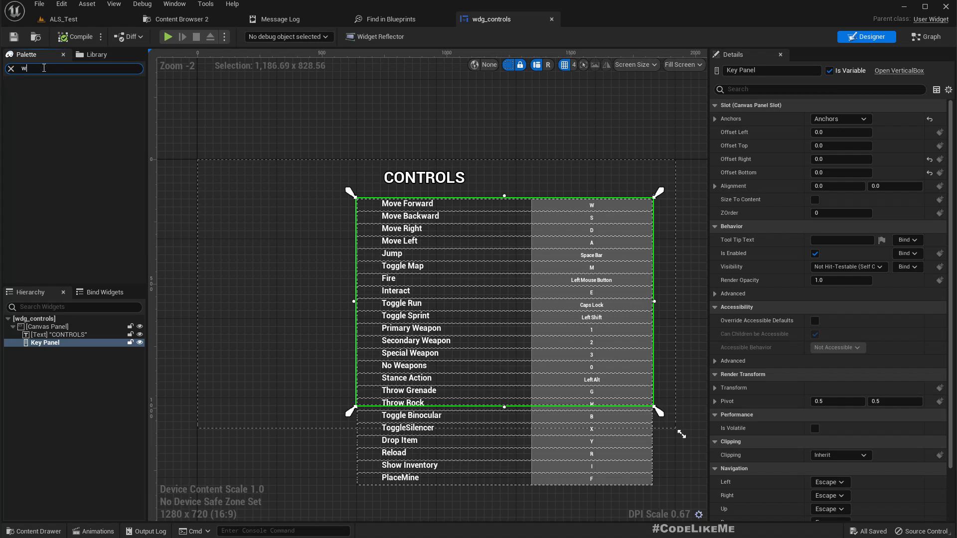
{"action": "type", "text": "scr"}
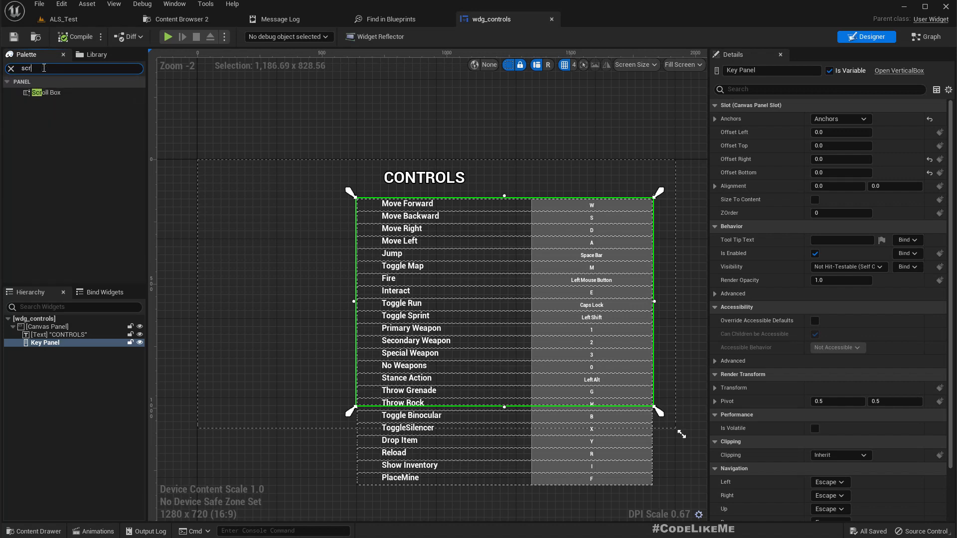
{"action": "mouse_move", "coordinate": [80, 361]}
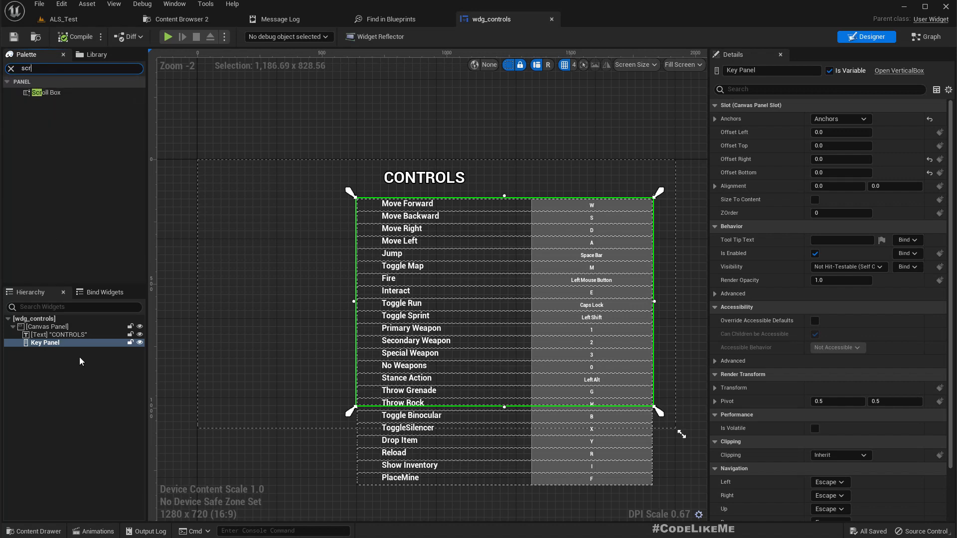
{"action": "right_click", "coordinate": [45, 342]}
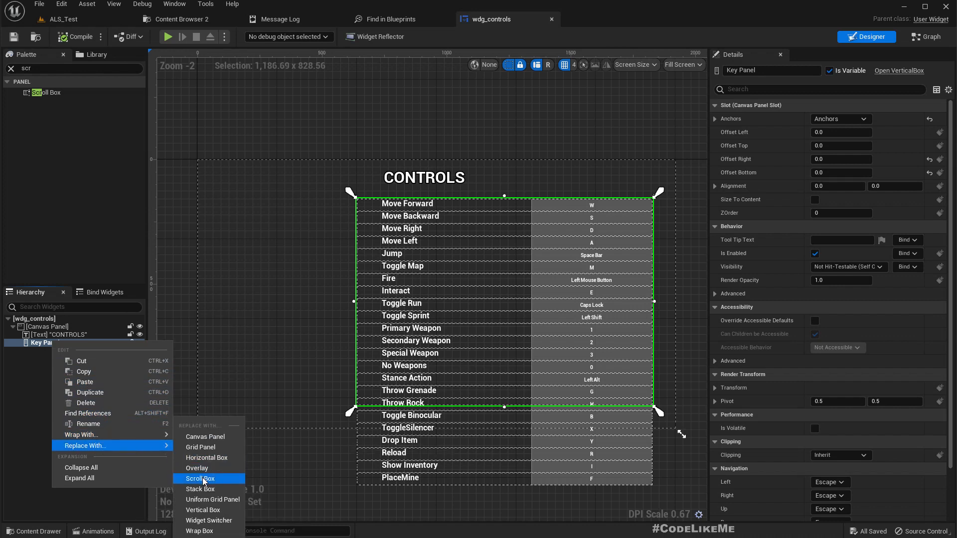
{"action": "left_click", "coordinate": [201, 478]}
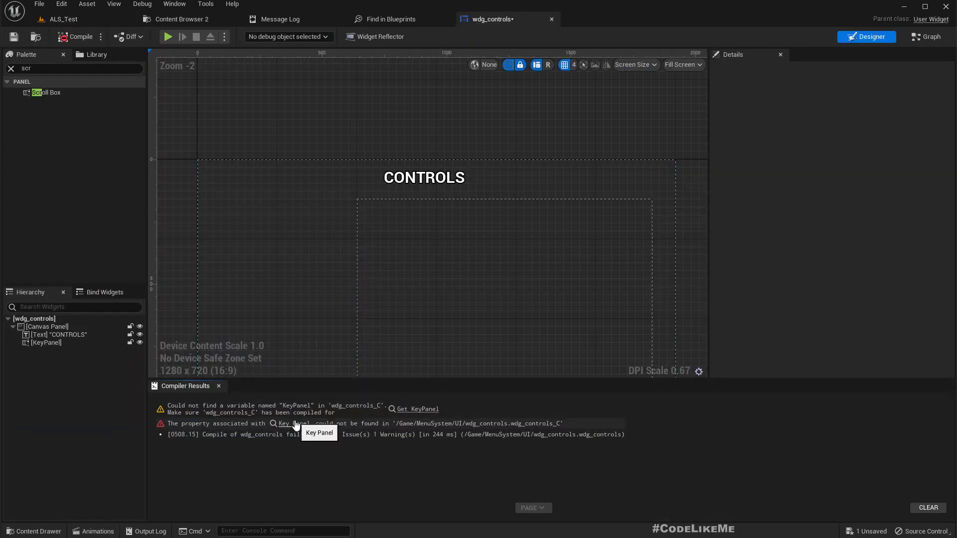
Mark the KeyPanel scroll box as Is Variable and recompile the widget blueprint
{"action": "left_click", "coordinate": [925, 37]}
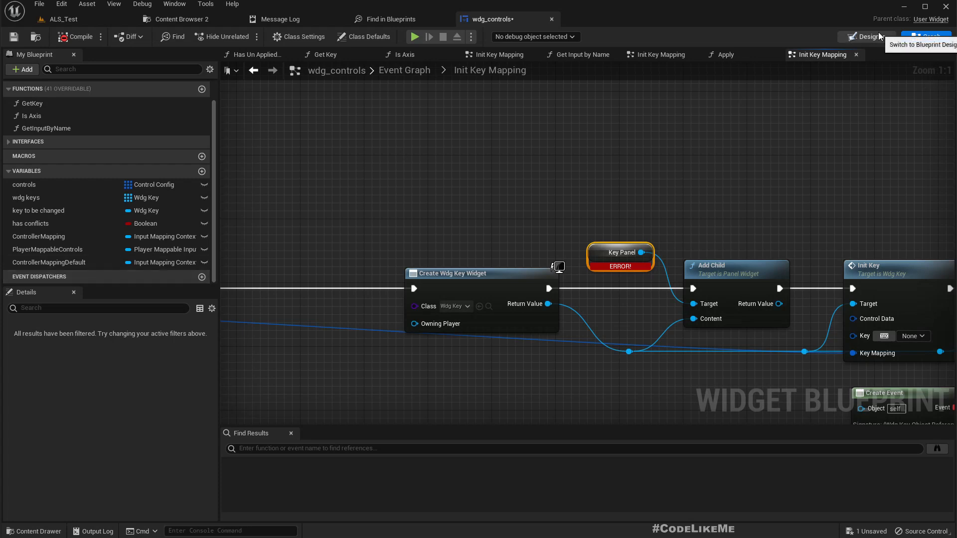
{"action": "left_click", "coordinate": [866, 37]}
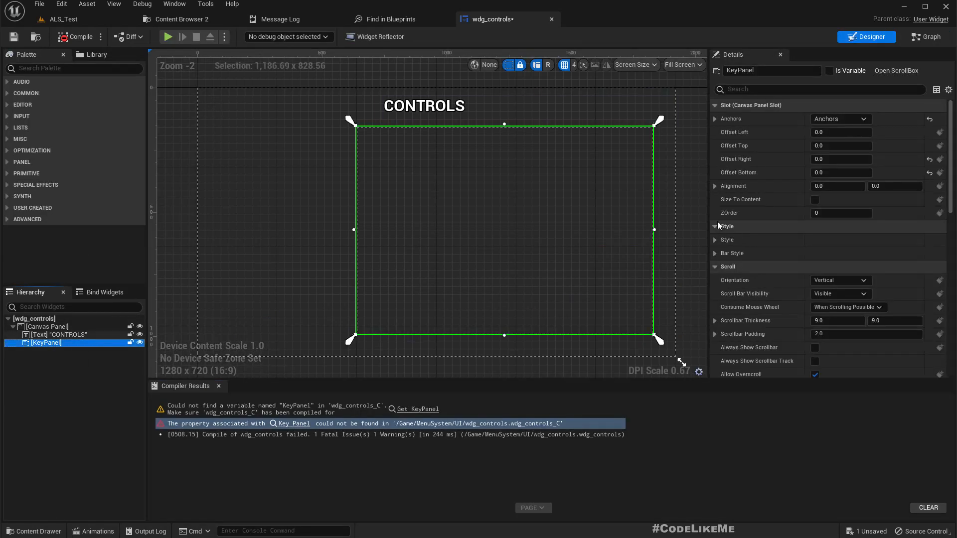
{"action": "left_click", "coordinate": [829, 70]}
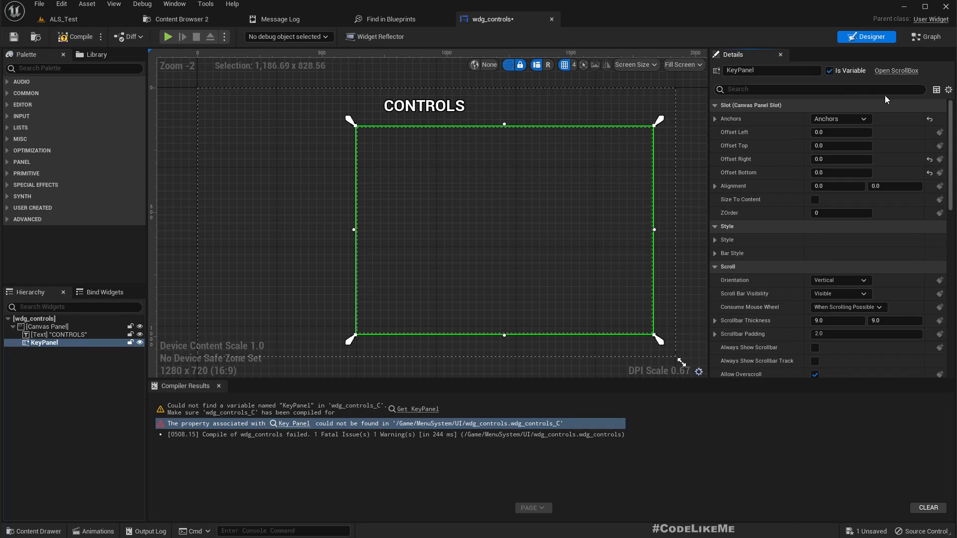
{"action": "left_click", "coordinate": [926, 37]}
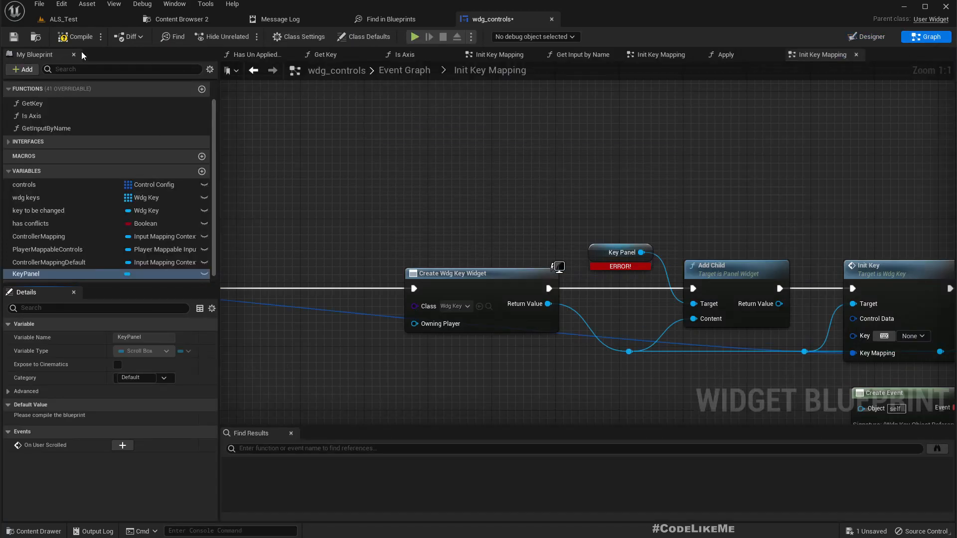
{"action": "left_click", "coordinate": [78, 37]}
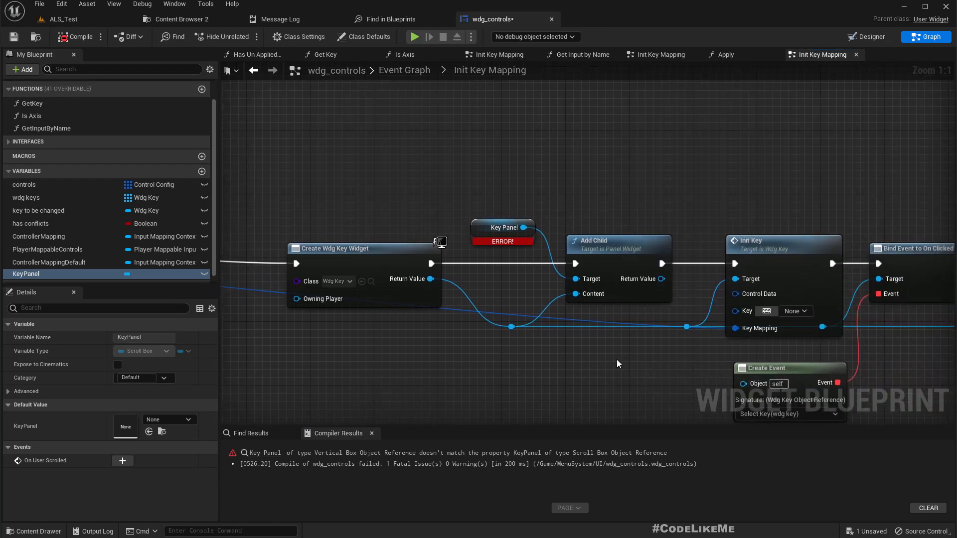
{"action": "mouse_move", "coordinate": [504, 227]}
{"action": "type", "text": "add"}
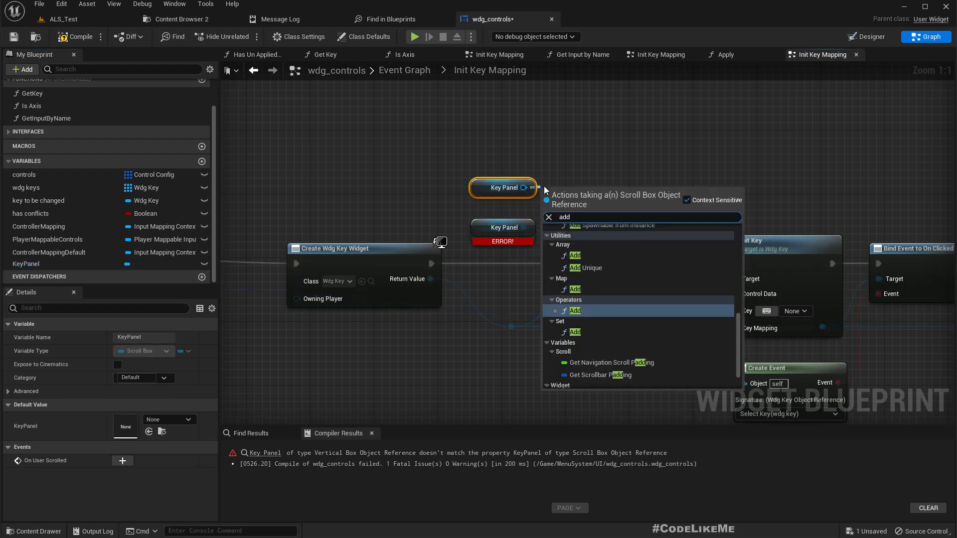
In Init Key Mapping, wire each key widget into a new KeyPanel Add Child node and remove the broken node
{"action": "left_click", "coordinate": [589, 230]}
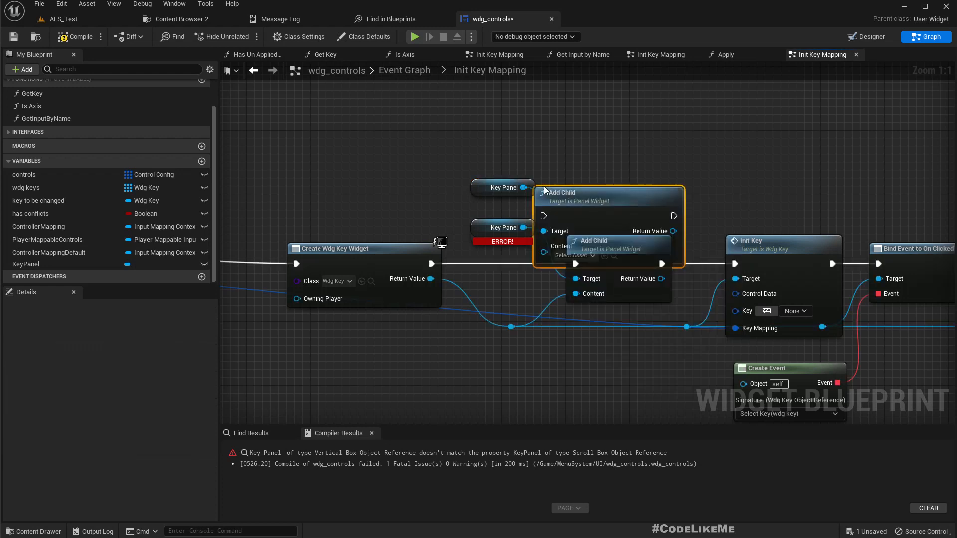
{"action": "left_click_drag", "start_coordinate": [604, 192], "coordinate": [641, 145]}
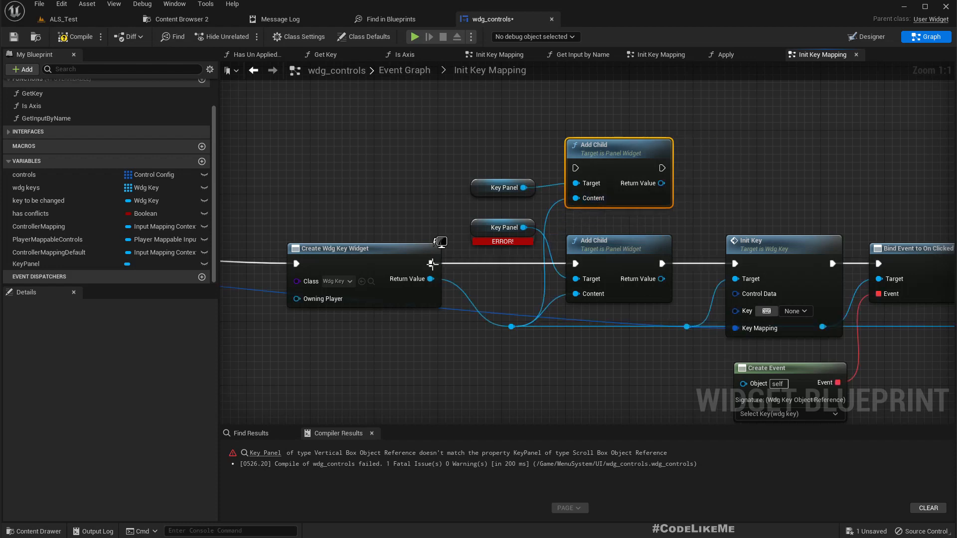
{"action": "left_click_drag", "start_coordinate": [431, 263], "coordinate": [575, 167]}
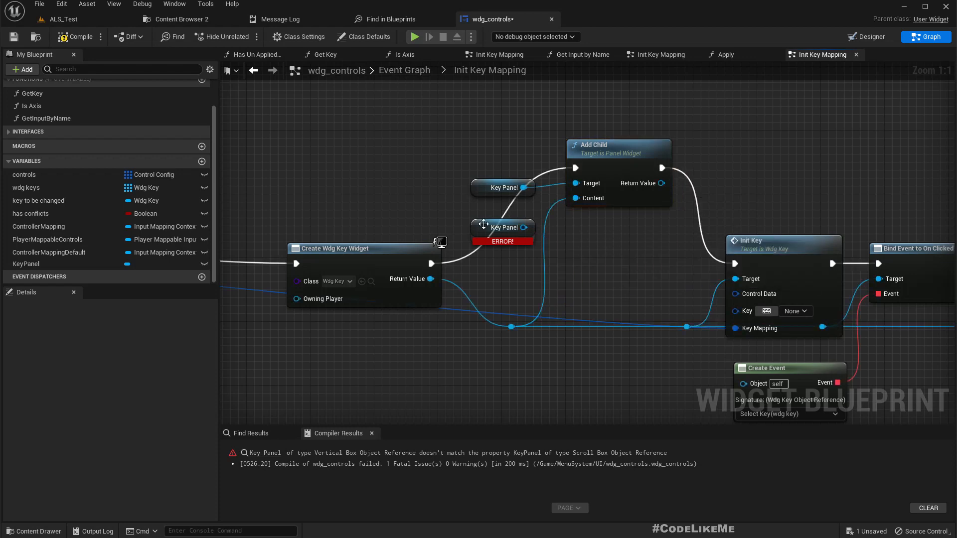
{"action": "mouse_move", "coordinate": [616, 157]}
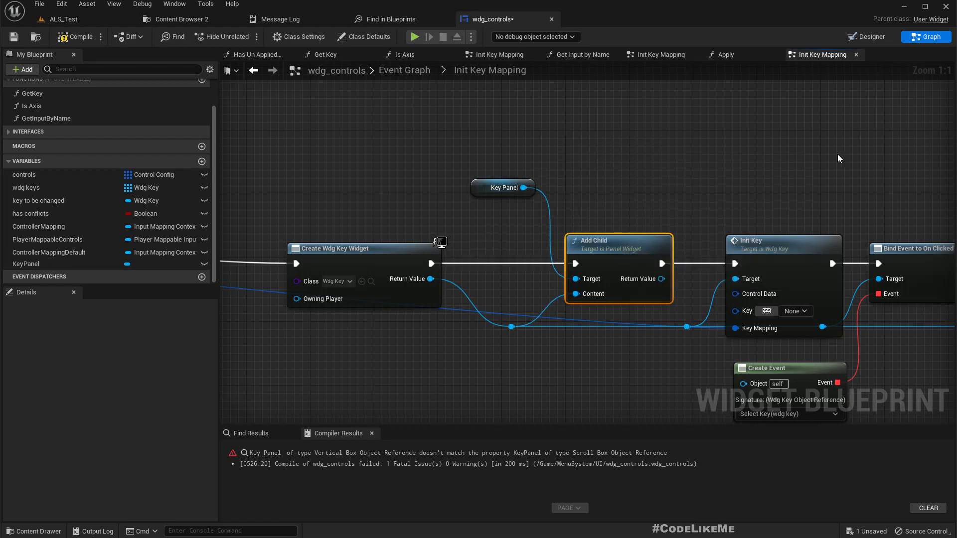
{"action": "left_click", "coordinate": [503, 187]}
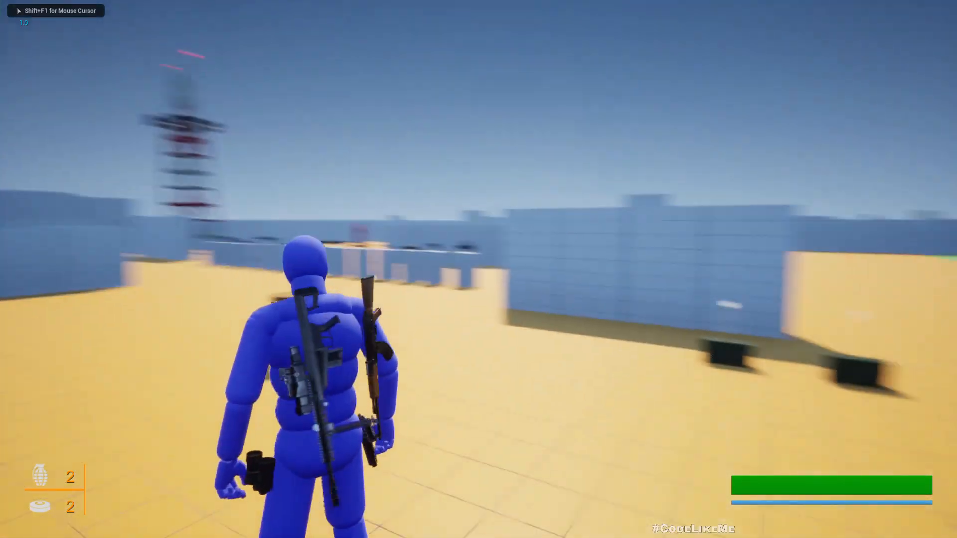
Pause the running game and check the Settings Controls page now scrolls through the key bindings
{"action": "key", "text": "Escape"}
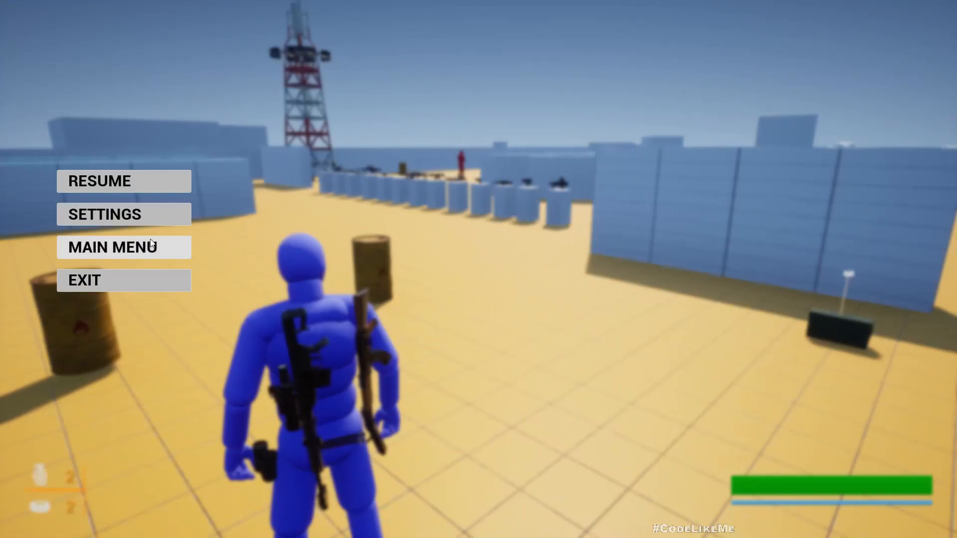
{"action": "left_click", "coordinate": [104, 214]}
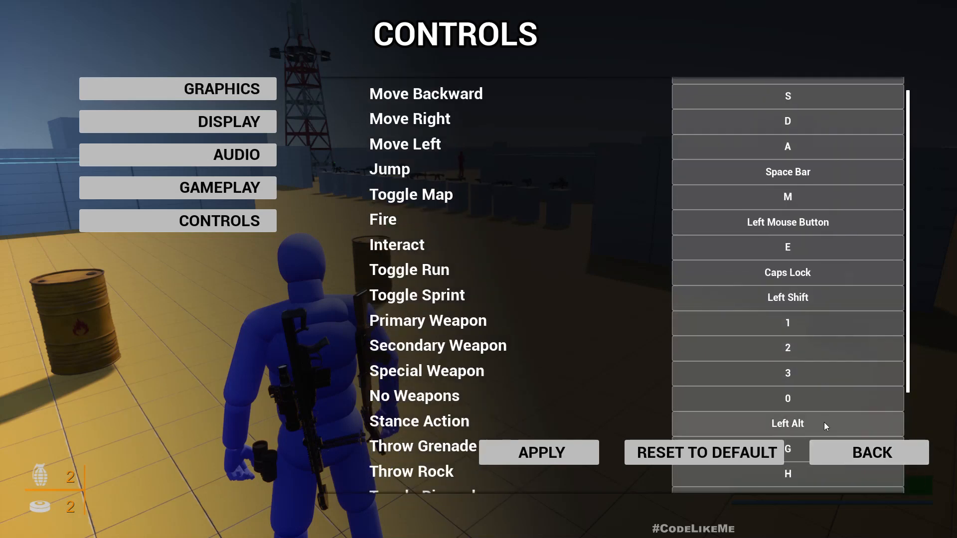
{"action": "left_click", "coordinate": [868, 453]}
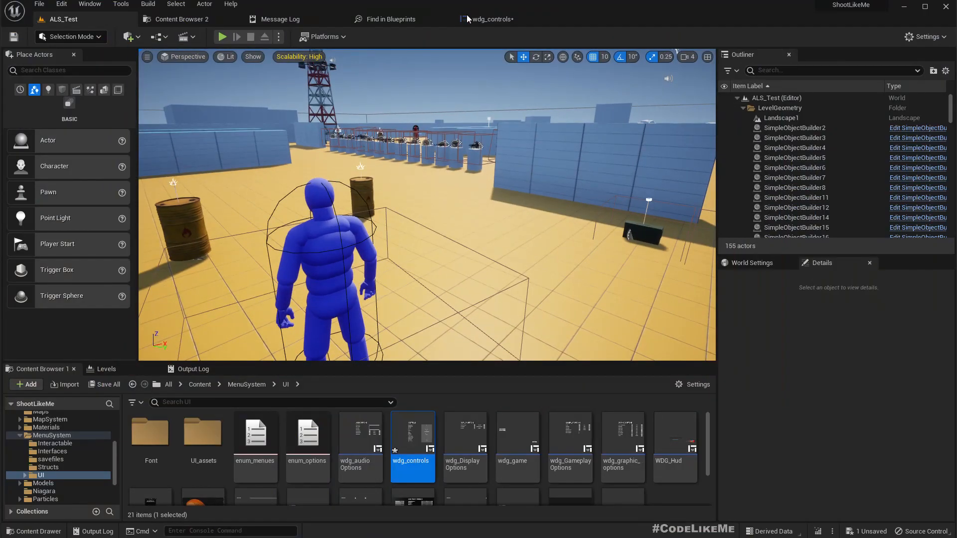
Reopen wdg_controls after stopping play and bring up Content Browser 2 on the MenuSystem UI folder
{"action": "double_click", "coordinate": [412, 434]}
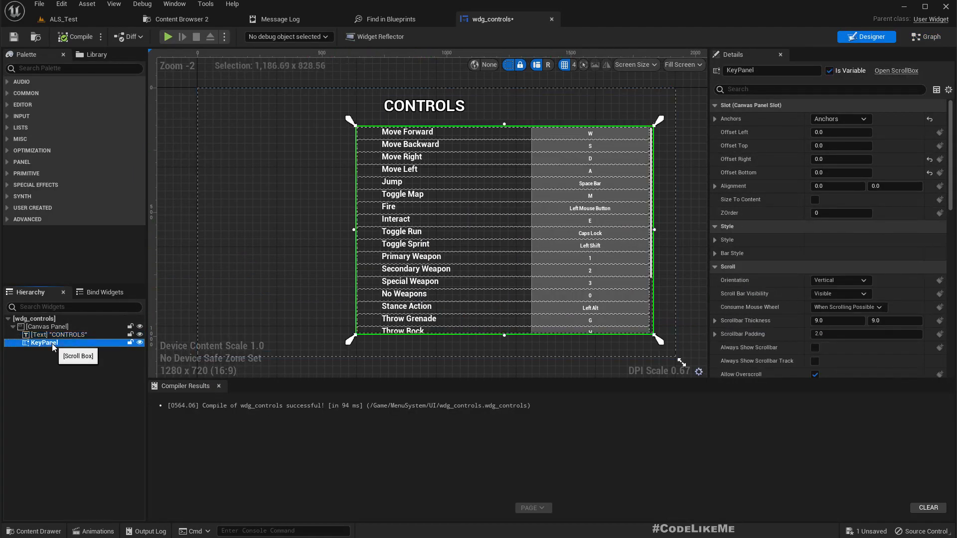
{"action": "mouse_move", "coordinate": [911, 239]}
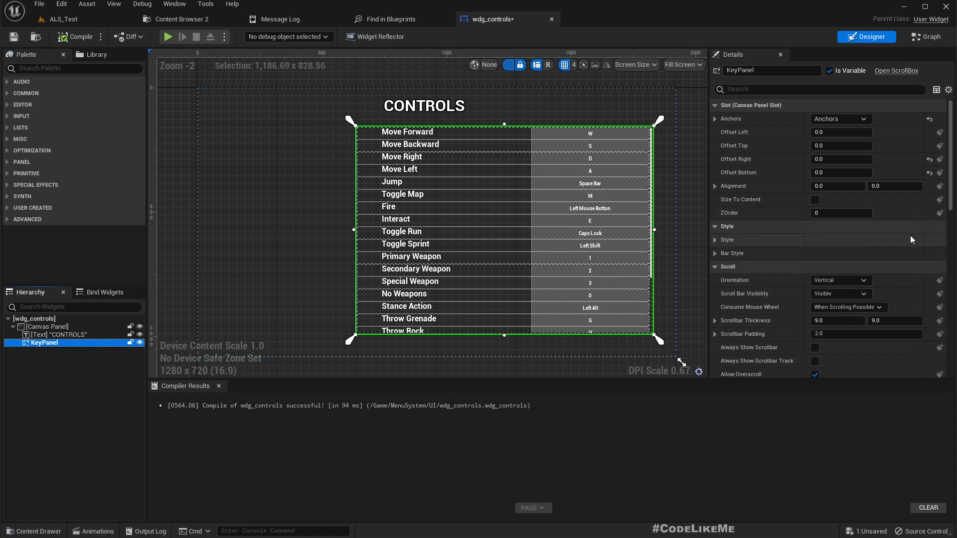
{"action": "mouse_move", "coordinate": [911, 238]}
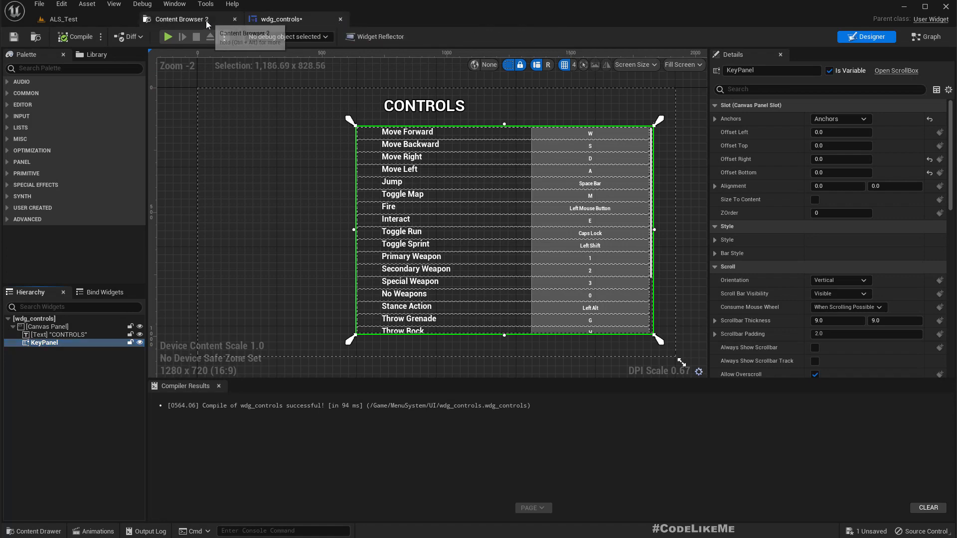
{"action": "left_click", "coordinate": [180, 18]}
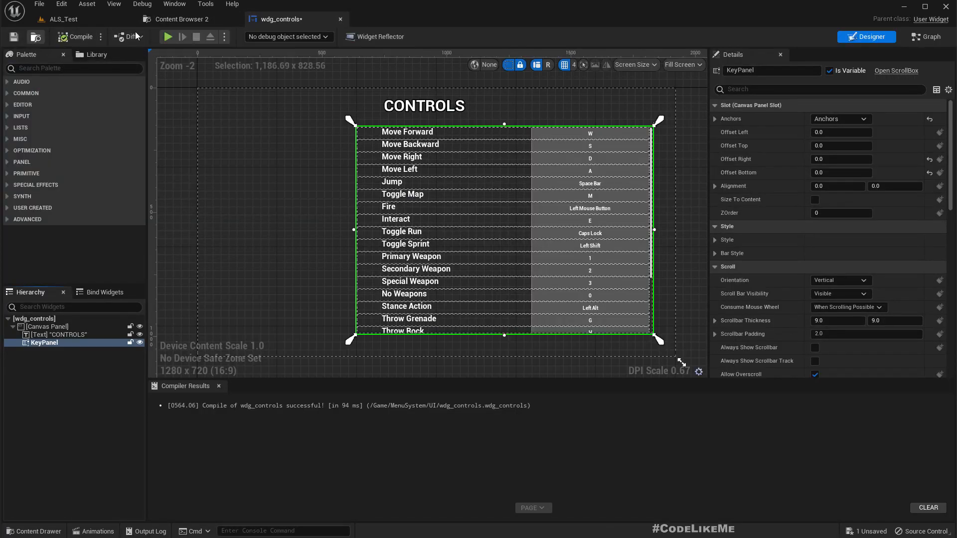
{"action": "left_click", "coordinate": [181, 19]}
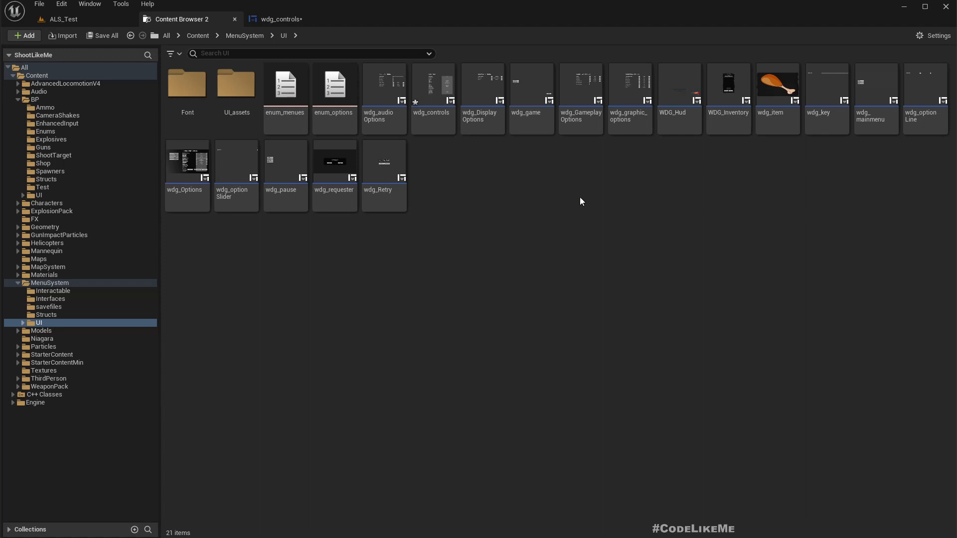
Open wdg_Options to inspect its APPLY/RESET/BACK button container, then return to wdg_controls
{"action": "left_click", "coordinate": [188, 161]}
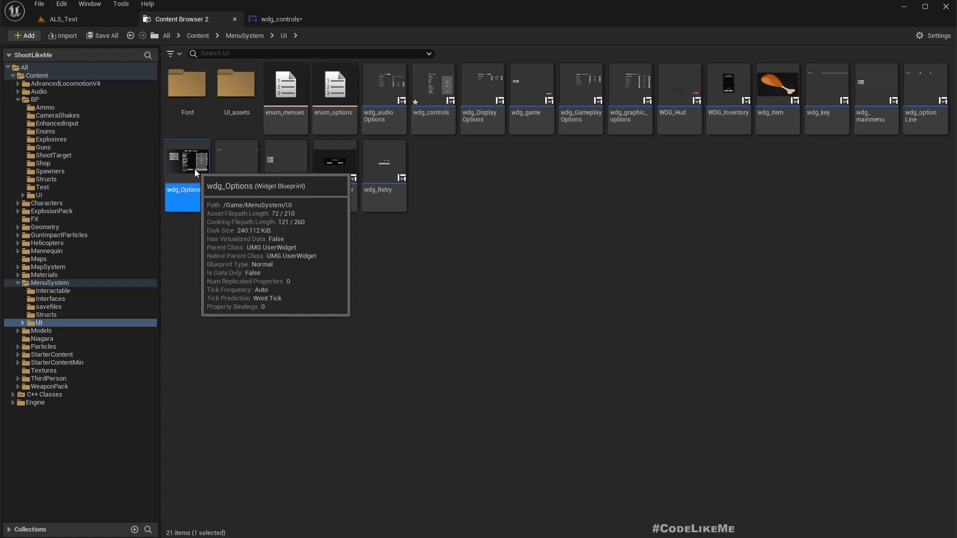
{"action": "double_click", "coordinate": [186, 162]}
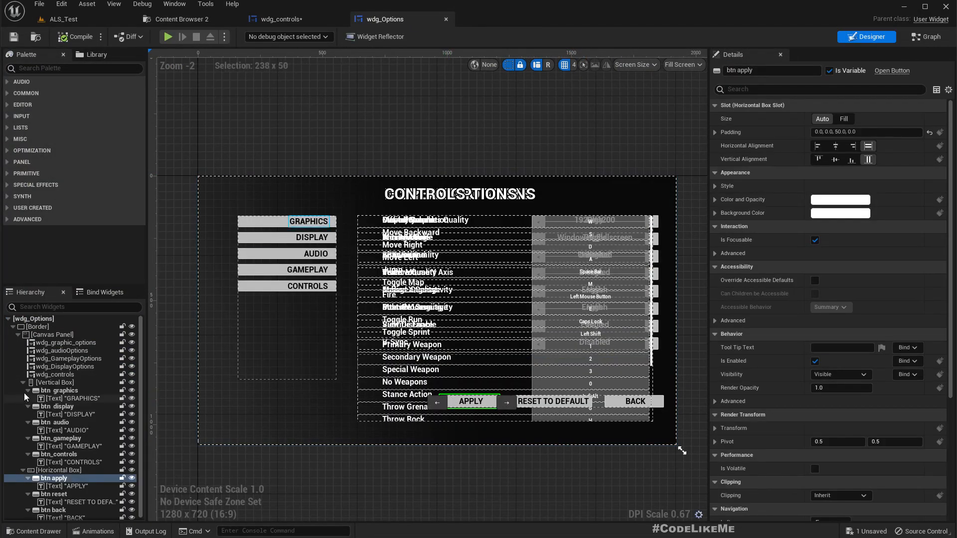
{"action": "left_click", "coordinate": [60, 470]}
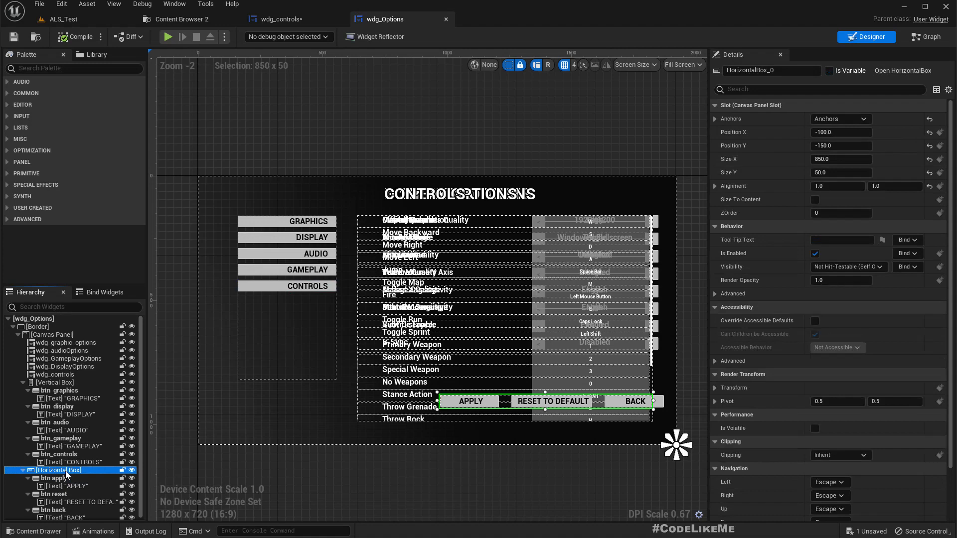
{"action": "mouse_move", "coordinate": [842, 172]}
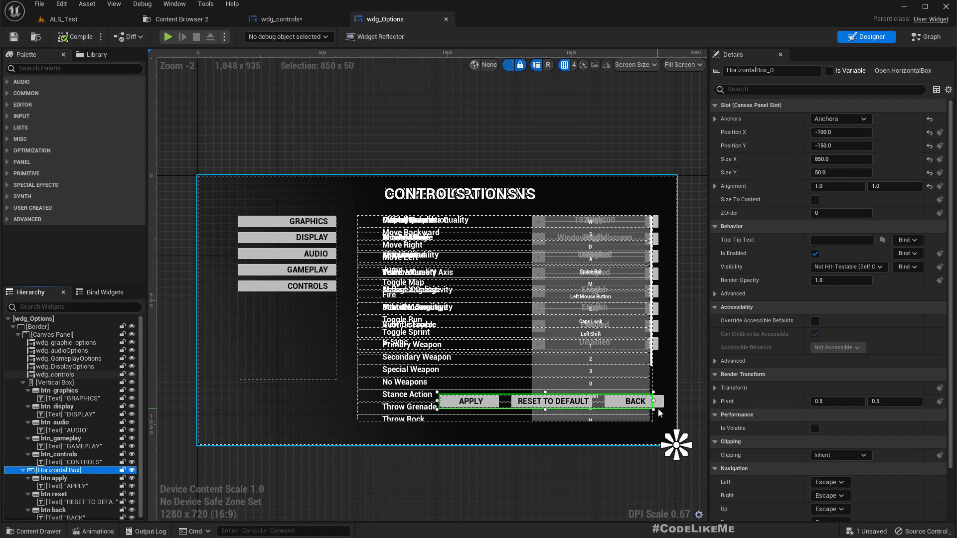
{"action": "left_click", "coordinate": [283, 19]}
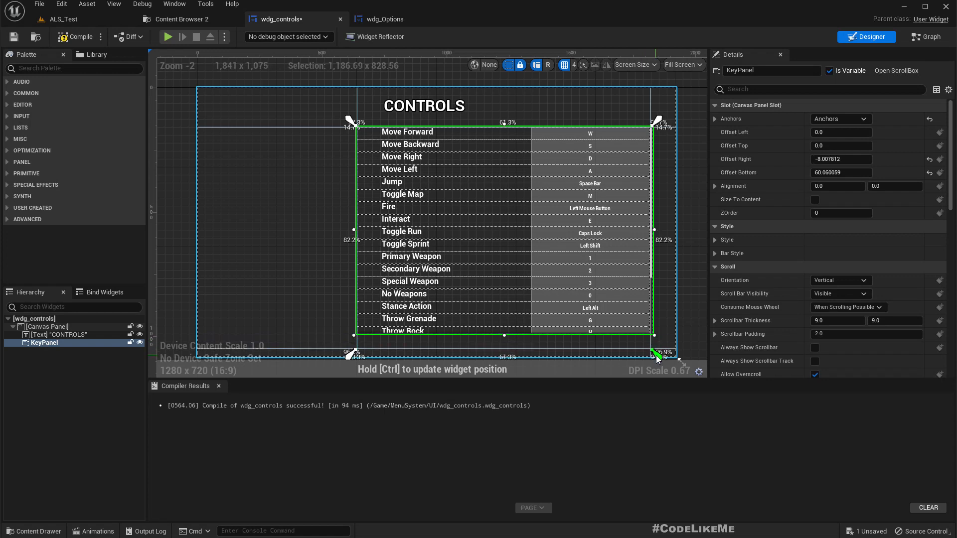
Resize the KeyPanel scroll box by setting its bottom offset to 150 and then 250, comparing against wdg_Options
{"action": "left_click_drag", "start_coordinate": [656, 352], "coordinate": [665, 360]}
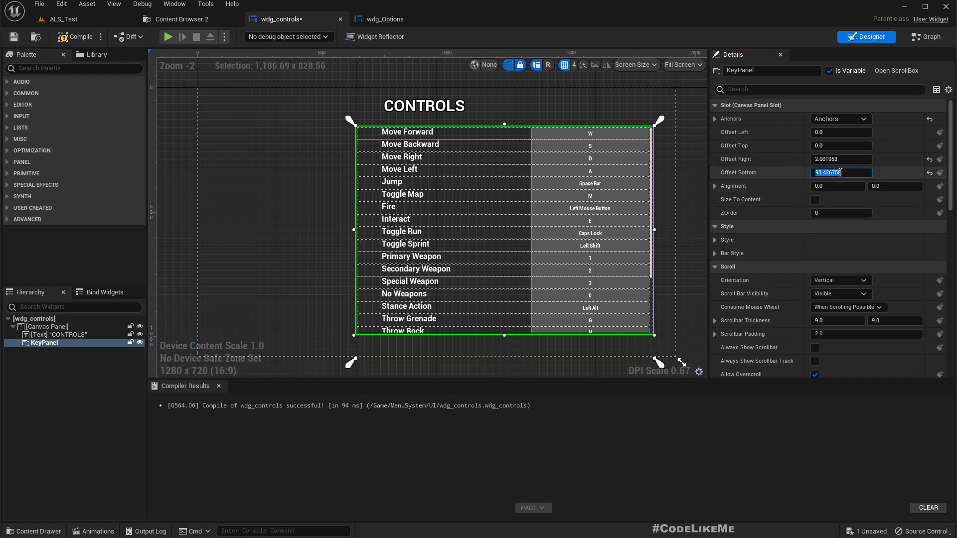
{"action": "type", "text": "150.0"}
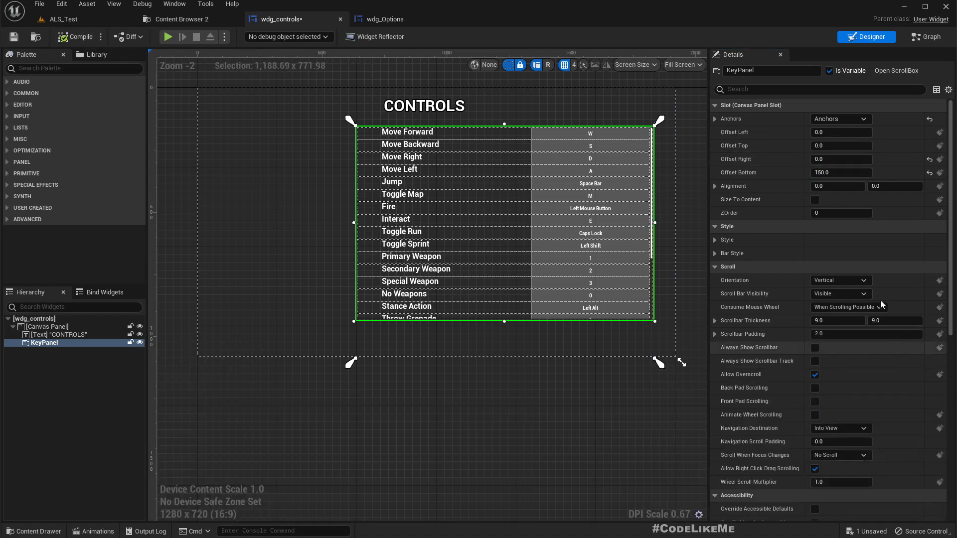
{"action": "left_click", "coordinate": [842, 172]}
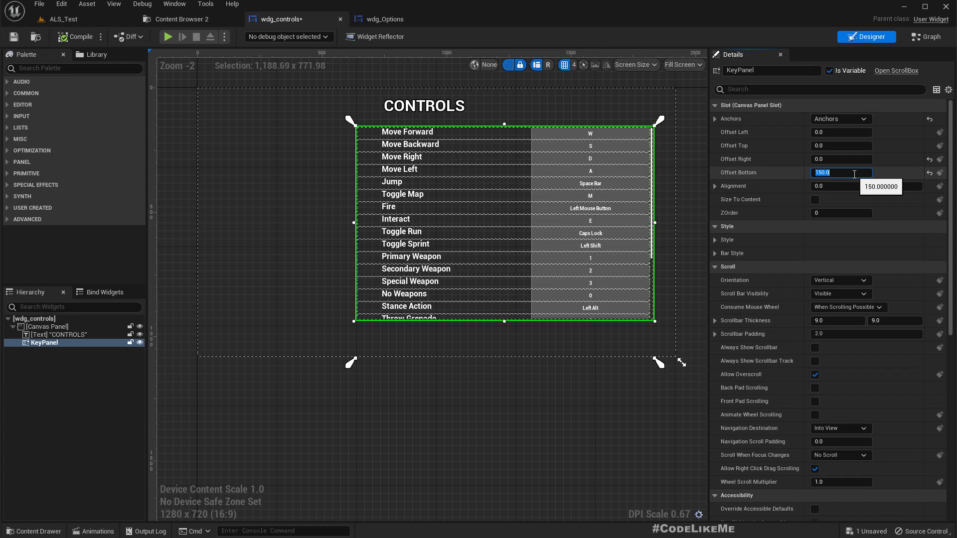
{"action": "left_click", "coordinate": [385, 19]}
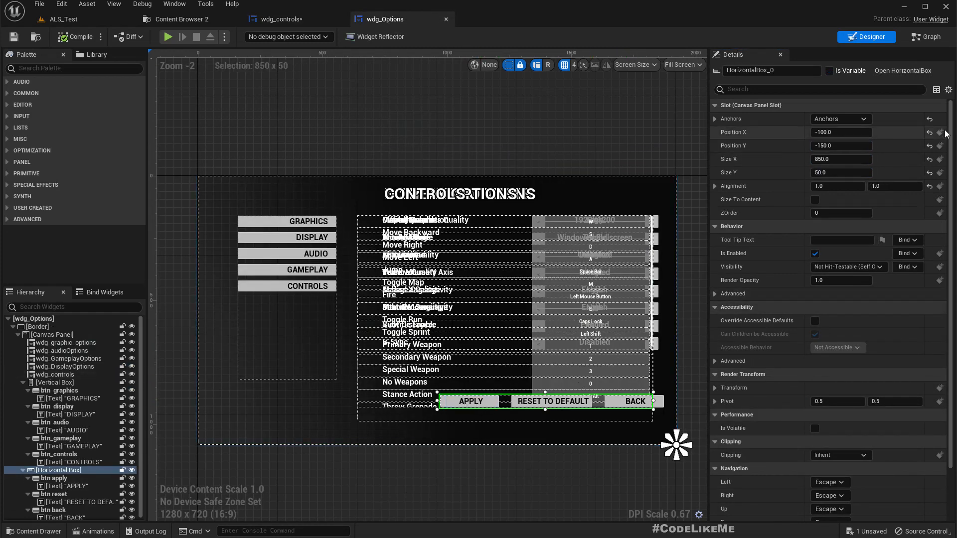
{"action": "left_click", "coordinate": [290, 19]}
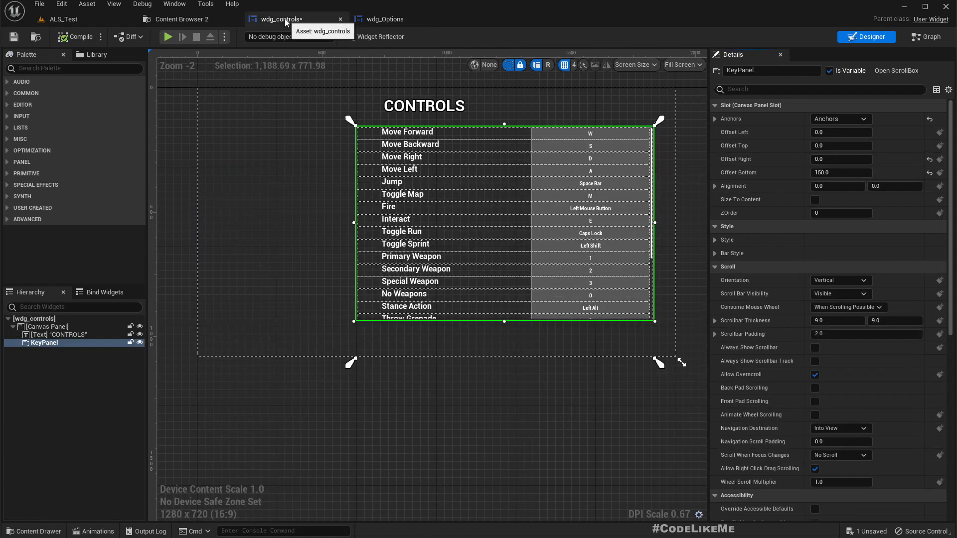
{"action": "left_click", "coordinate": [842, 173]}
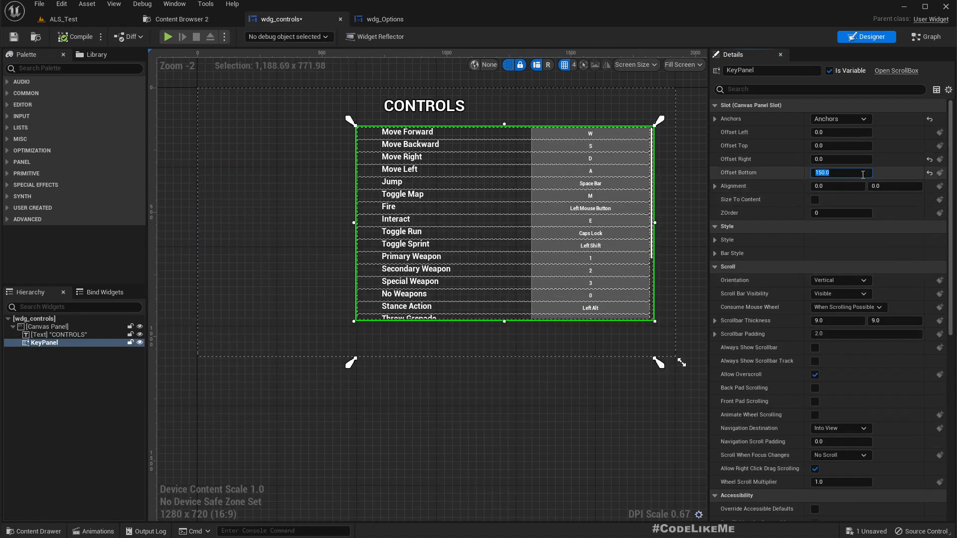
{"action": "type", "text": "250.0"}
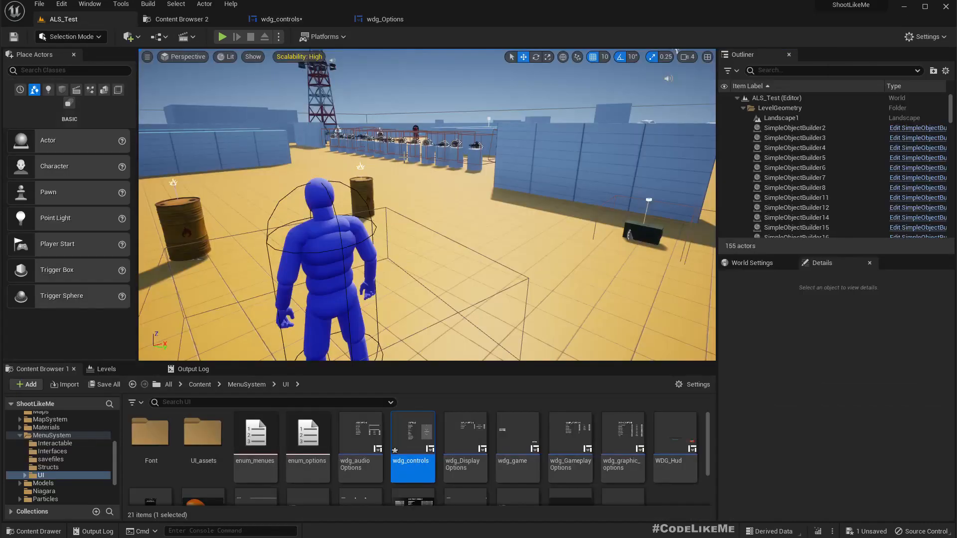
Play the level, open Settings > Controls and scroll the key list down to the PlaceMine entry
{"action": "left_click", "coordinate": [223, 37]}
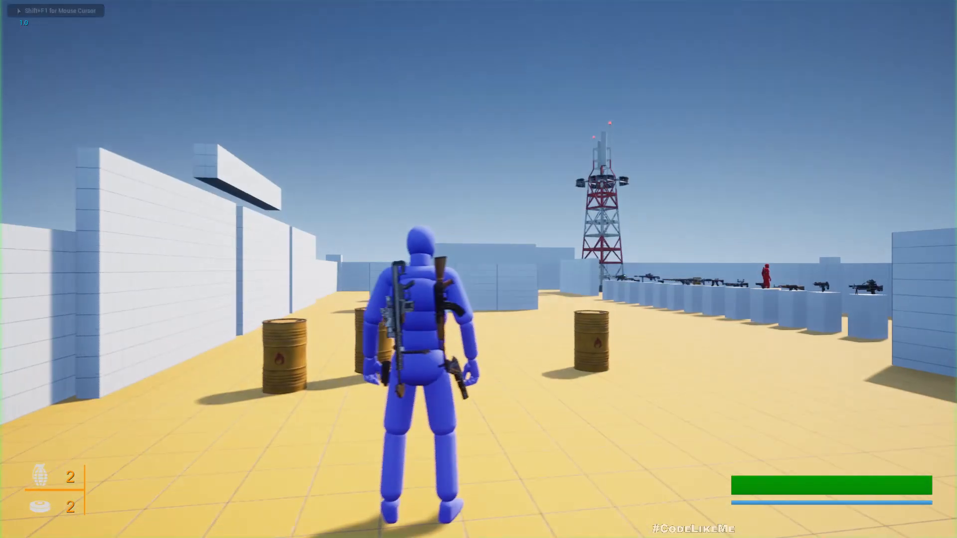
{"action": "key", "text": "Escape"}
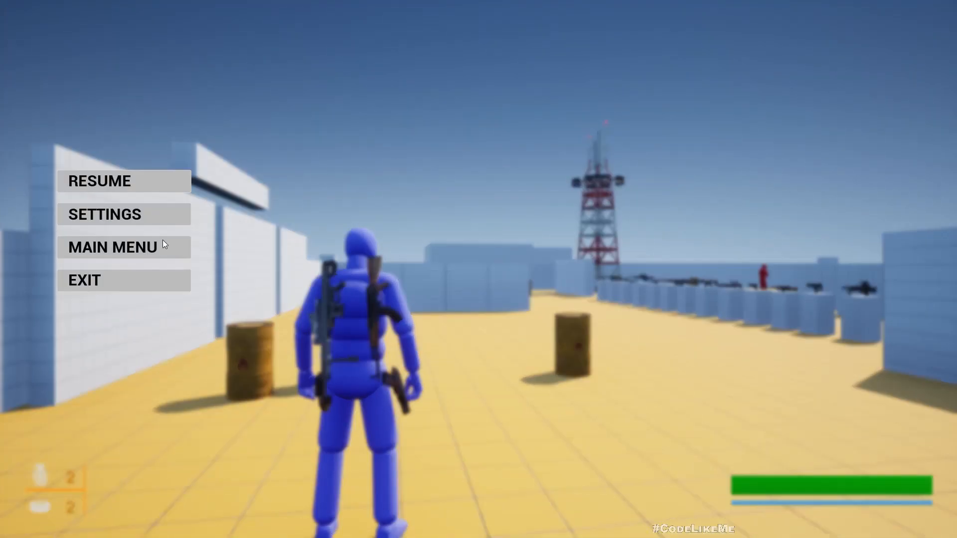
{"action": "left_click", "coordinate": [124, 214]}
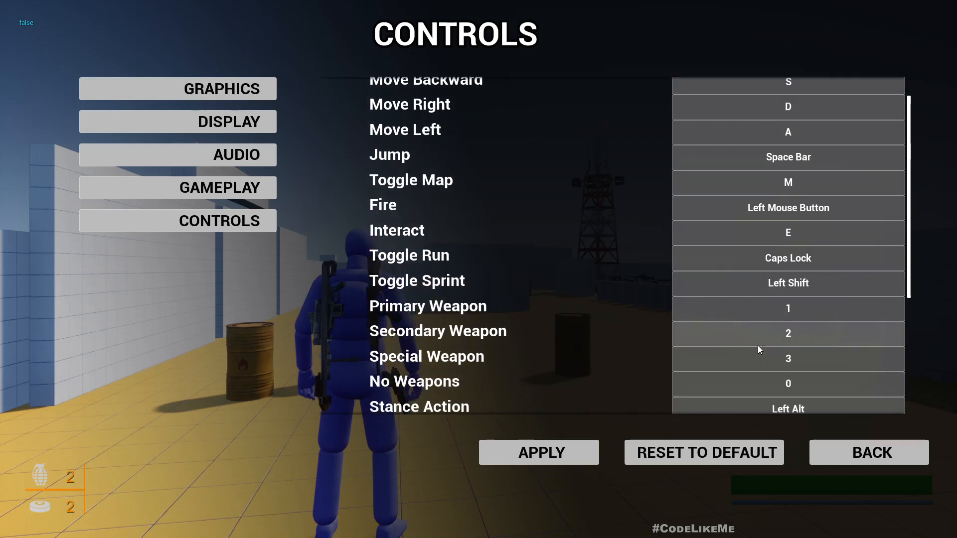
{"action": "scroll", "scroll_direction": "down", "scroll_amount": 3}
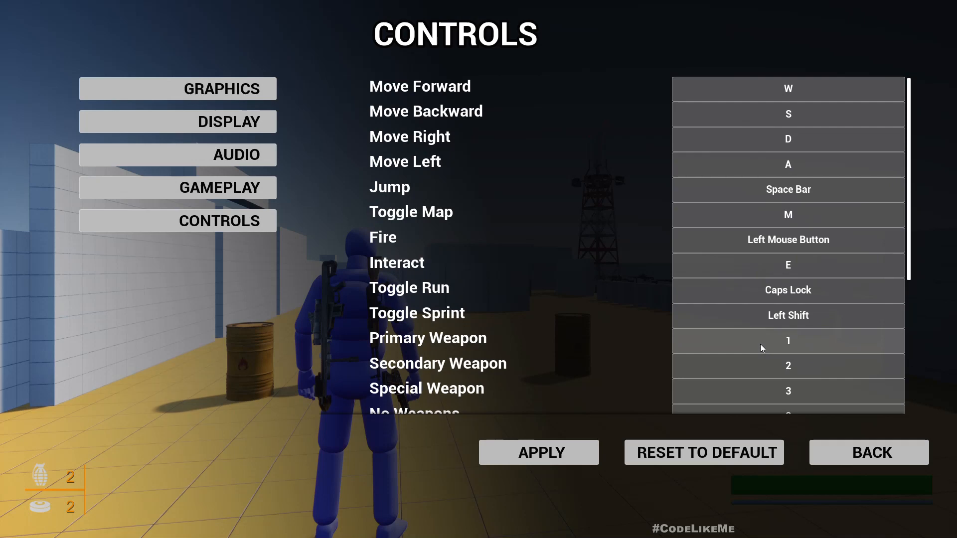
{"action": "scroll", "scroll_direction": "down", "scroll_amount": 3}
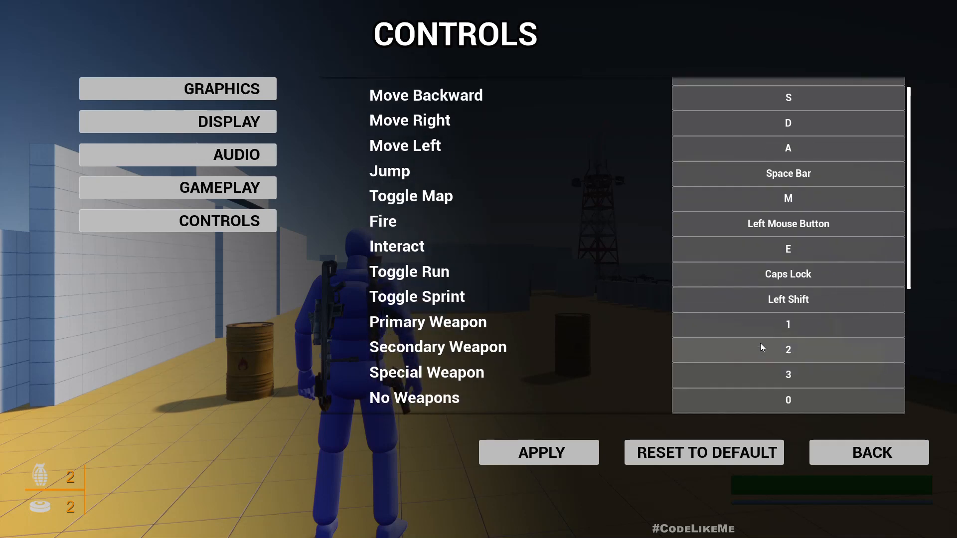
{"action": "scroll", "scroll_direction": "down", "scroll_amount": 3}
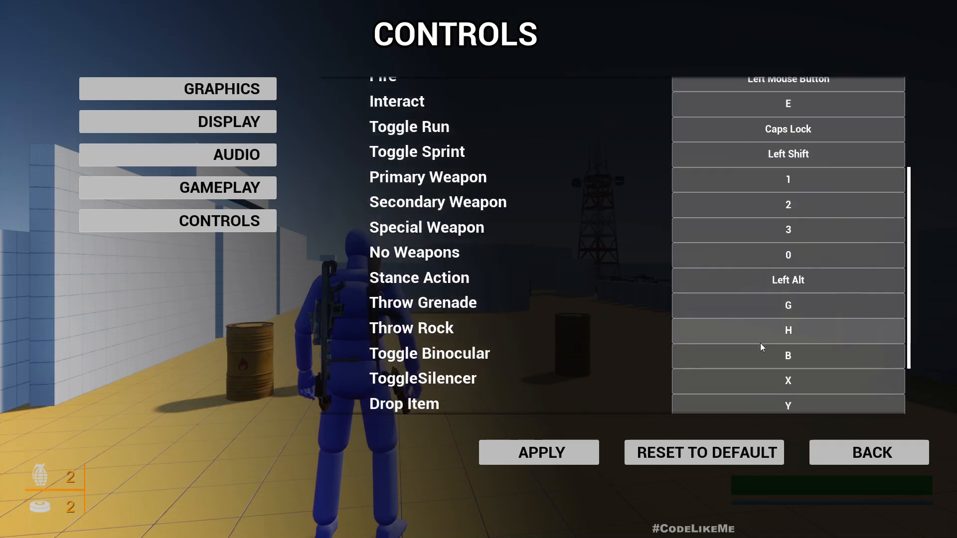
{"action": "scroll", "scroll_direction": "down", "scroll_amount": 3}
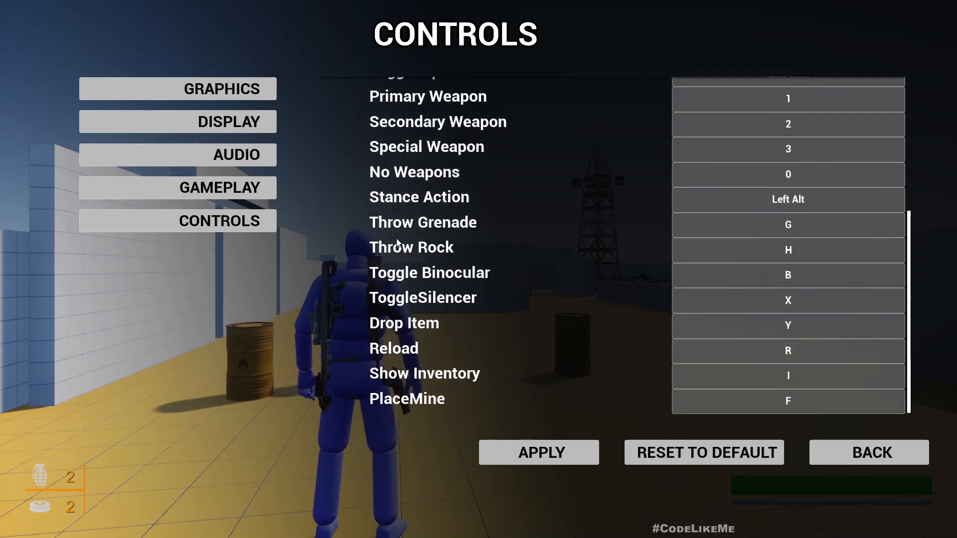
{"action": "mouse_move", "coordinate": [408, 256]}
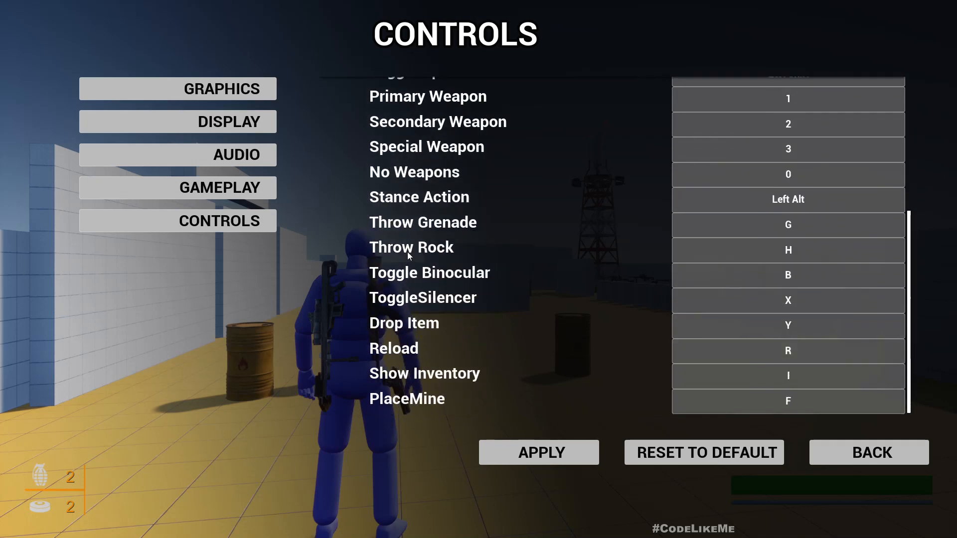
{"action": "left_click", "coordinate": [787, 249]}
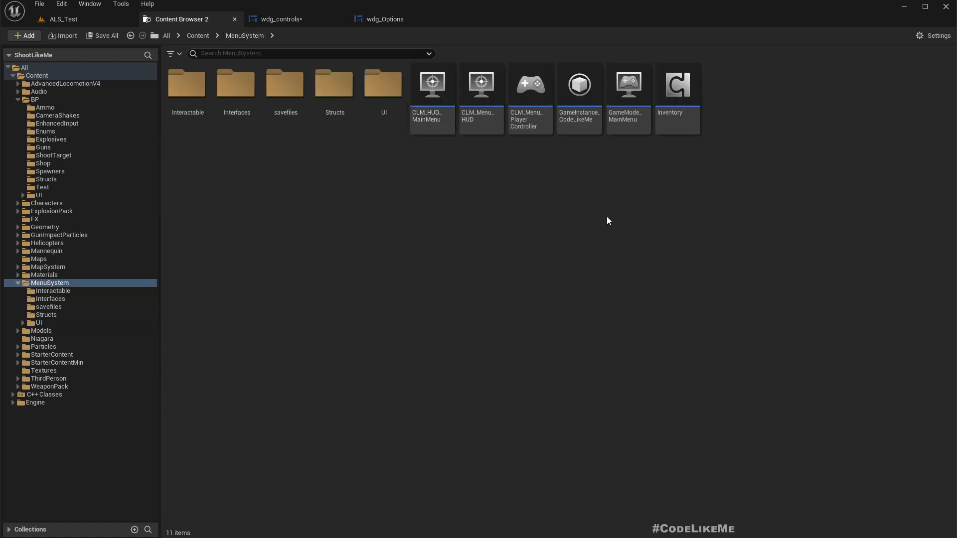
{"action": "mouse_move", "coordinate": [528, 84]}
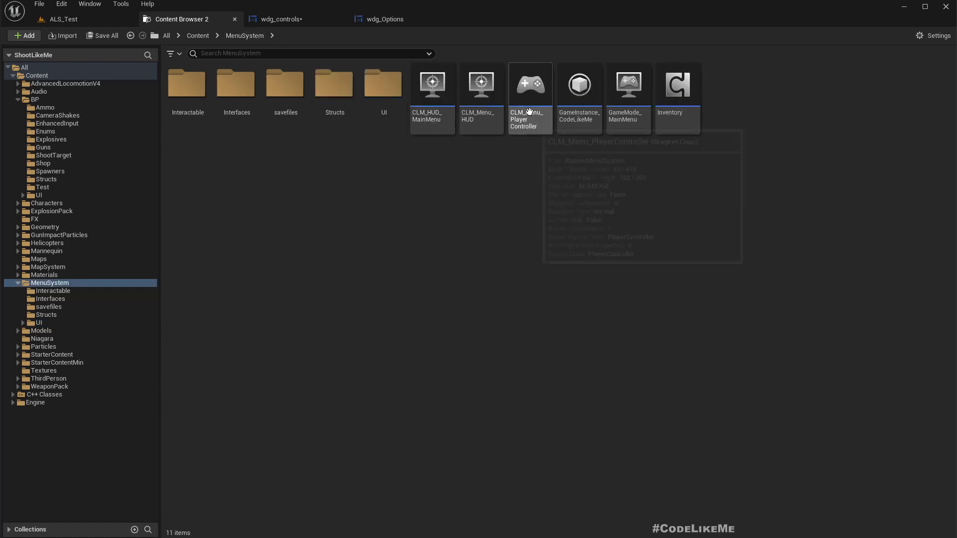
Open CLM_Menu_PlayerController from MenuSystem and centre its Any Key node chain in the Event Graph
{"action": "left_click", "coordinate": [530, 84]}
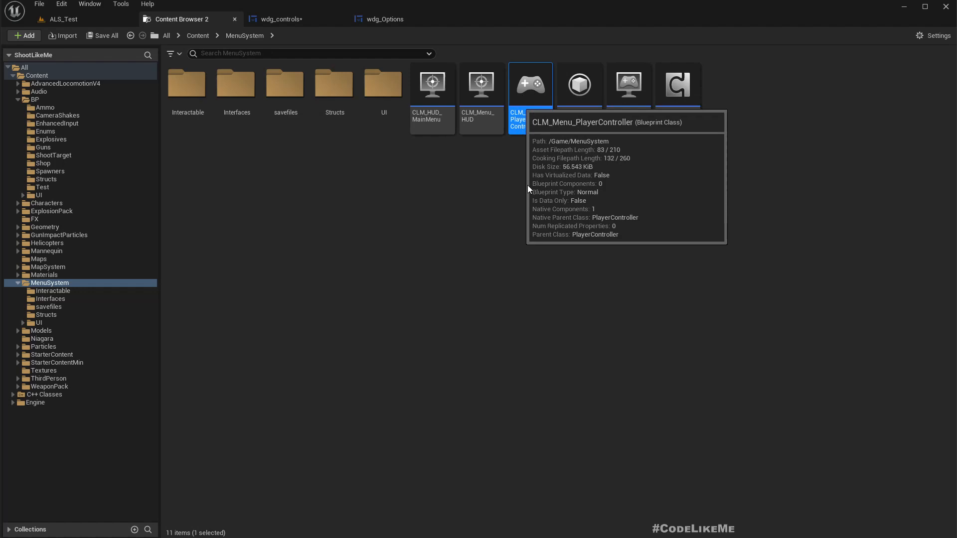
{"action": "double_click", "coordinate": [530, 84]}
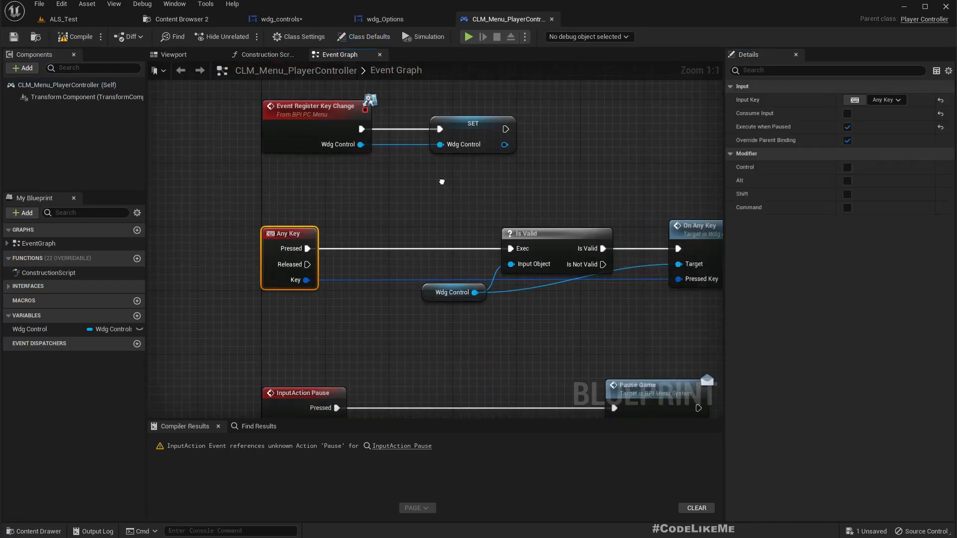
{"action": "left_click_drag", "start_coordinate": [439, 183], "coordinate": [330, 185]}
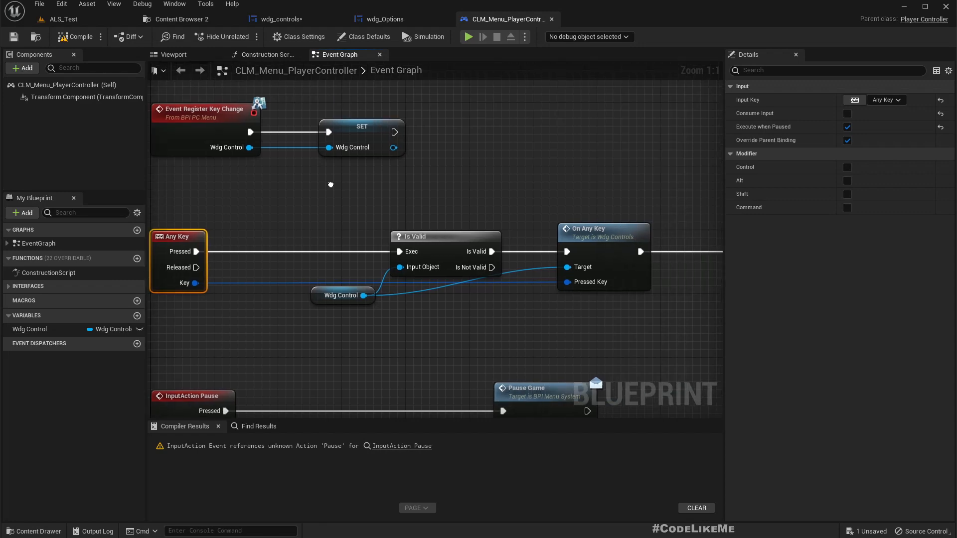
{"action": "mouse_move", "coordinate": [432, 228]}
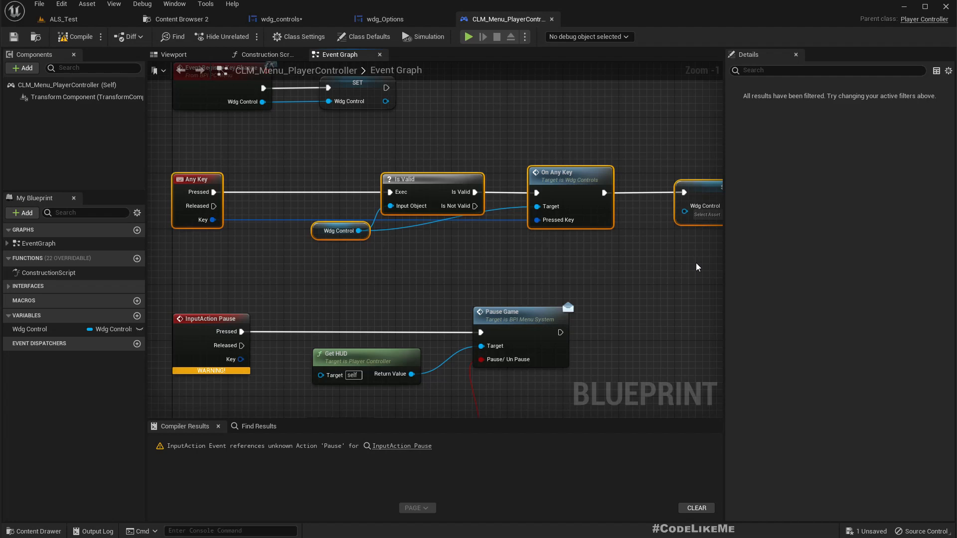
{"action": "mouse_move", "coordinate": [298, 37]}
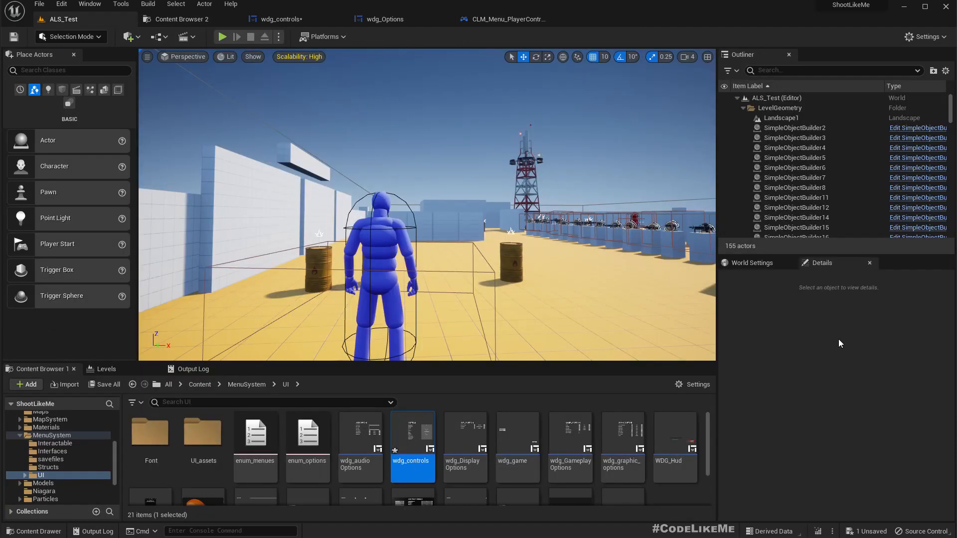
Open ALS_Player_Controller from CharacterLogic to paste the copied Any Key node chain
{"action": "left_click", "coordinate": [752, 262]}
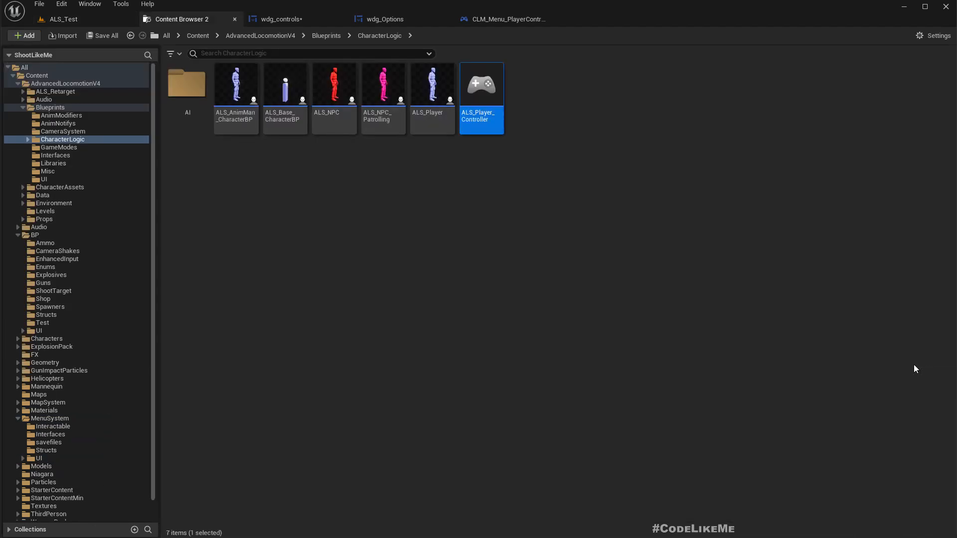
{"action": "mouse_move", "coordinate": [481, 86]}
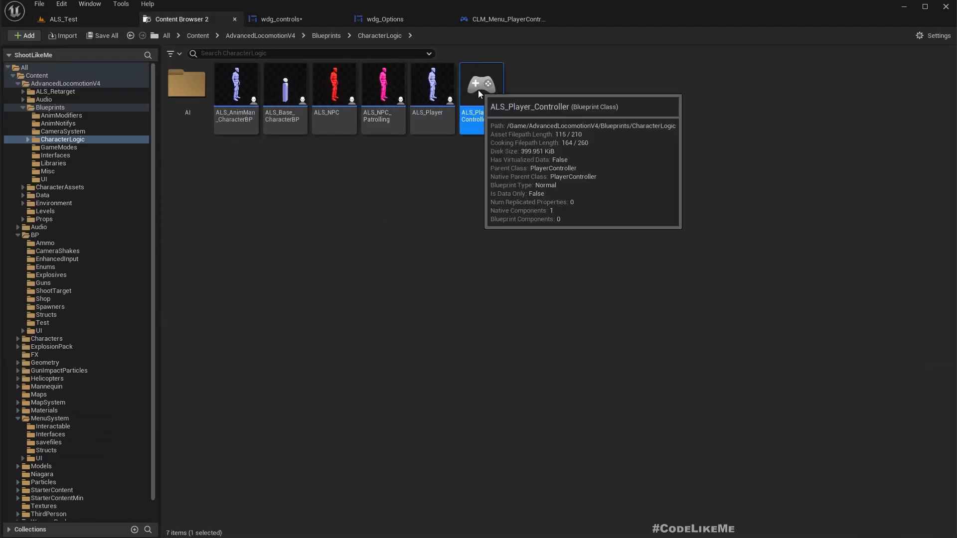
{"action": "double_click", "coordinate": [481, 83]}
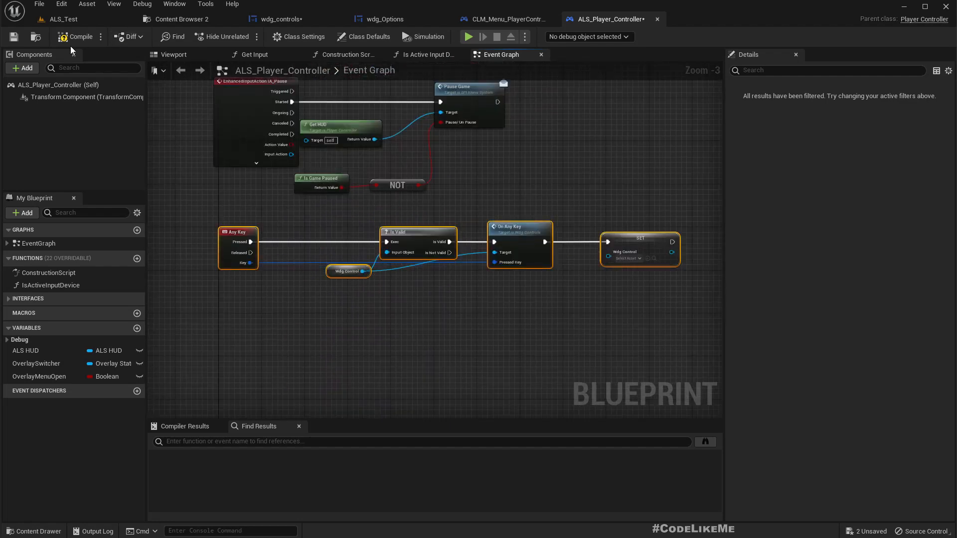
Compile ALS_Player_Controller, find where Wdg Control is set in CLM_Menu_PlayerController, and return to ALS_Player_Controller
{"action": "left_click", "coordinate": [78, 37]}
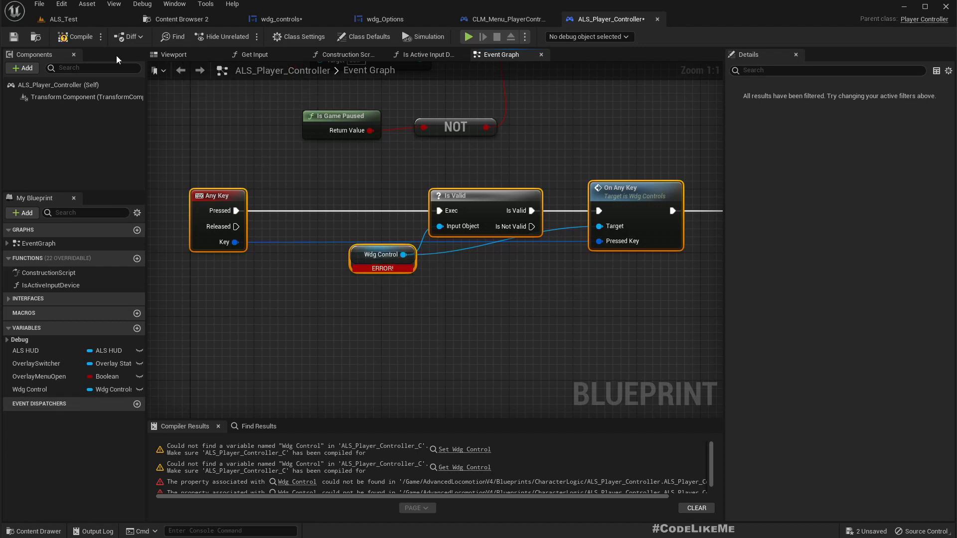
{"action": "left_click", "coordinate": [75, 37]}
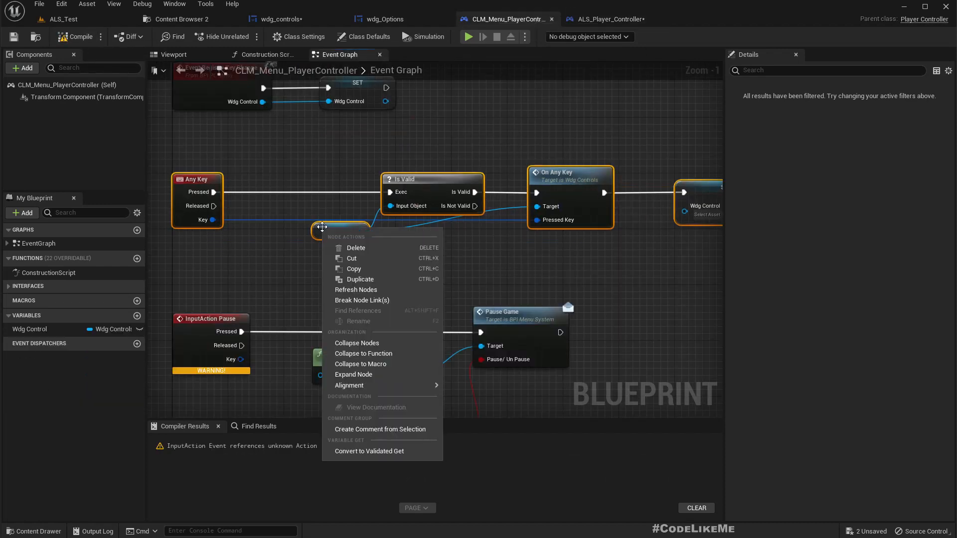
{"action": "mouse_move", "coordinate": [362, 300]}
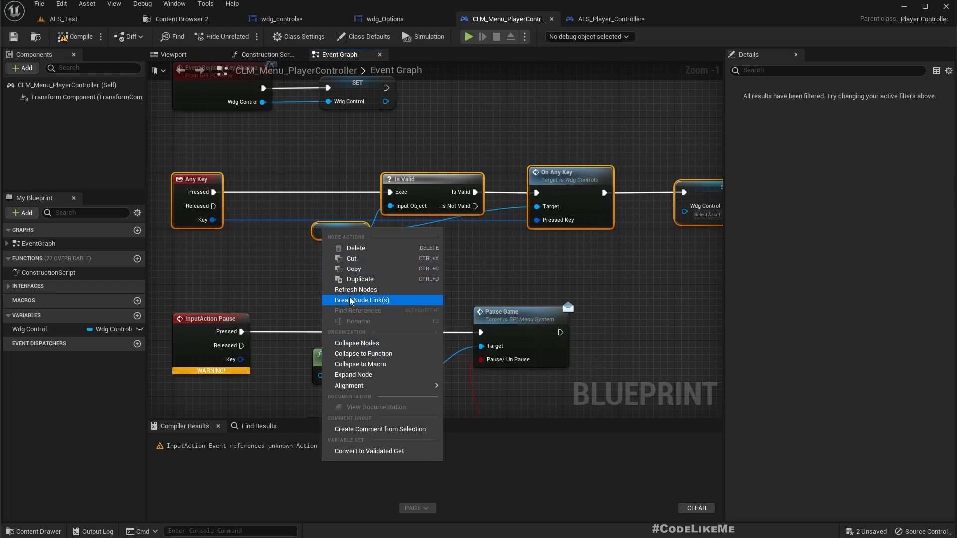
{"action": "mouse_move", "coordinate": [369, 353]}
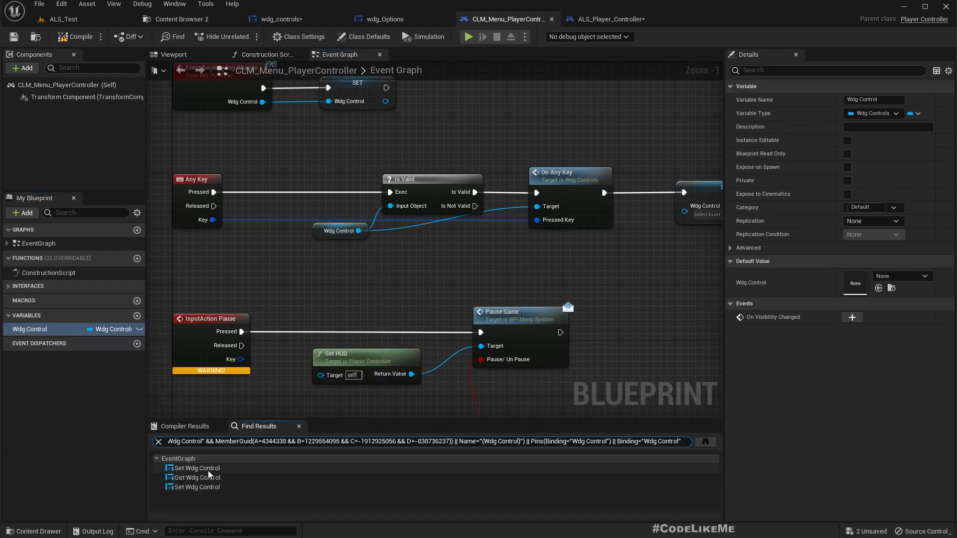
{"action": "left_click", "coordinate": [196, 469]}
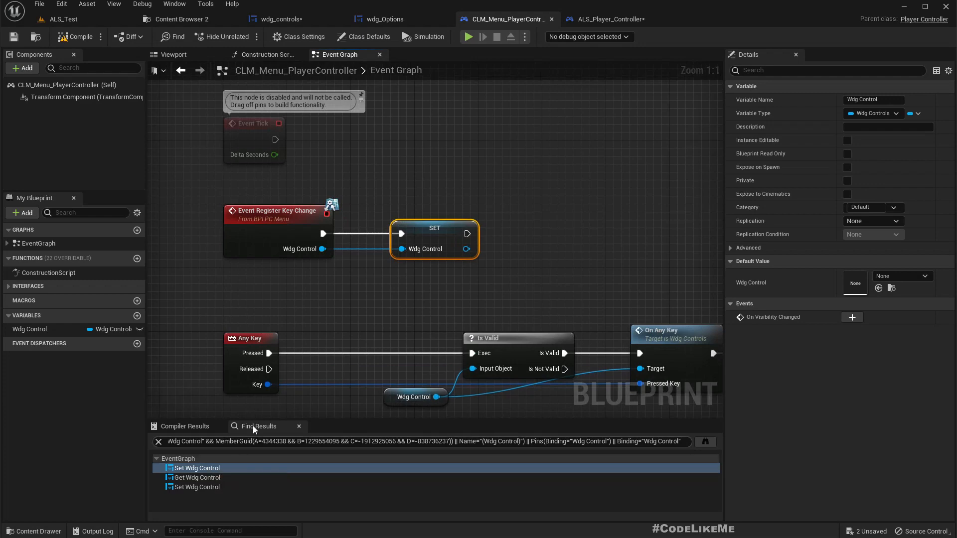
{"action": "mouse_move", "coordinate": [365, 322]}
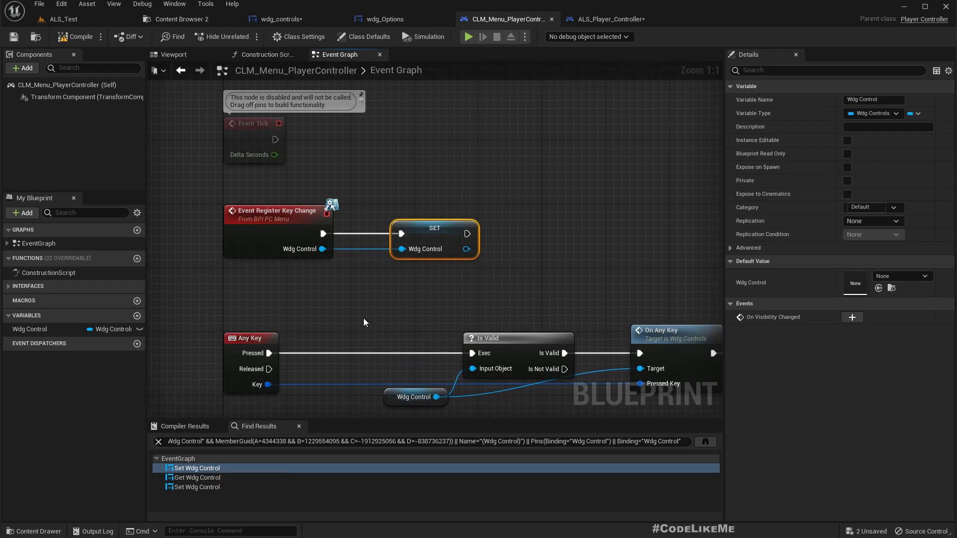
{"action": "left_click", "coordinate": [197, 487]}
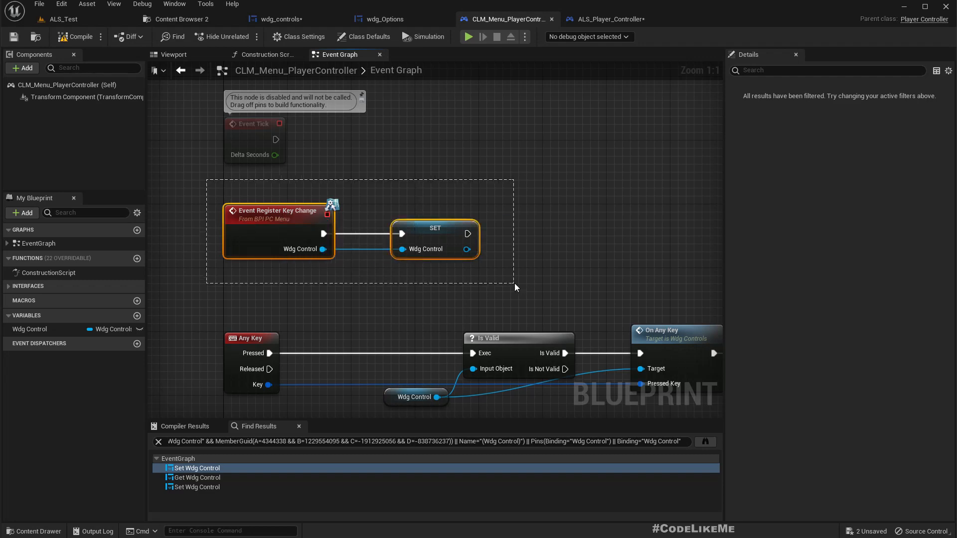
{"action": "mouse_move", "coordinate": [268, 229]}
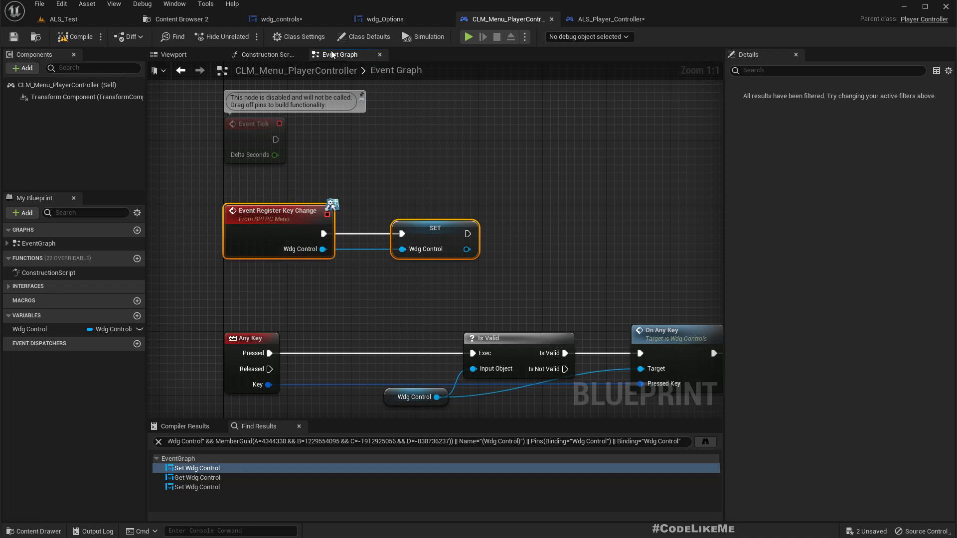
{"action": "left_click", "coordinate": [604, 19]}
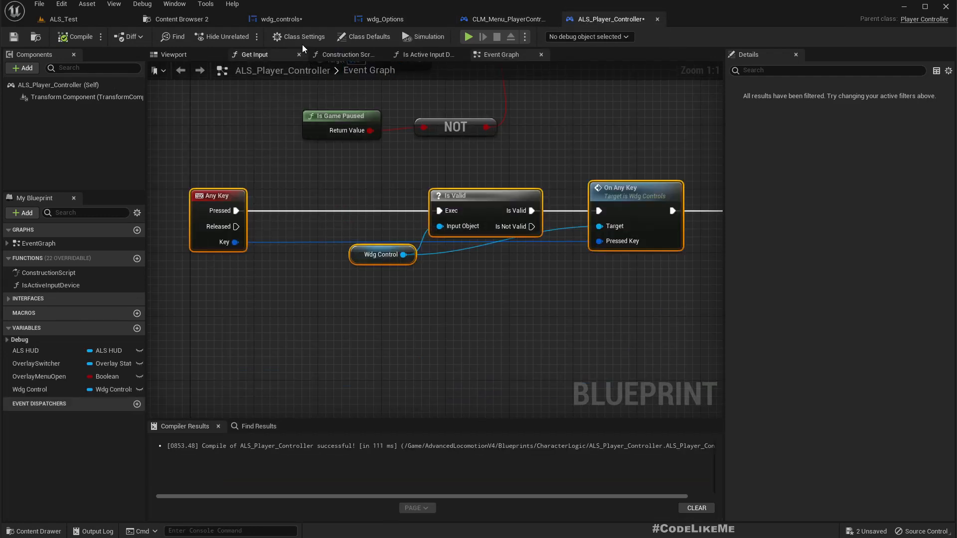
Add the BPI_PC_Menu interface to ALS_Player_Controller via Class Settings > Inherited Interfaces
{"action": "left_click", "coordinate": [299, 37]}
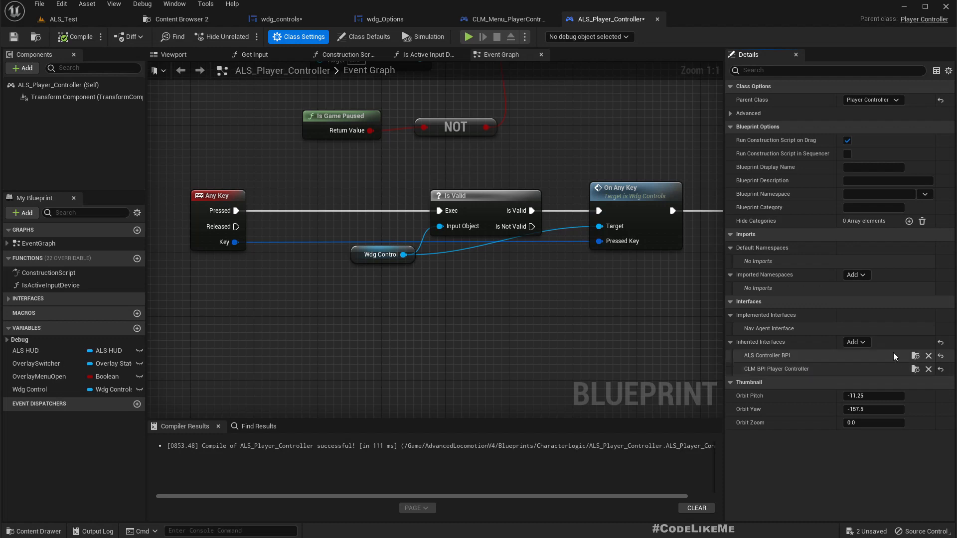
{"action": "left_click", "coordinate": [856, 342]}
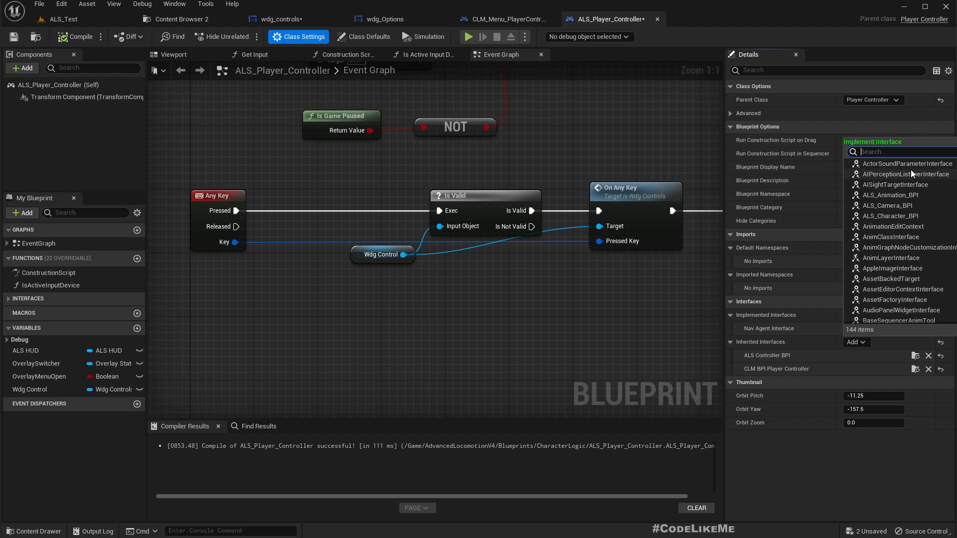
{"action": "type", "text": "BPI_PC_M"}
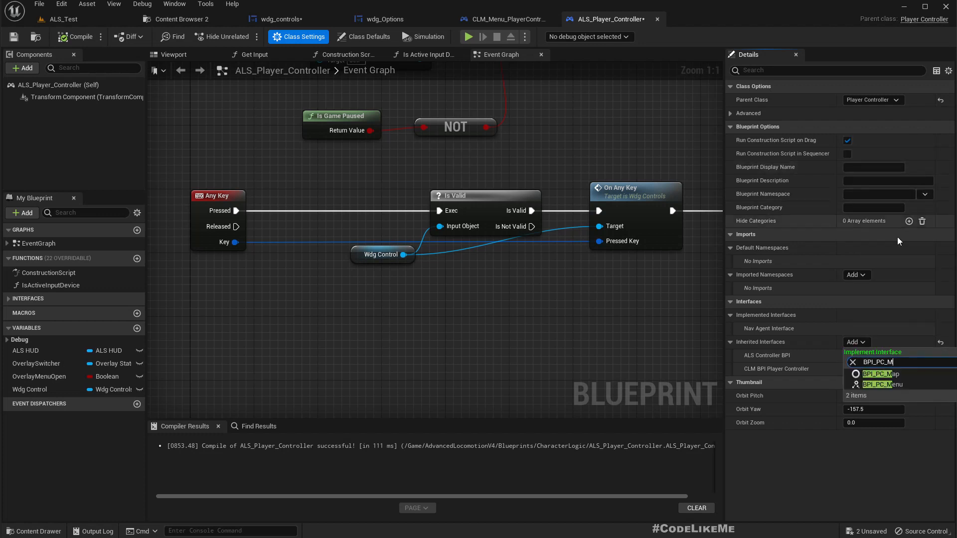
{"action": "left_click", "coordinate": [881, 384]}
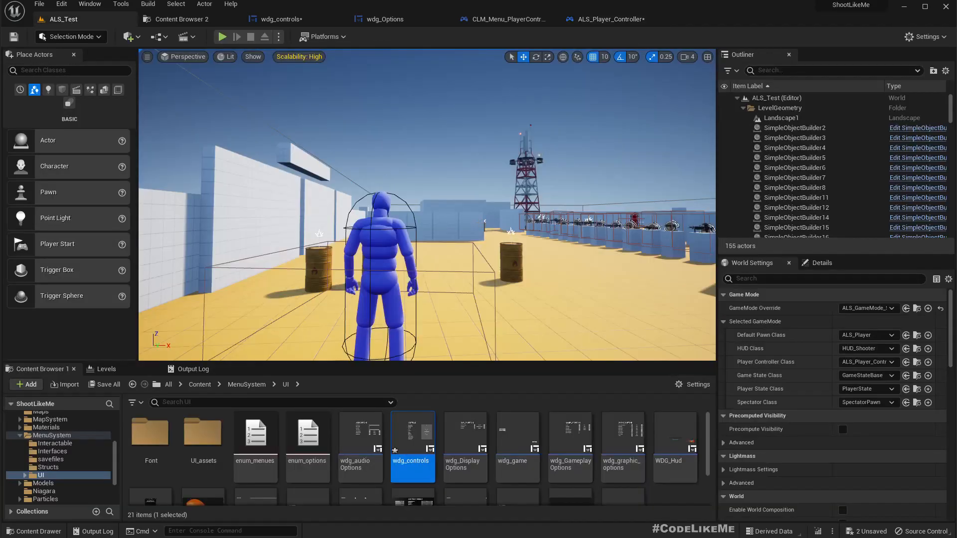
Play the level, rebind Jump to N in Settings > Controls, and leave the pause menu
{"action": "left_click", "coordinate": [221, 37]}
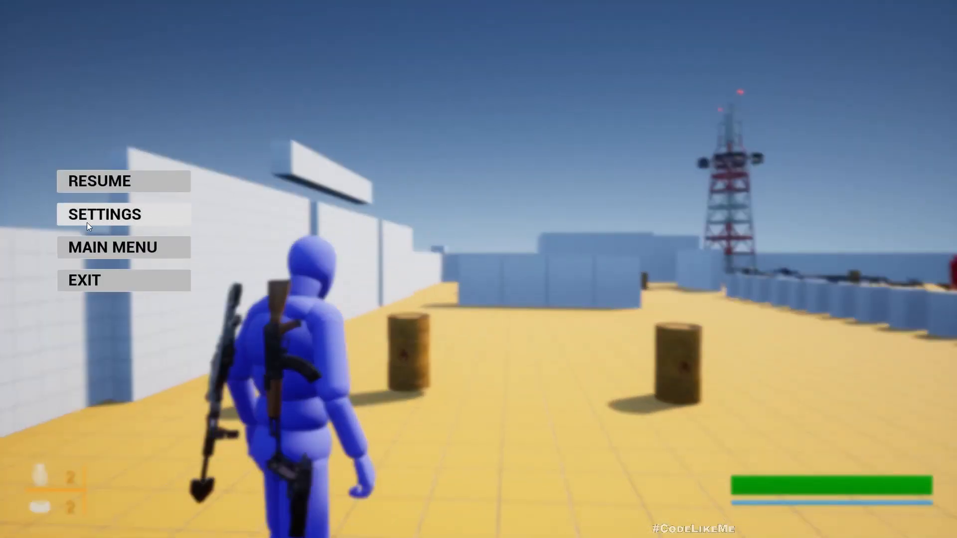
{"action": "left_click", "coordinate": [104, 215]}
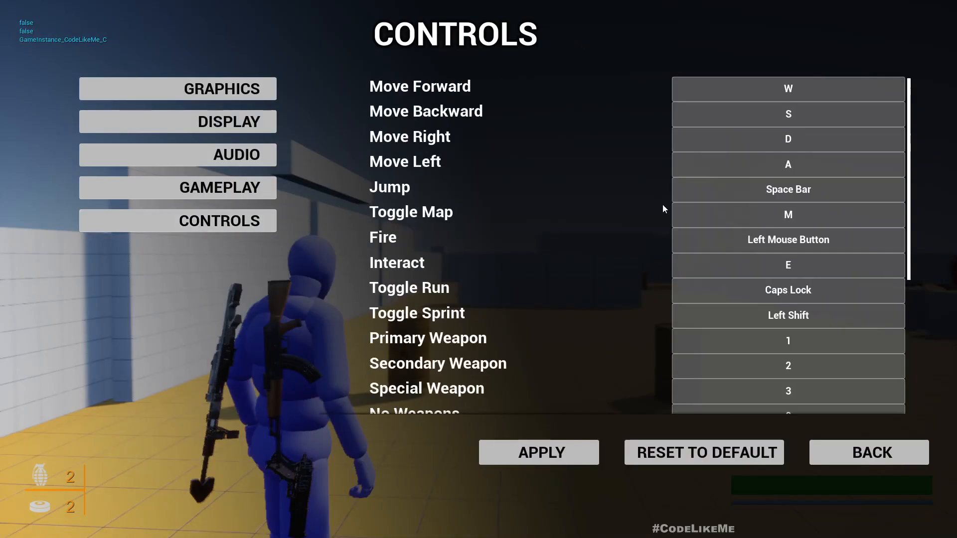
{"action": "mouse_move", "coordinate": [787, 190]}
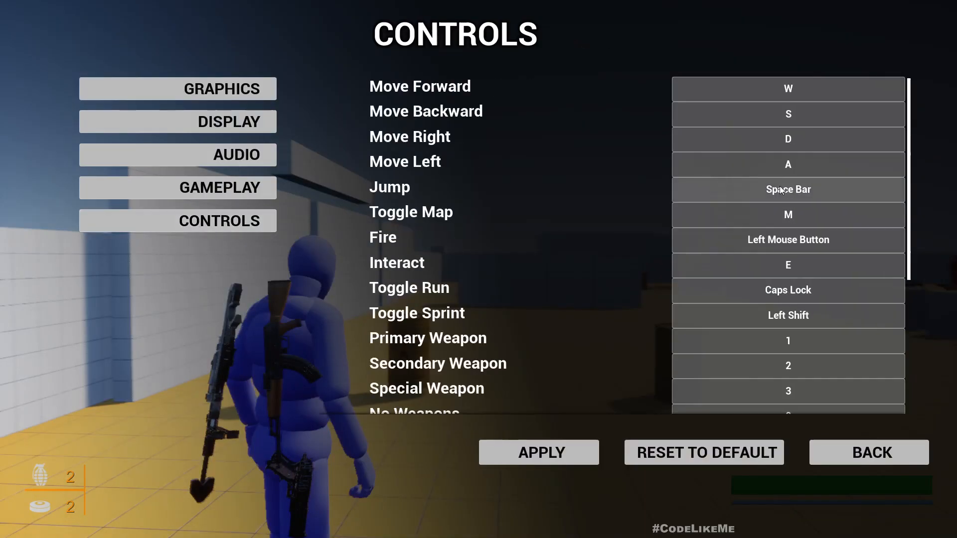
{"action": "left_click", "coordinate": [788, 189]}
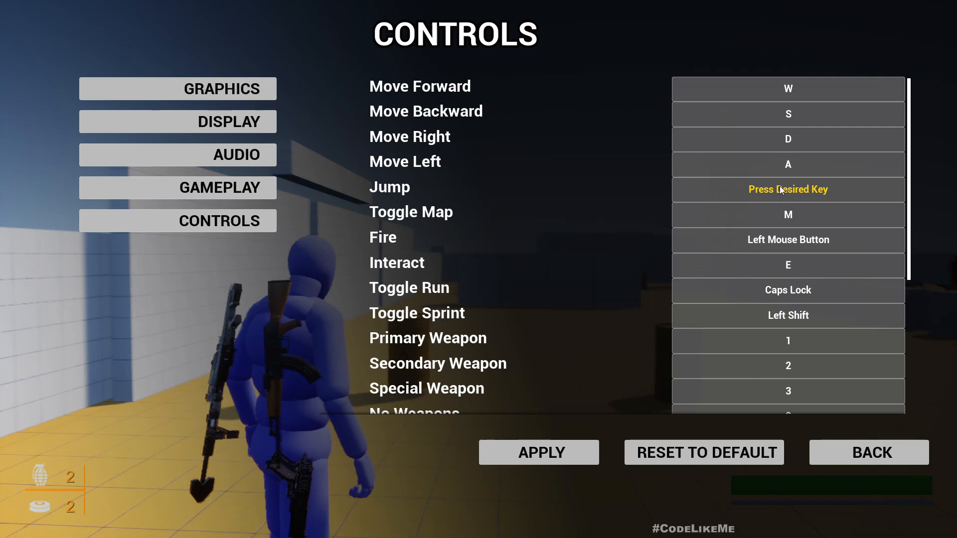
{"action": "key", "text": "n"}
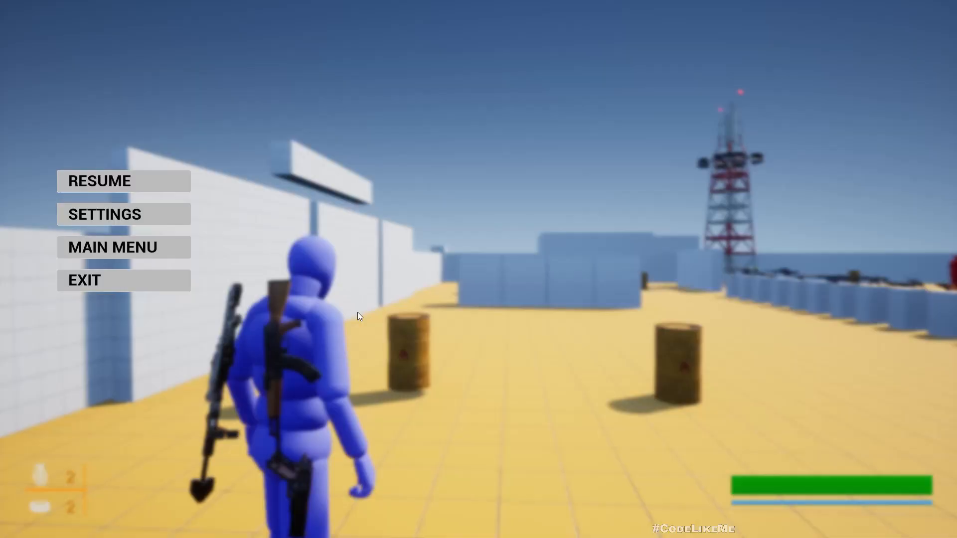
{"action": "left_click", "coordinate": [98, 180]}
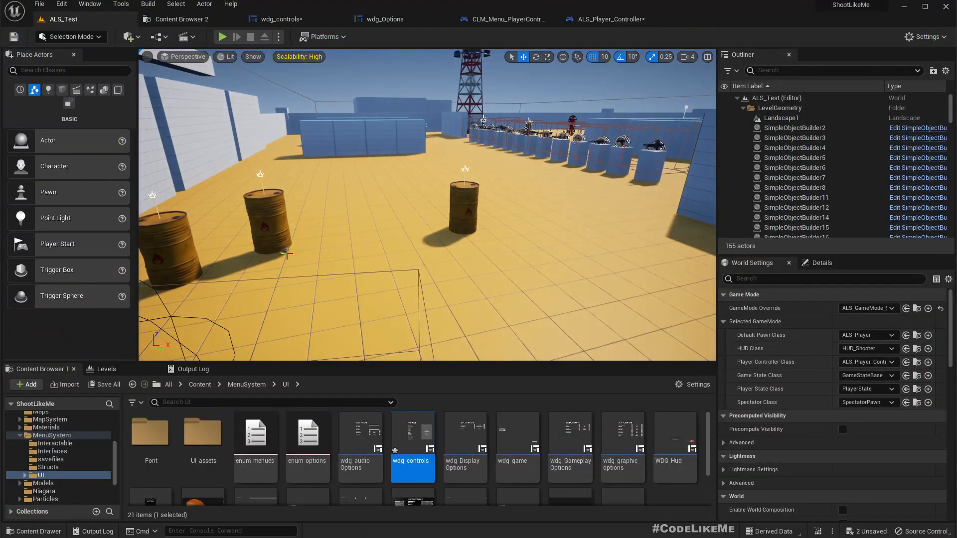
Cycle through the controller blueprints and switch wdg_controls to its Graph view
{"action": "left_click", "coordinate": [607, 19]}
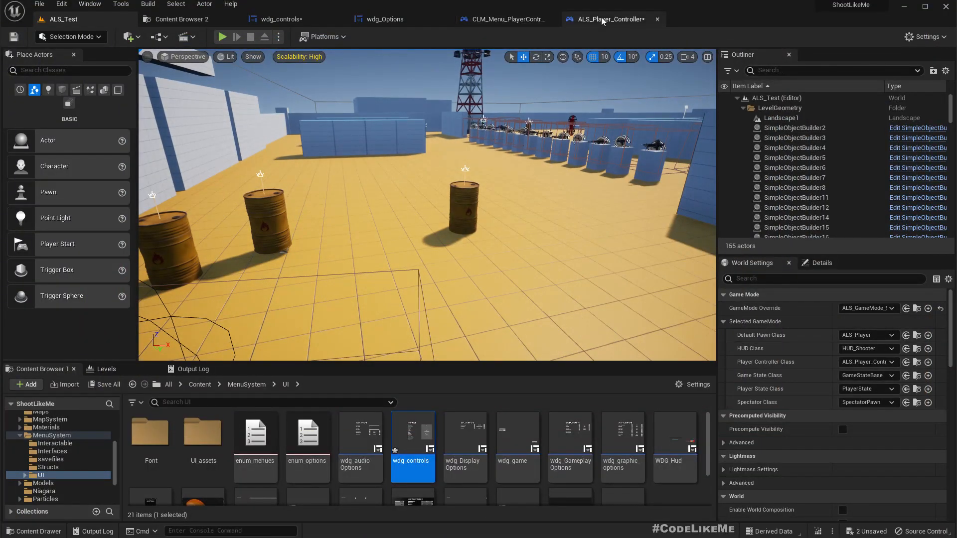
{"action": "left_click", "coordinate": [507, 19]}
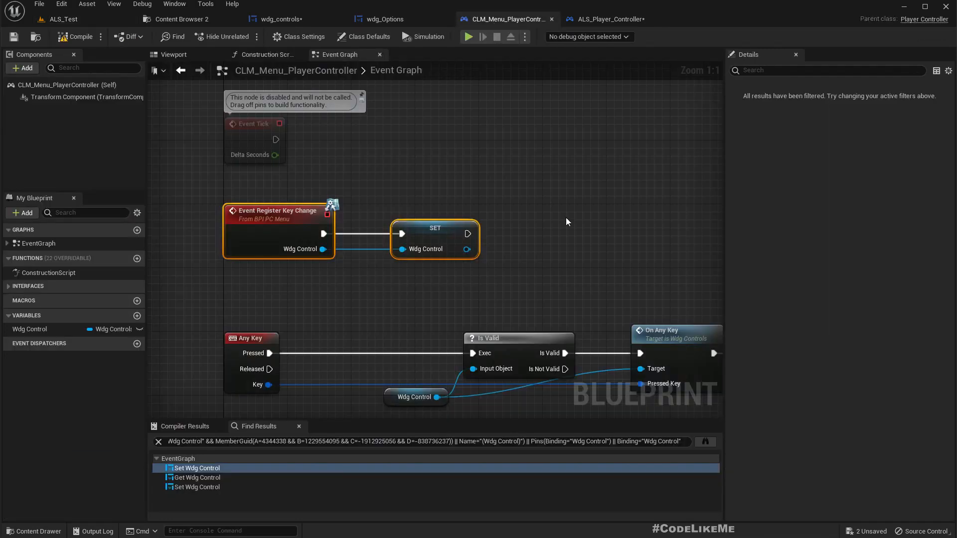
{"action": "left_click", "coordinate": [605, 19]}
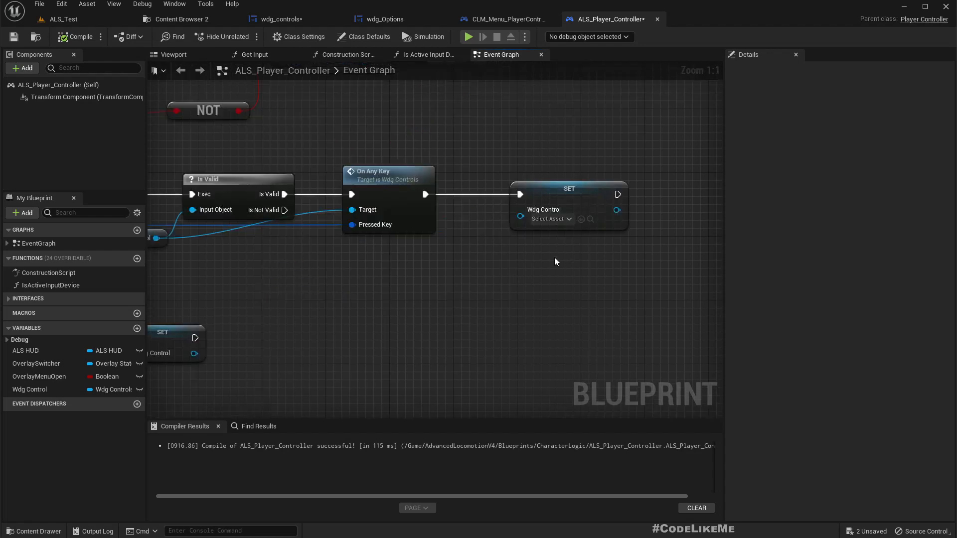
{"action": "left_click", "coordinate": [278, 19]}
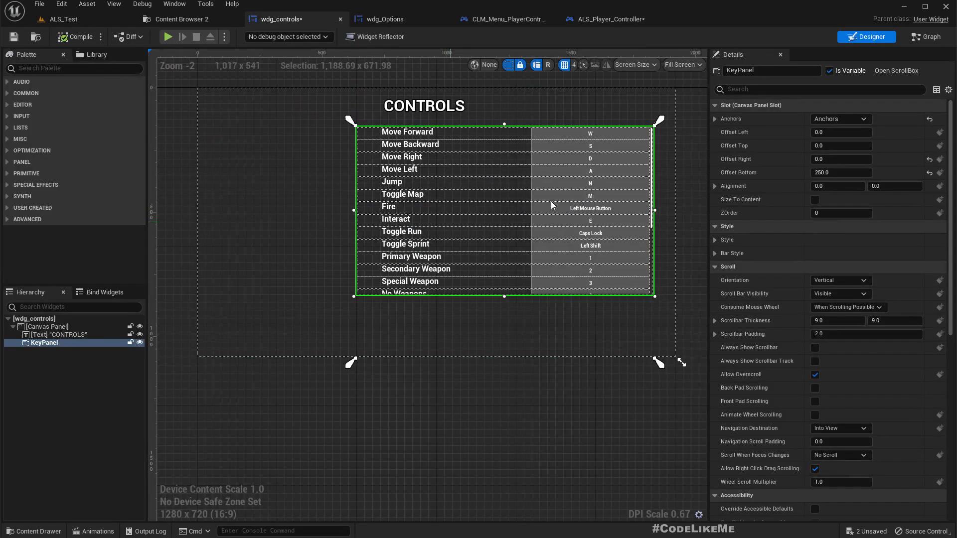
{"action": "left_click", "coordinate": [926, 36]}
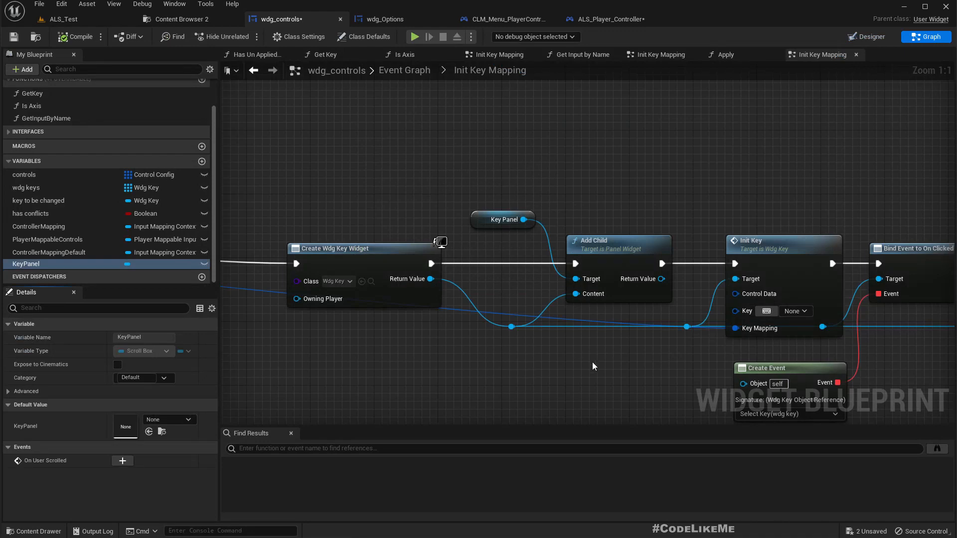
Pan to the Apply, Init Keys and Refresh Key Mapping nodes, then return to ALS_Player_Controller
{"action": "left_click_drag", "start_coordinate": [596, 366], "coordinate": [595, 287]}
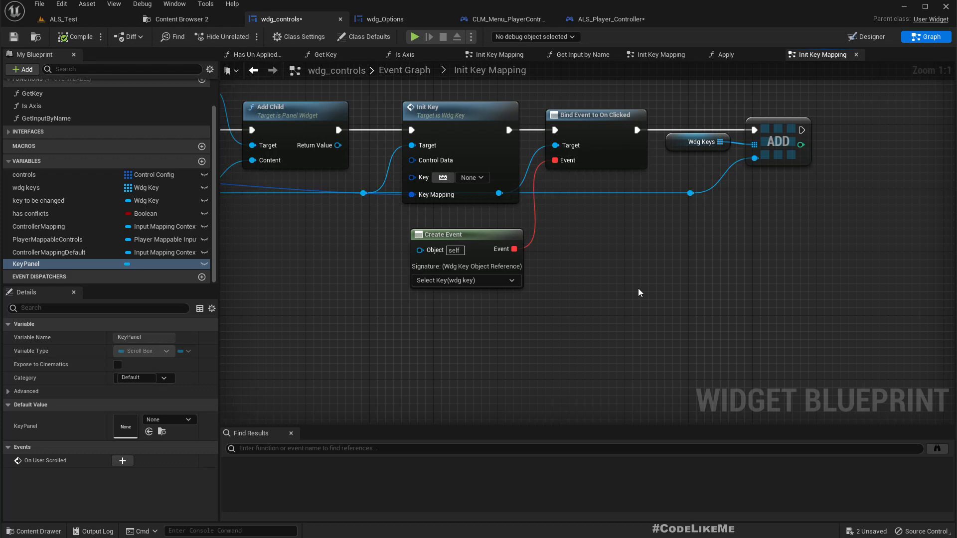
{"action": "scroll", "scroll_direction": "down", "scroll_amount": 3}
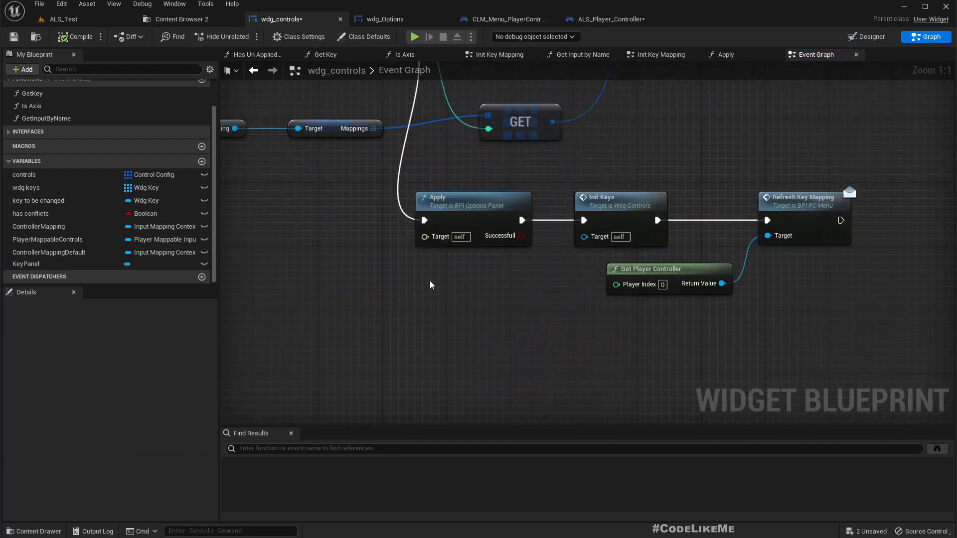
{"action": "left_click_drag", "start_coordinate": [431, 285], "coordinate": [436, 357]}
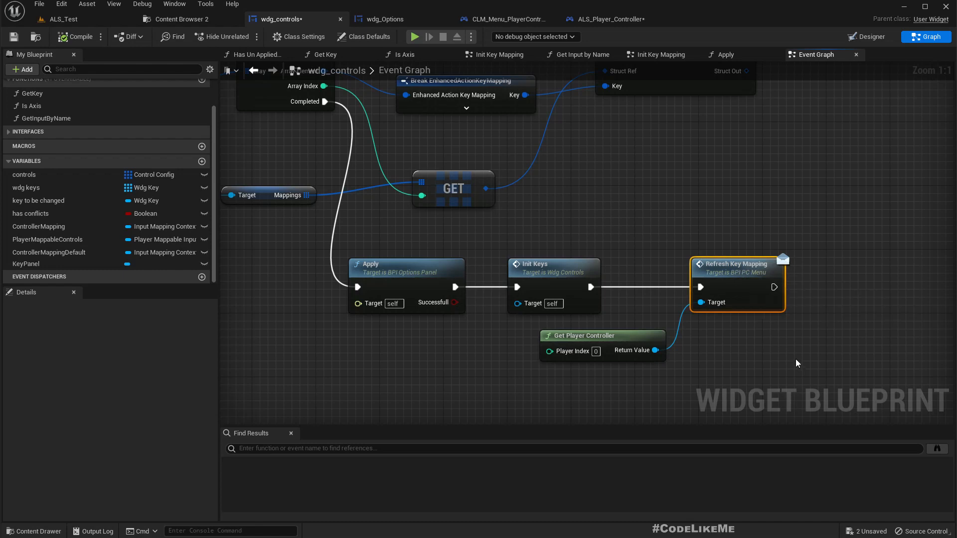
{"action": "mouse_move", "coordinate": [757, 278]}
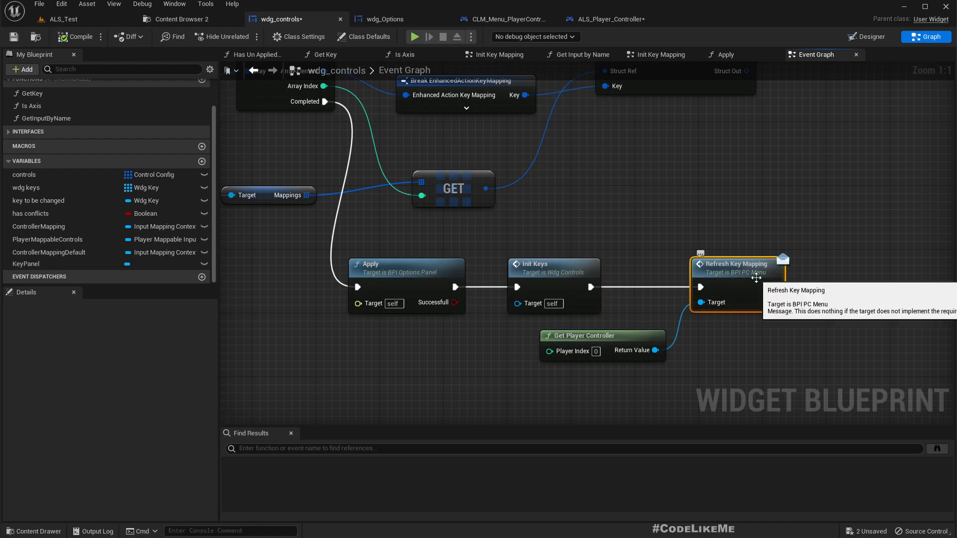
{"action": "mouse_move", "coordinate": [747, 274]}
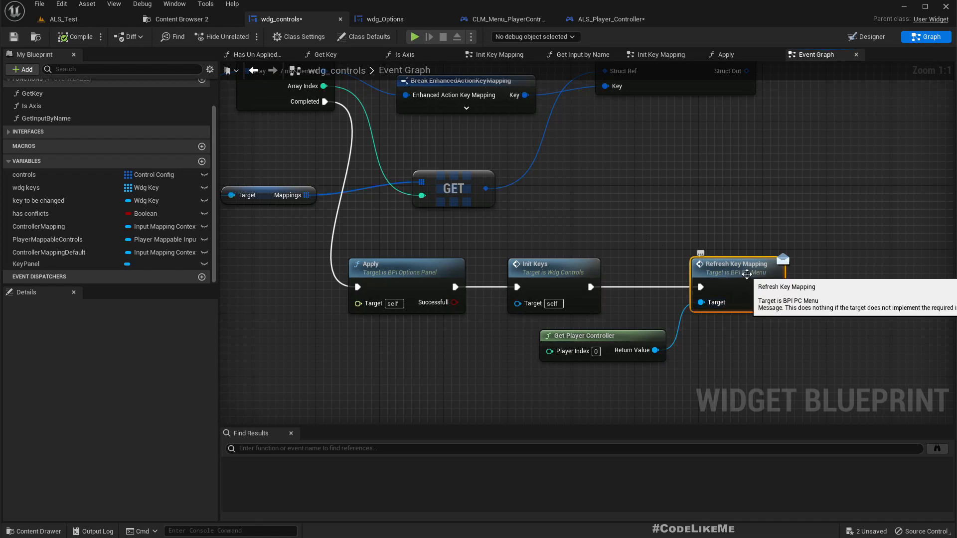
{"action": "left_click", "coordinate": [604, 18]}
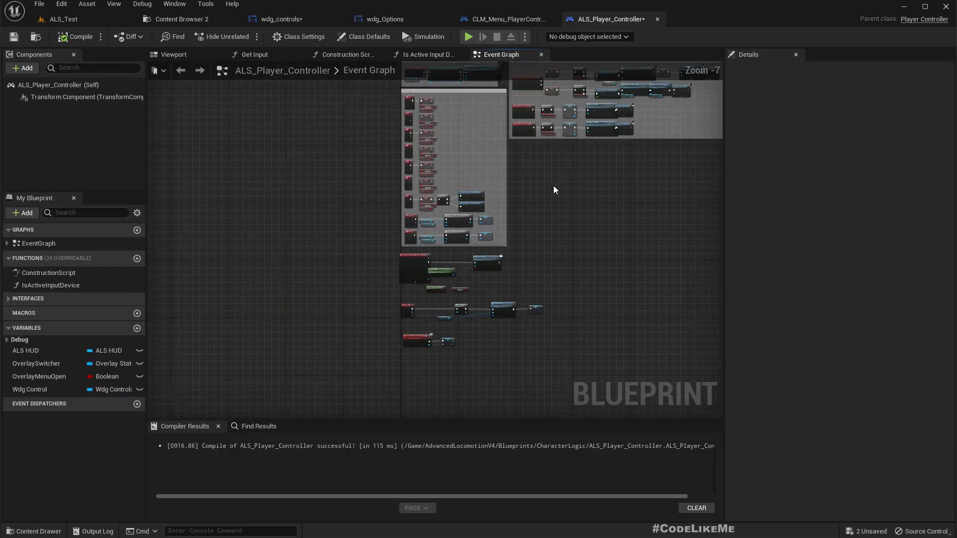
Inspect the Refresh Key Mapping and Register Key Change events in CLM_Menu_PlayerController
{"action": "left_click", "coordinate": [507, 19]}
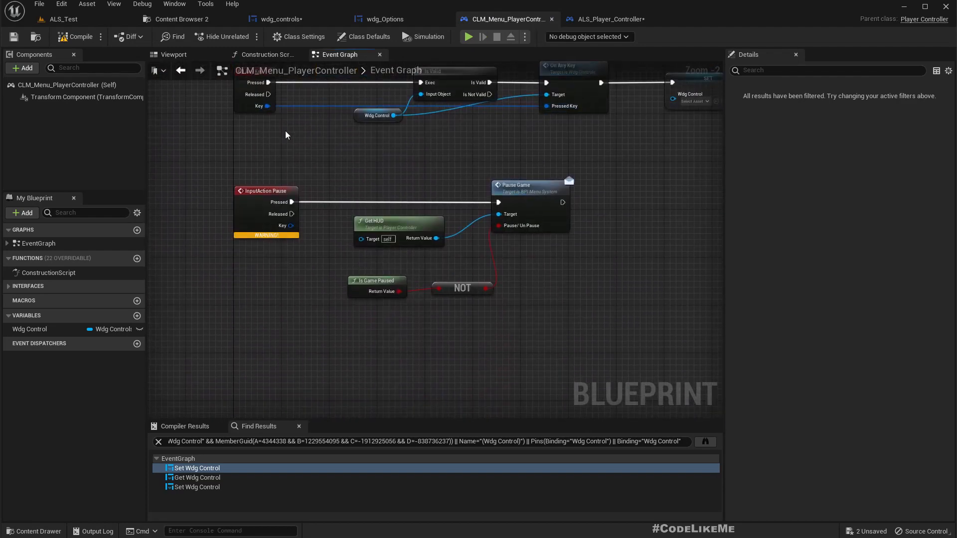
{"action": "left_click", "coordinate": [28, 286]}
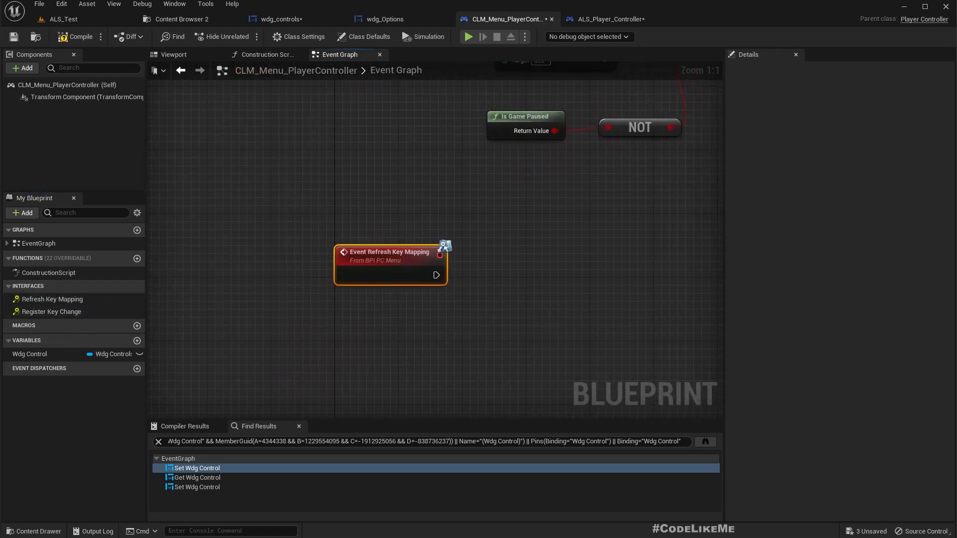
{"action": "left_click", "coordinate": [51, 311]}
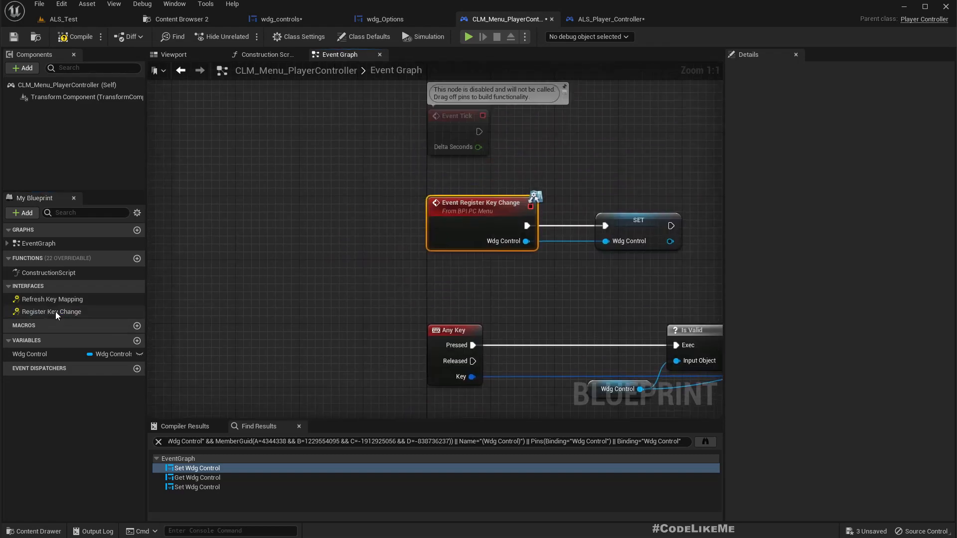
{"action": "left_click", "coordinate": [52, 299]}
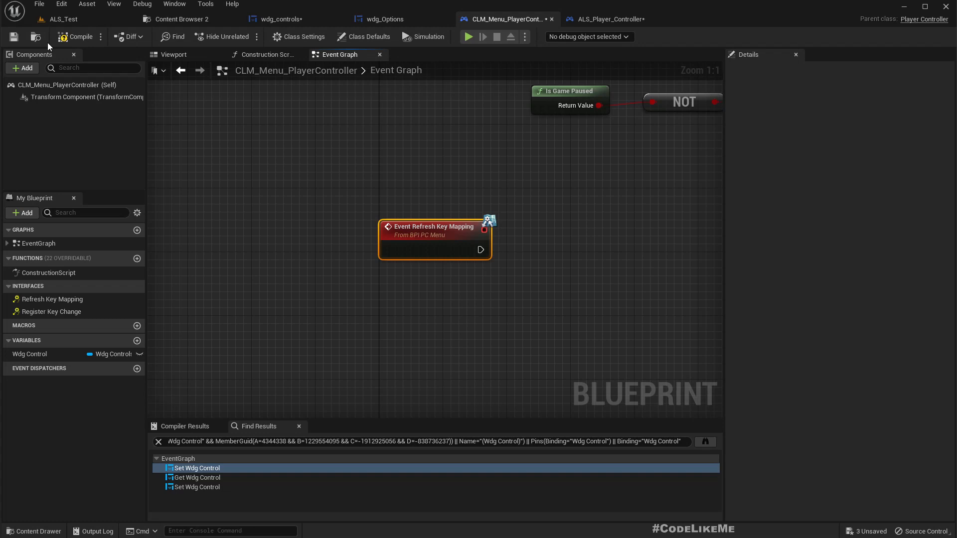
Locate the blueprint in the Content Browser and browse into the MapSystem folder
{"action": "left_click", "coordinate": [181, 19]}
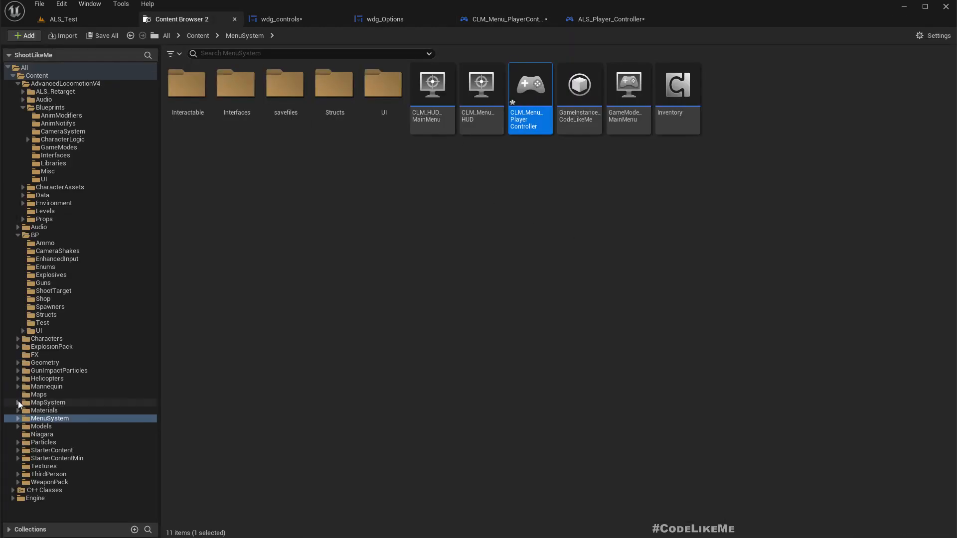
{"action": "left_click", "coordinate": [48, 402]}
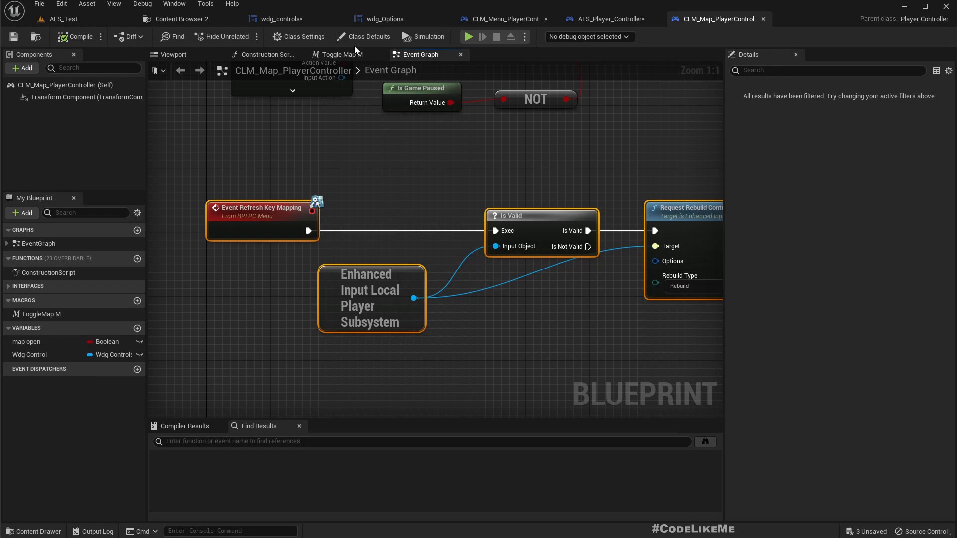
{"action": "left_click", "coordinate": [601, 19]}
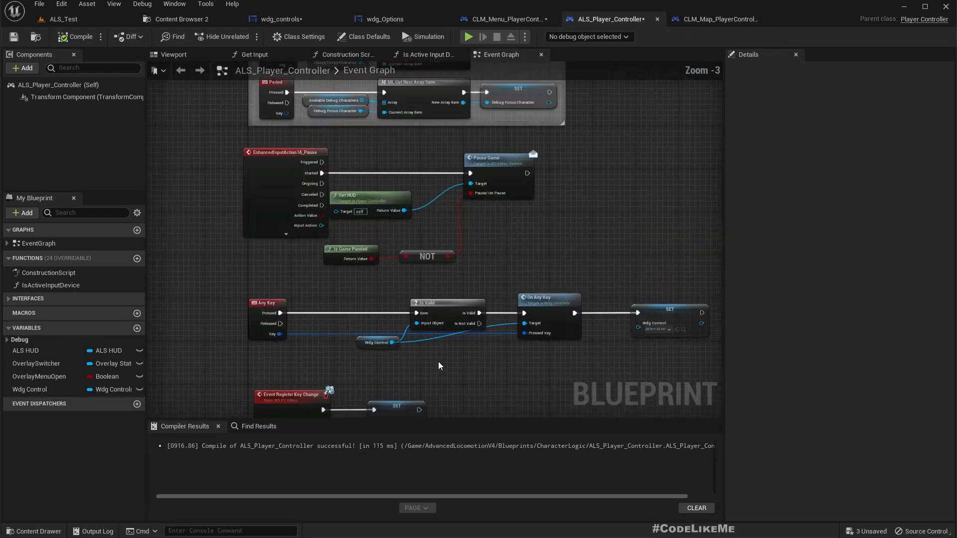
{"action": "mouse_move", "coordinate": [613, 19]}
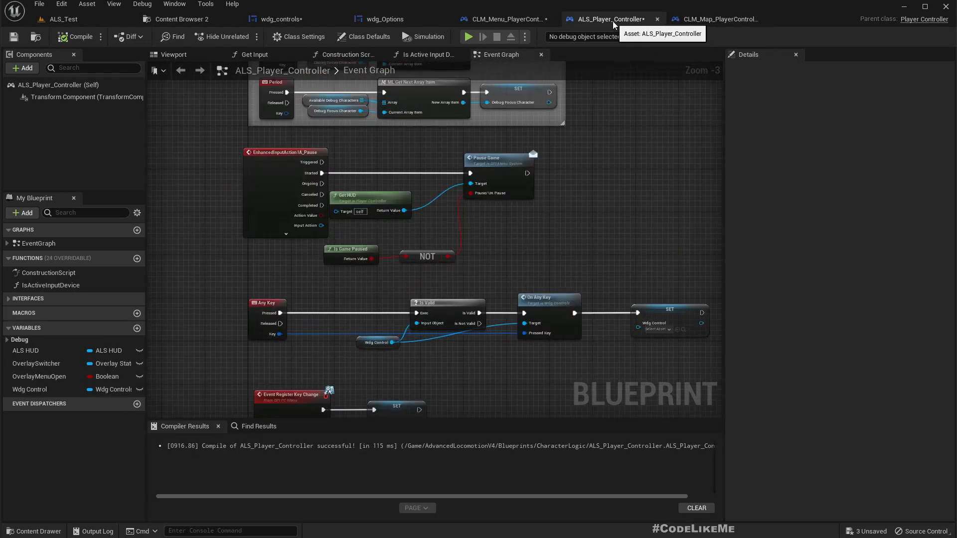
{"action": "left_click", "coordinate": [505, 19]}
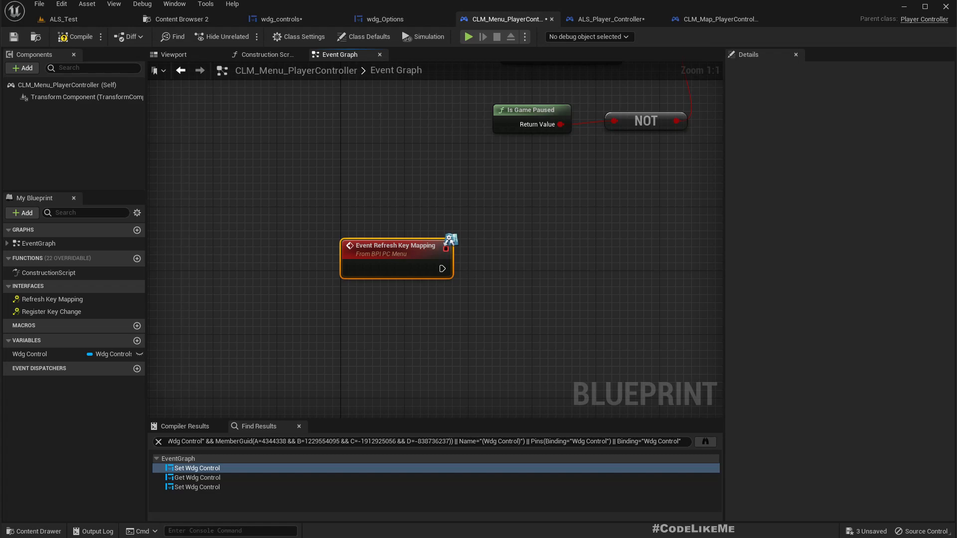
{"action": "left_click", "coordinate": [717, 19]}
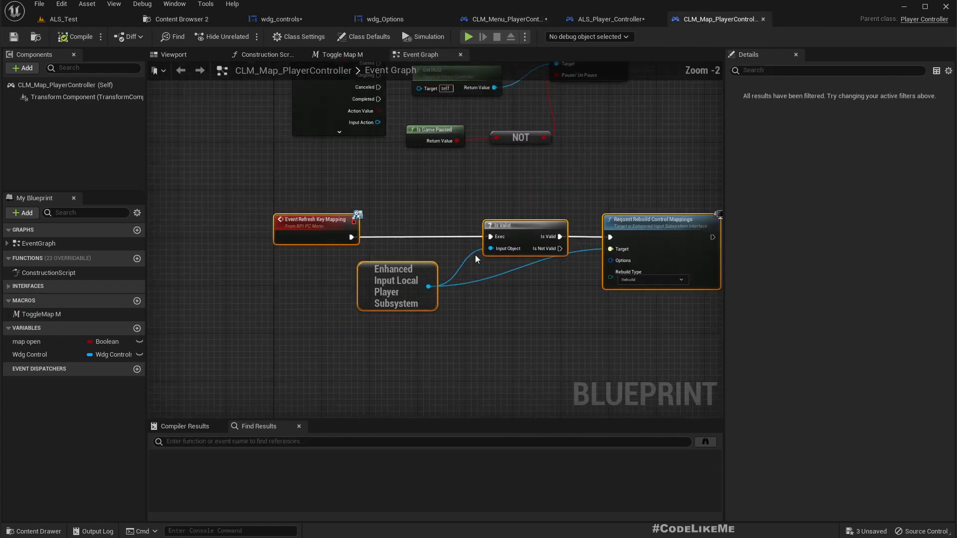
{"action": "scroll", "scroll_direction": "down", "scroll_amount": 3}
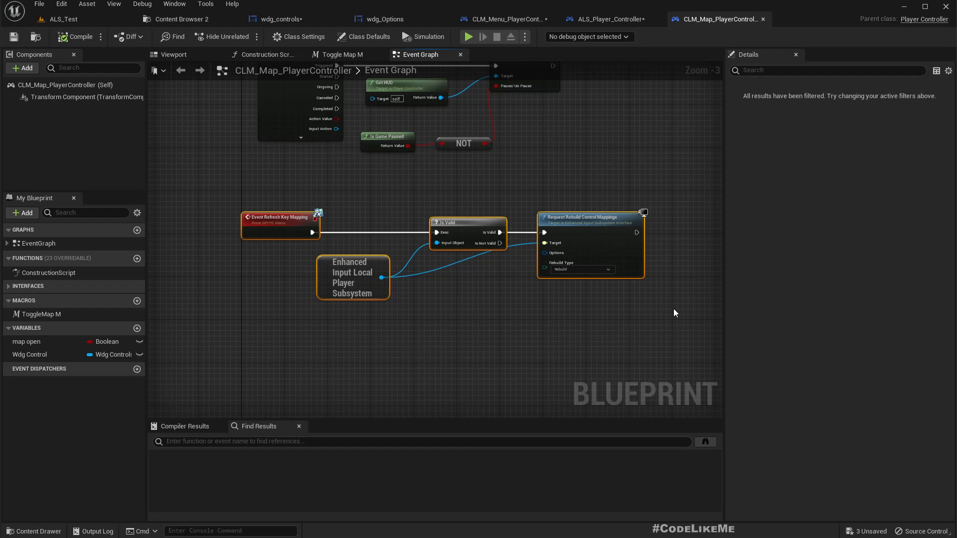
{"action": "mouse_move", "coordinate": [451, 169]}
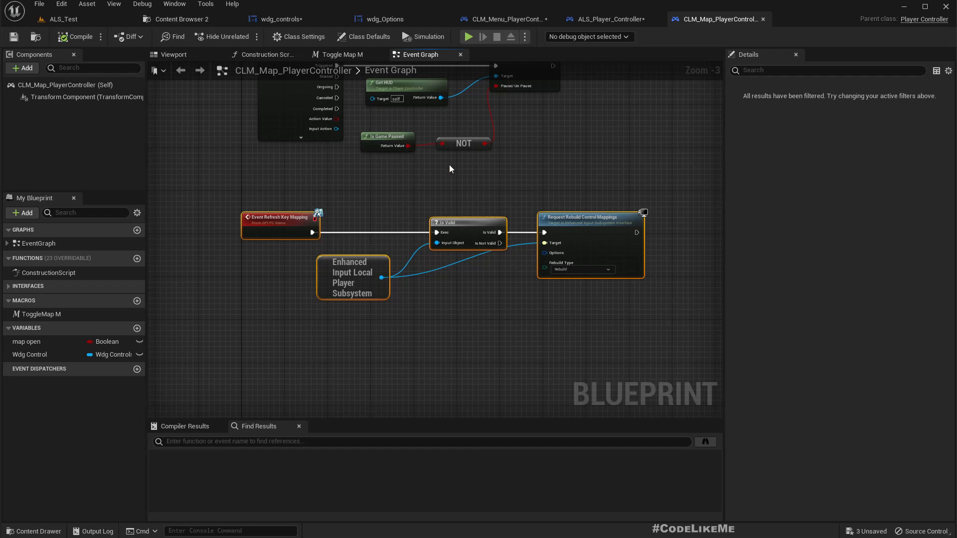
{"action": "mouse_move", "coordinate": [607, 19]}
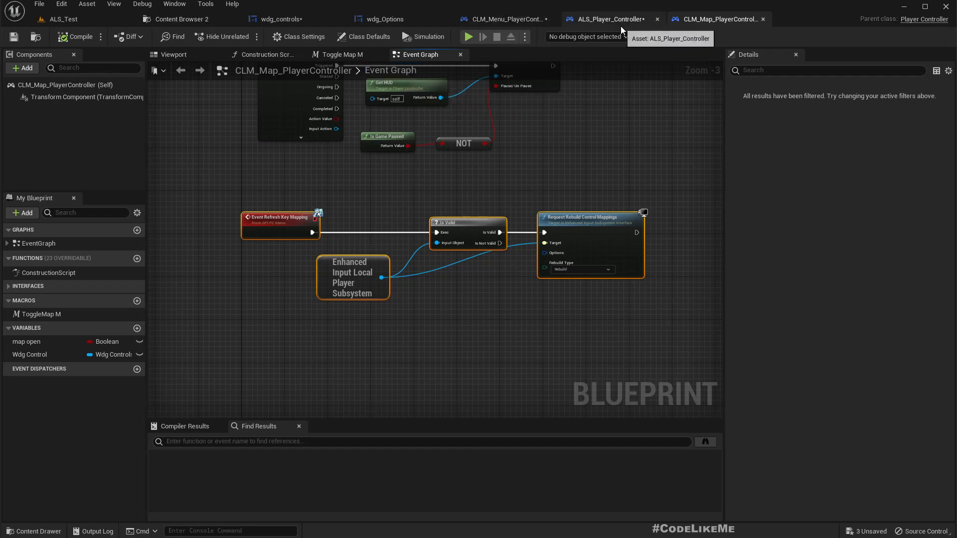
{"action": "left_click", "coordinate": [604, 19]}
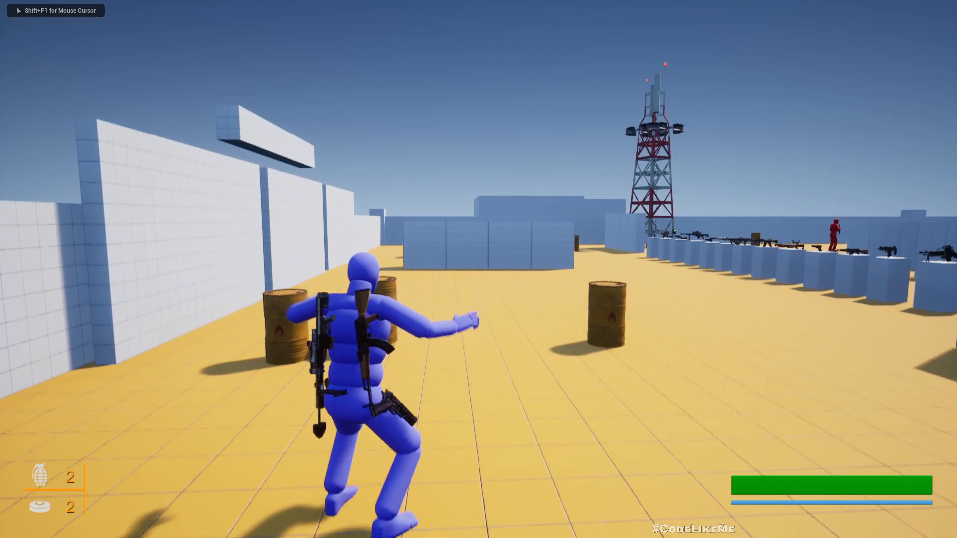
Pause the game, rebind Jump from N to Space Bar in Settings > Controls, then go Back and Resume
{"action": "key", "text": "Escape"}
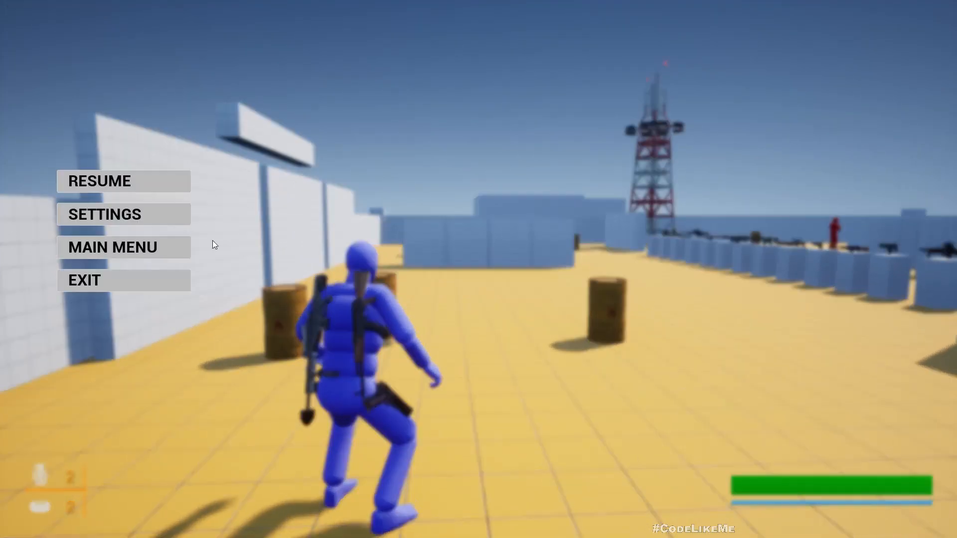
{"action": "left_click", "coordinate": [104, 214]}
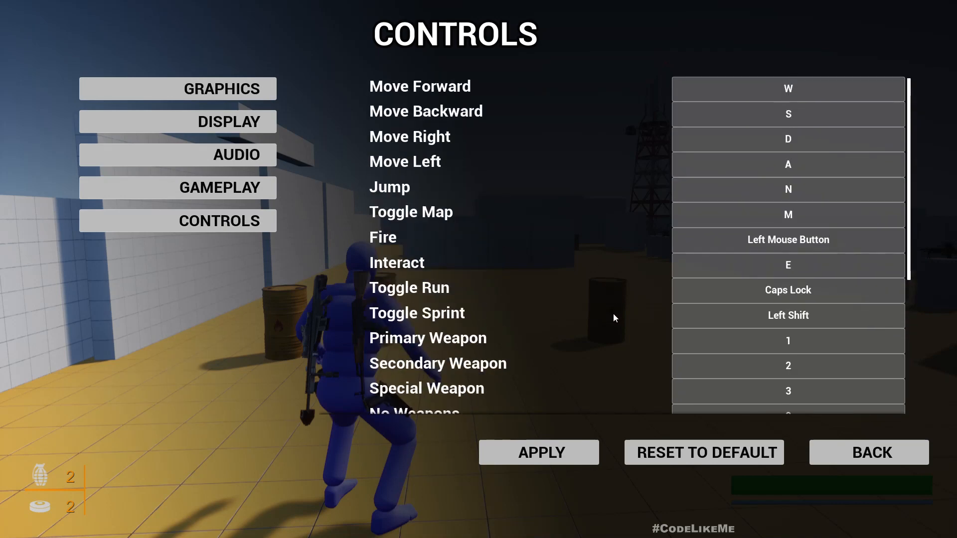
{"action": "left_click", "coordinate": [788, 189]}
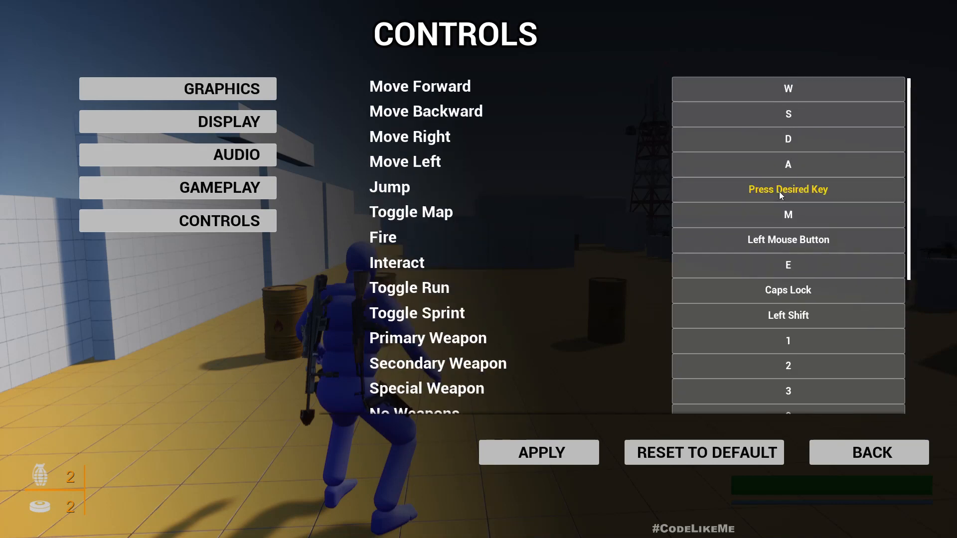
{"action": "key", "text": "space"}
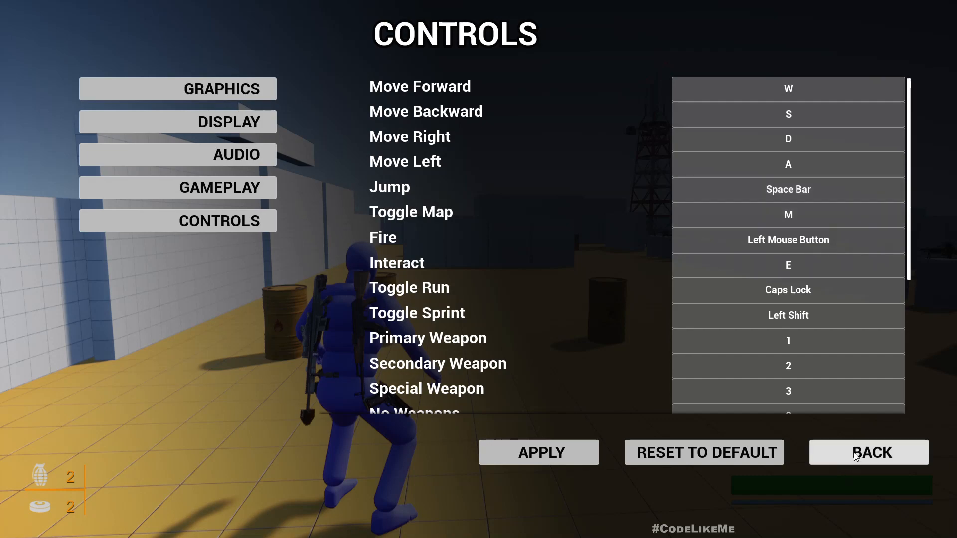
{"action": "left_click", "coordinate": [869, 452]}
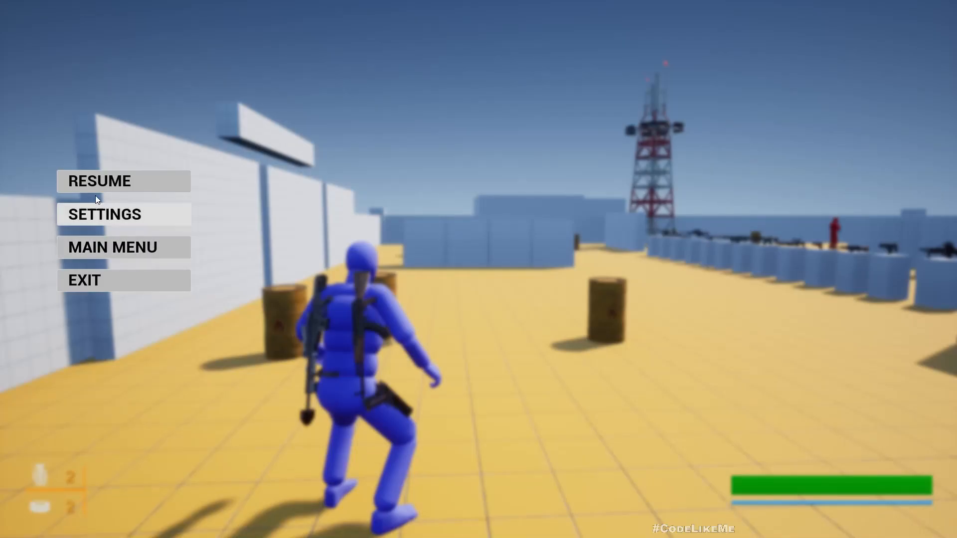
{"action": "left_click", "coordinate": [99, 181]}
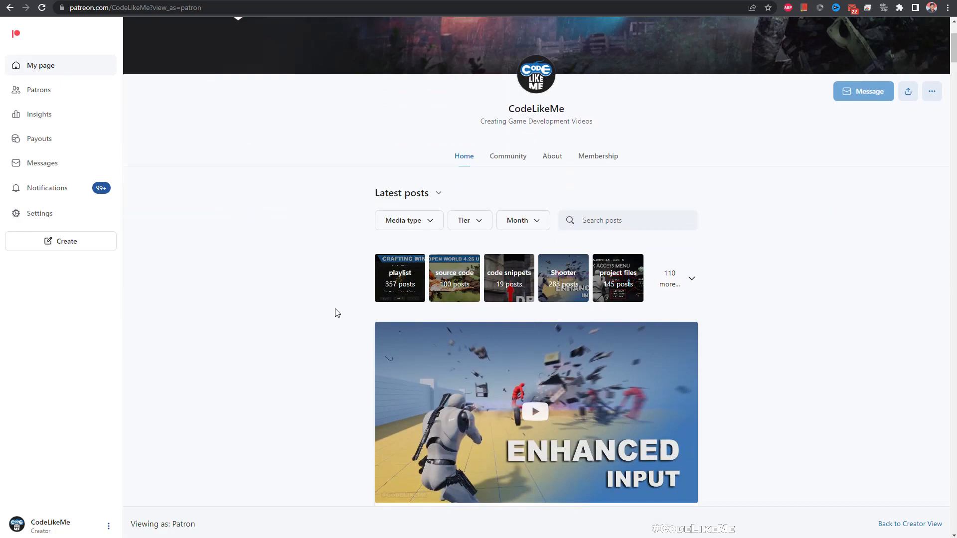
{"action": "scroll", "scroll_direction": "down", "scroll_amount": 3}
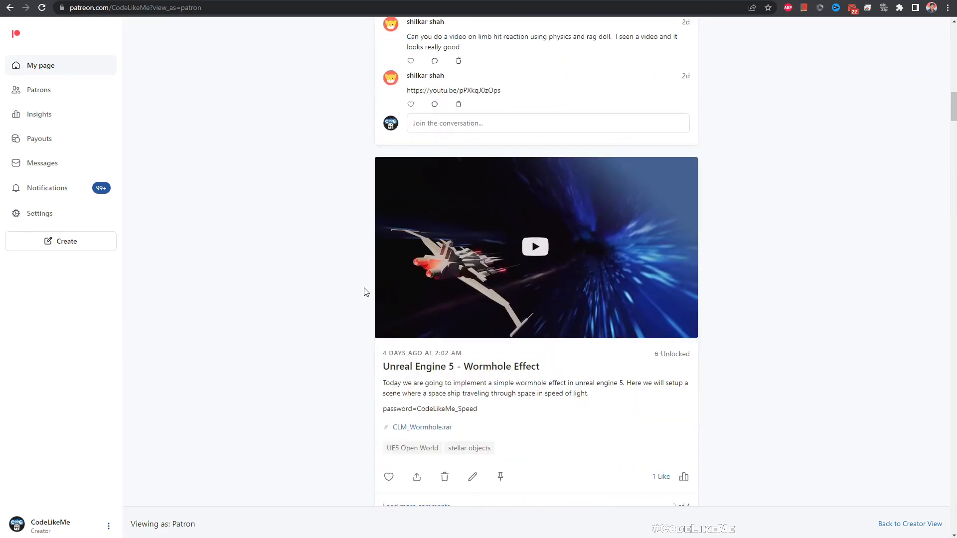
{"action": "scroll", "scroll_direction": "down", "scroll_amount": 3}
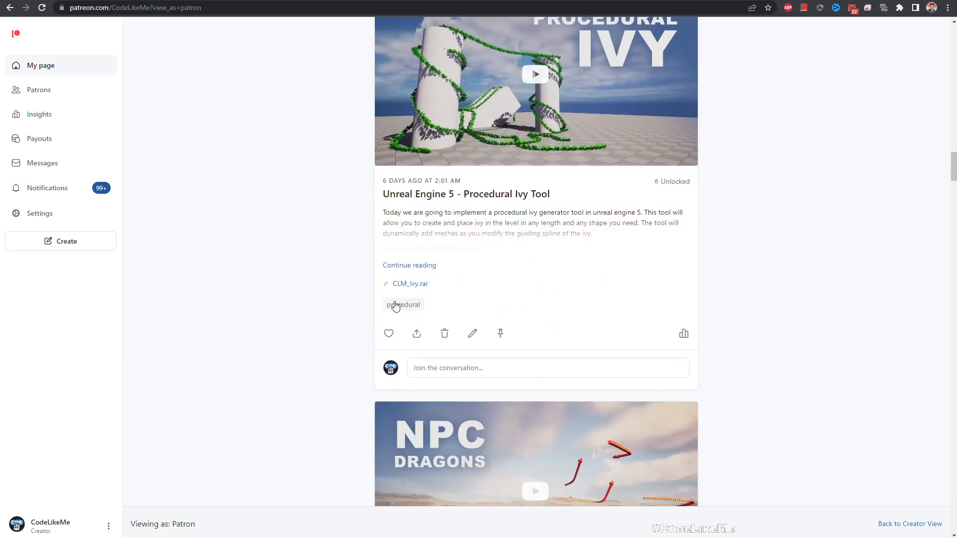
{"action": "scroll", "scroll_direction": "down", "scroll_amount": 3}
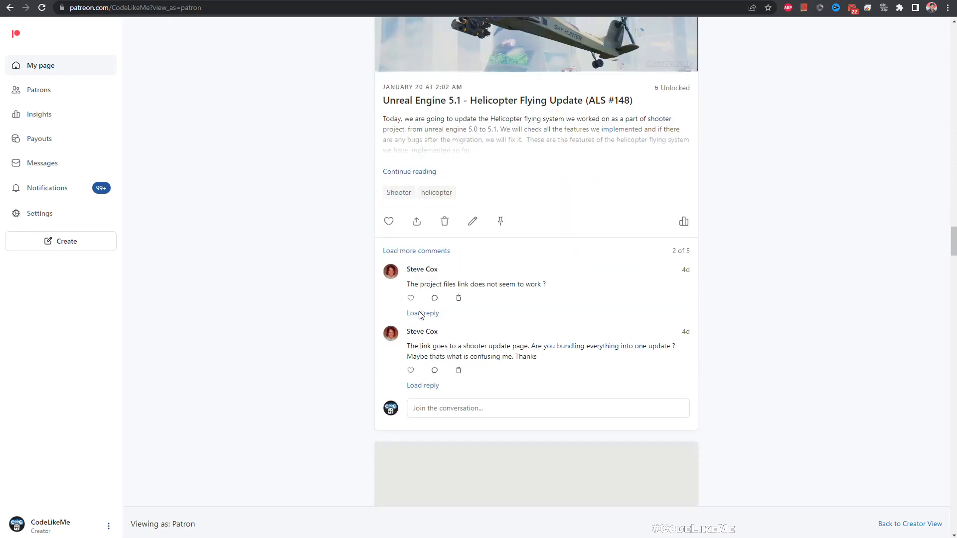
{"action": "scroll", "scroll_direction": "down", "scroll_amount": 3}
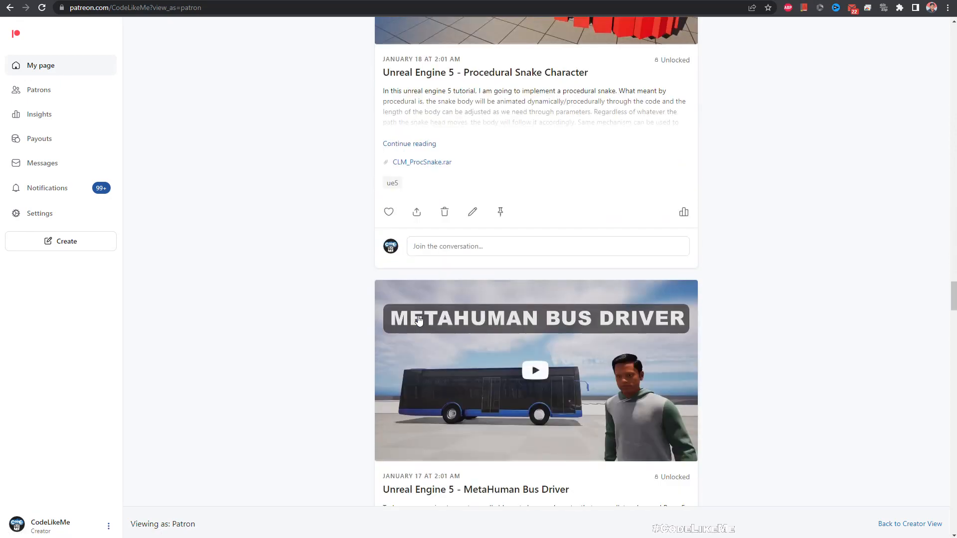
{"action": "scroll", "scroll_direction": "down", "scroll_amount": 3}
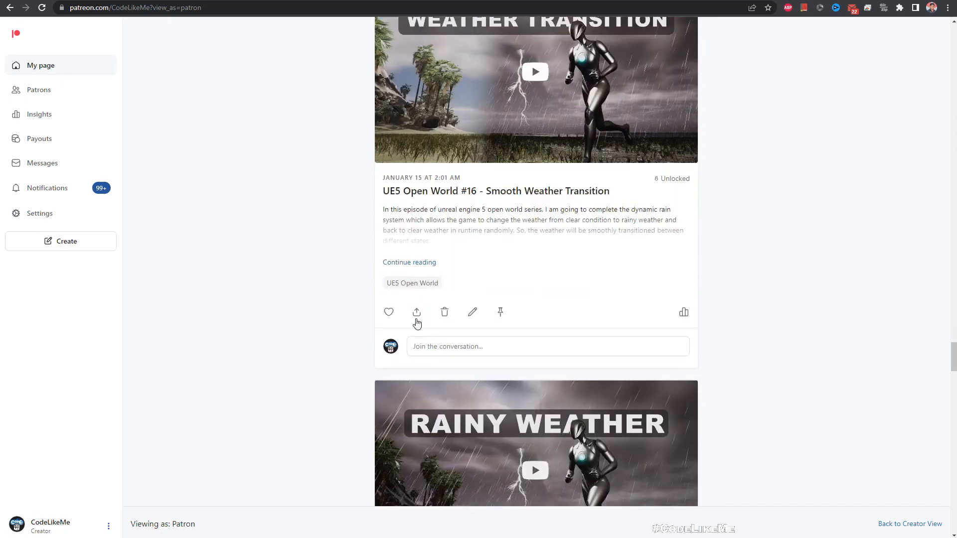
{"action": "scroll", "scroll_direction": "down", "scroll_amount": 3}
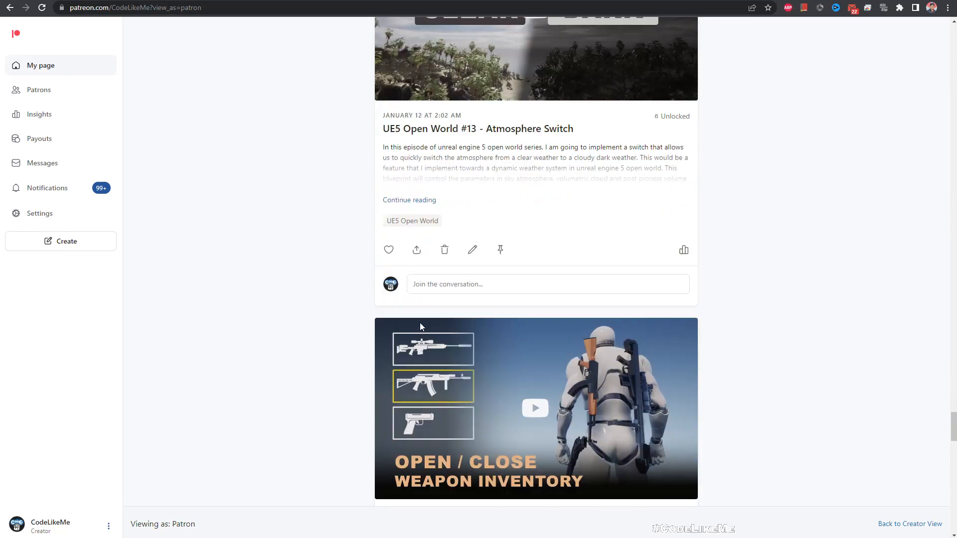
{"action": "scroll", "scroll_direction": "down", "scroll_amount": 3}
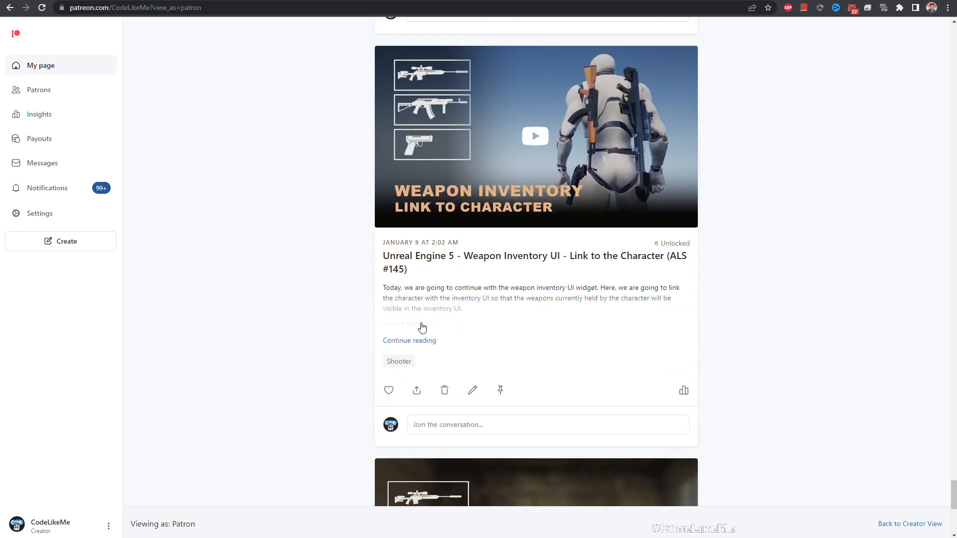